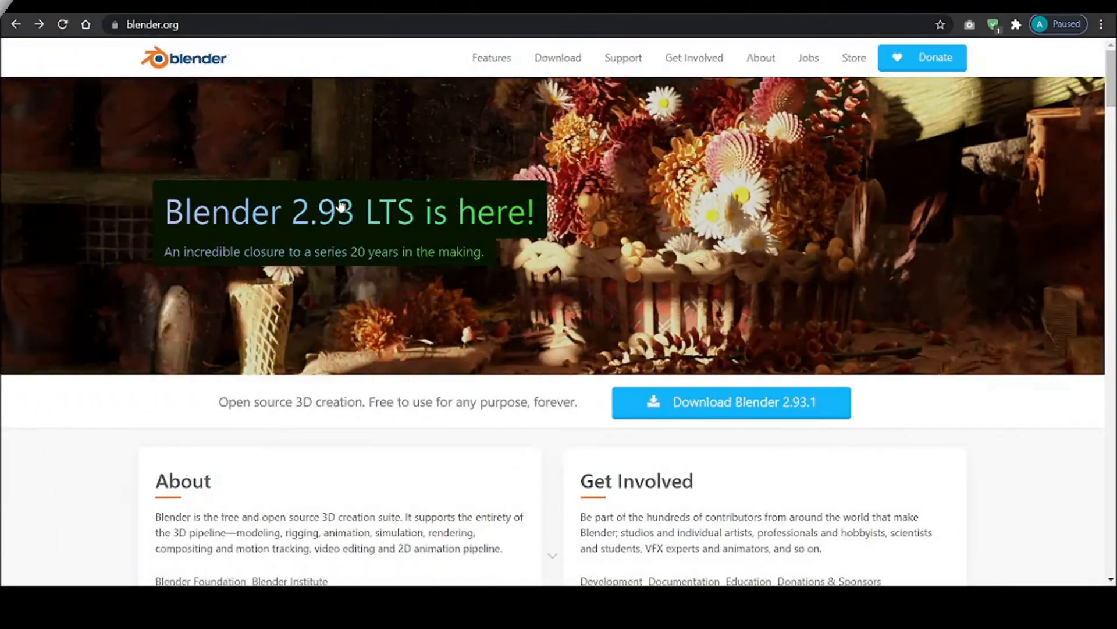
# Load nilssoderman.com's Minecraft Blender Rig page and scroll to the Free Download buttons and description
pyautogui.click(178, 25)
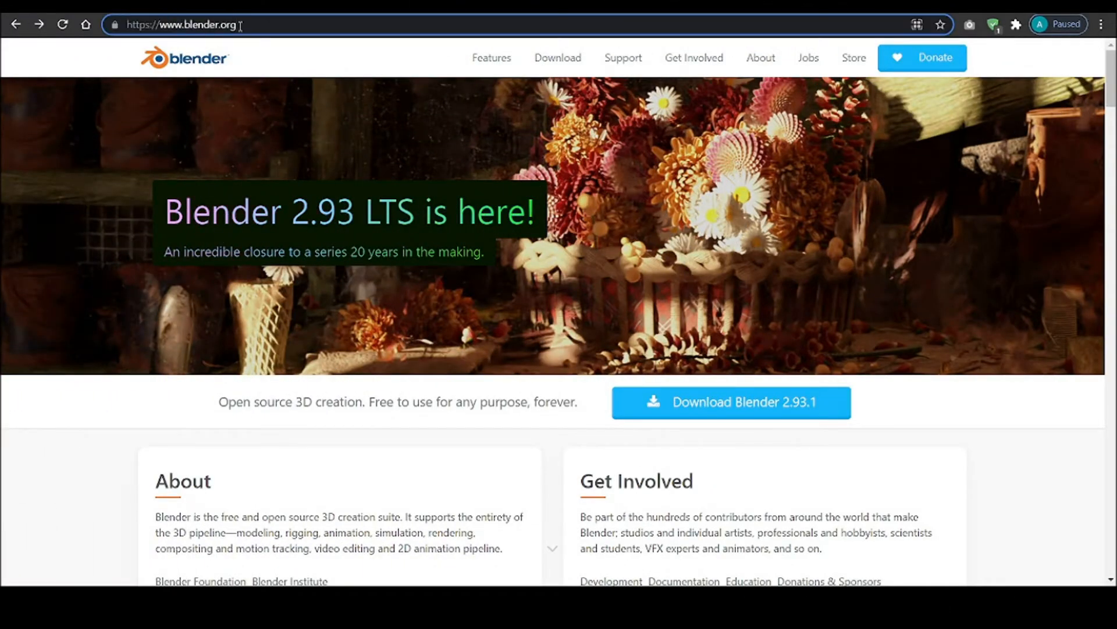
pyautogui.moveTo(592, 317)
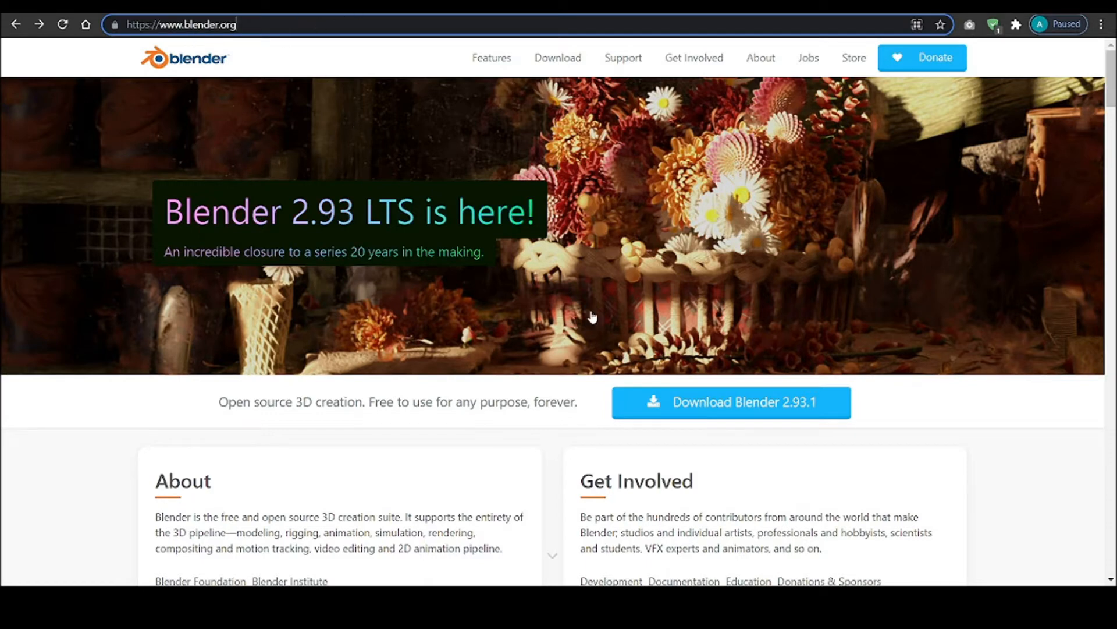
pyautogui.moveTo(753, 401)
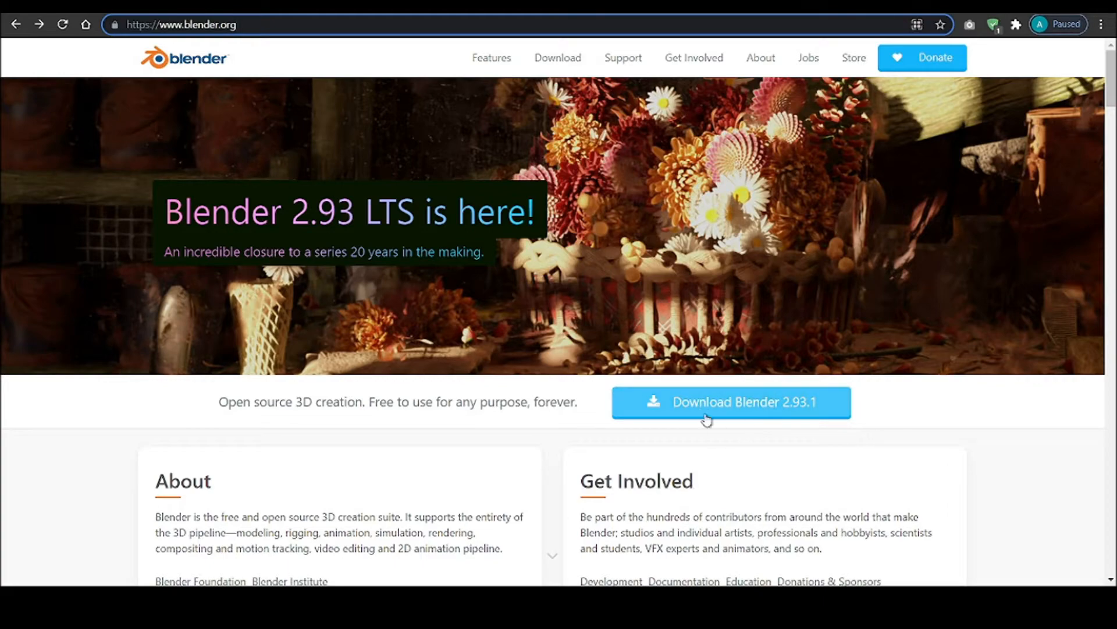
pyautogui.moveTo(725, 393)
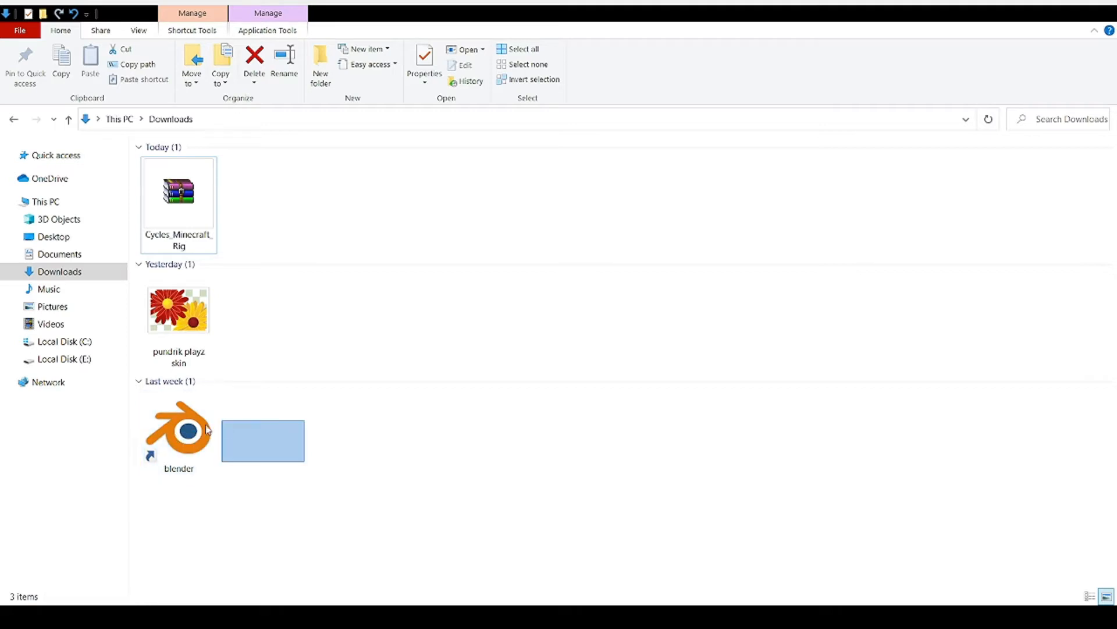
pyautogui.click(299, 480)
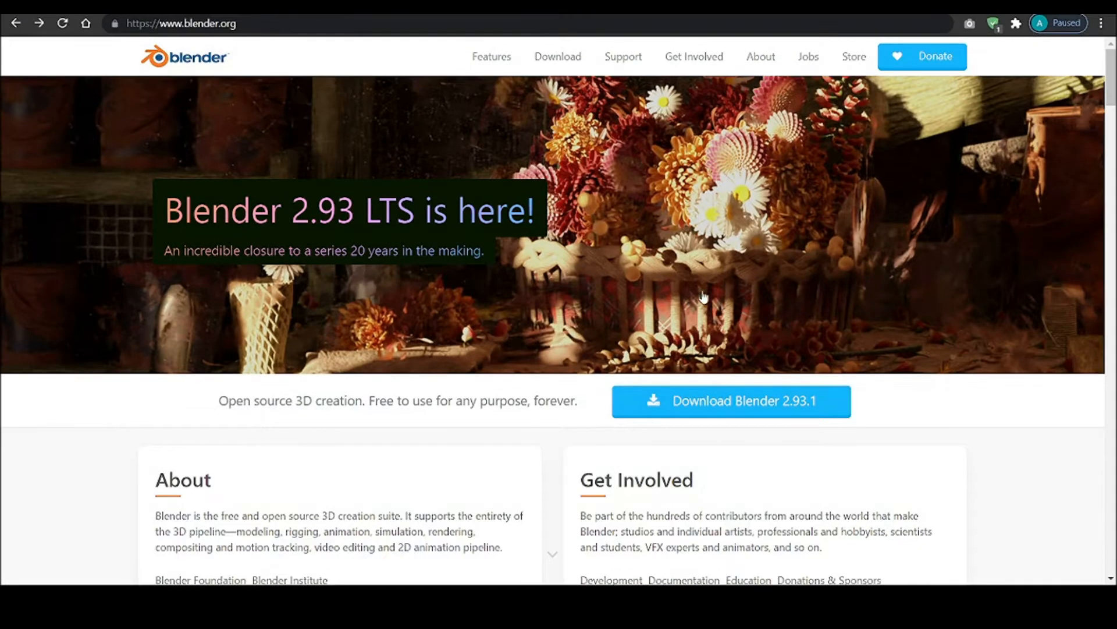
pyautogui.moveTo(967, 408)
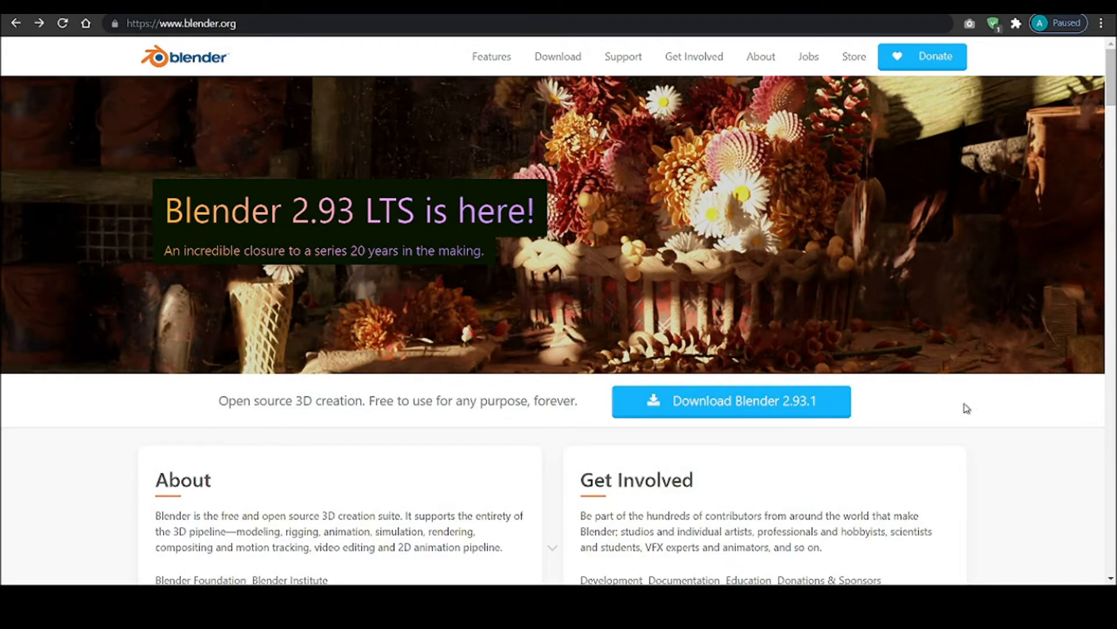
pyautogui.moveTo(814, 430)
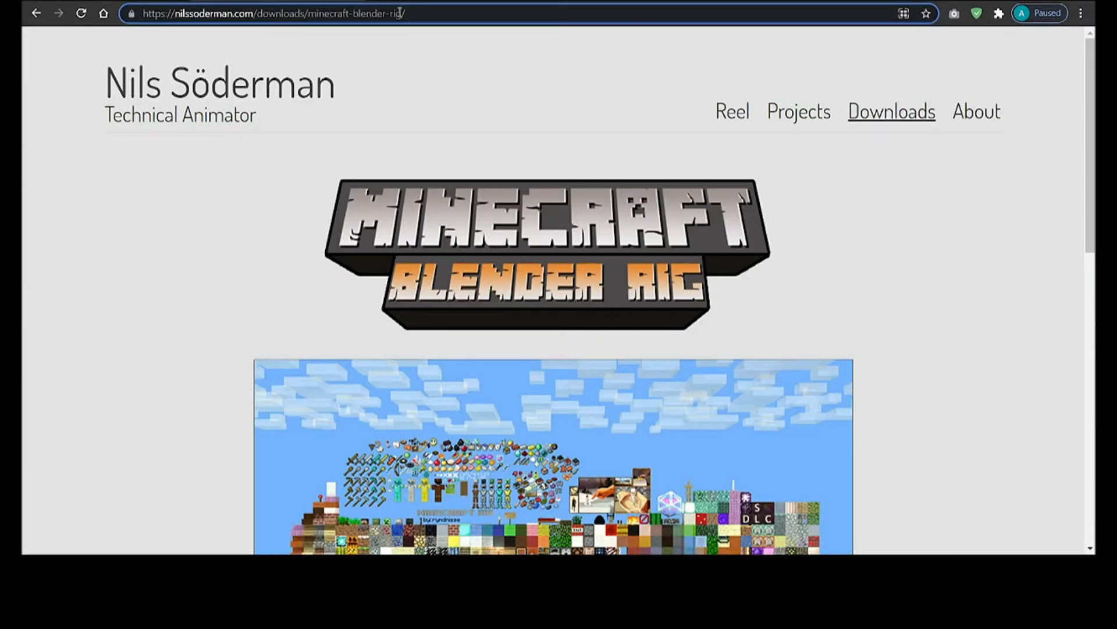
pyautogui.click(272, 13)
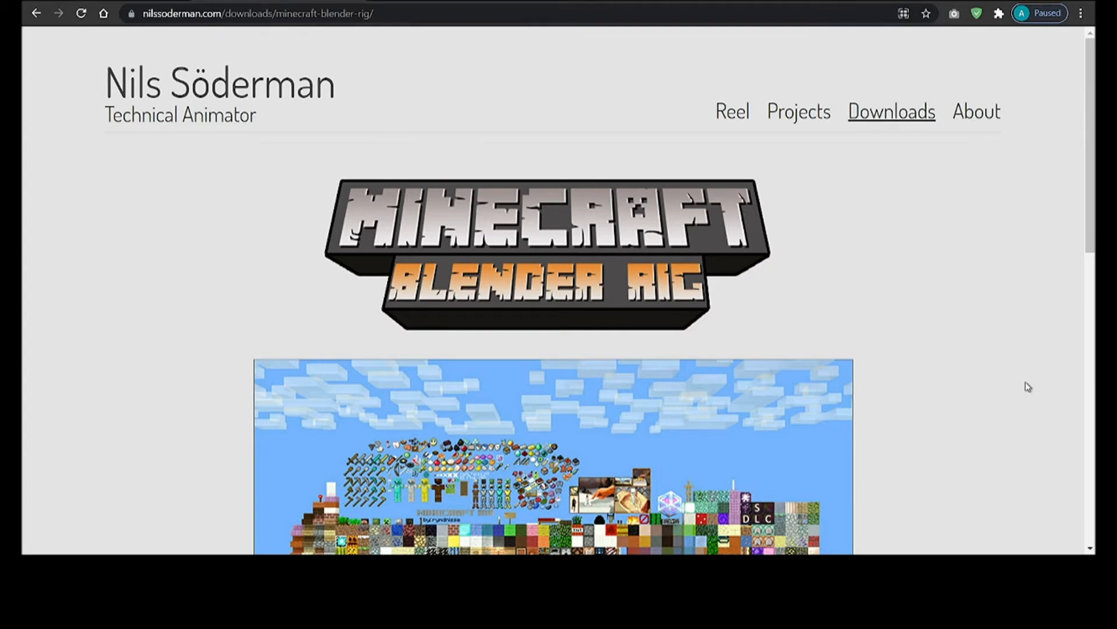
pyautogui.scroll(-3)
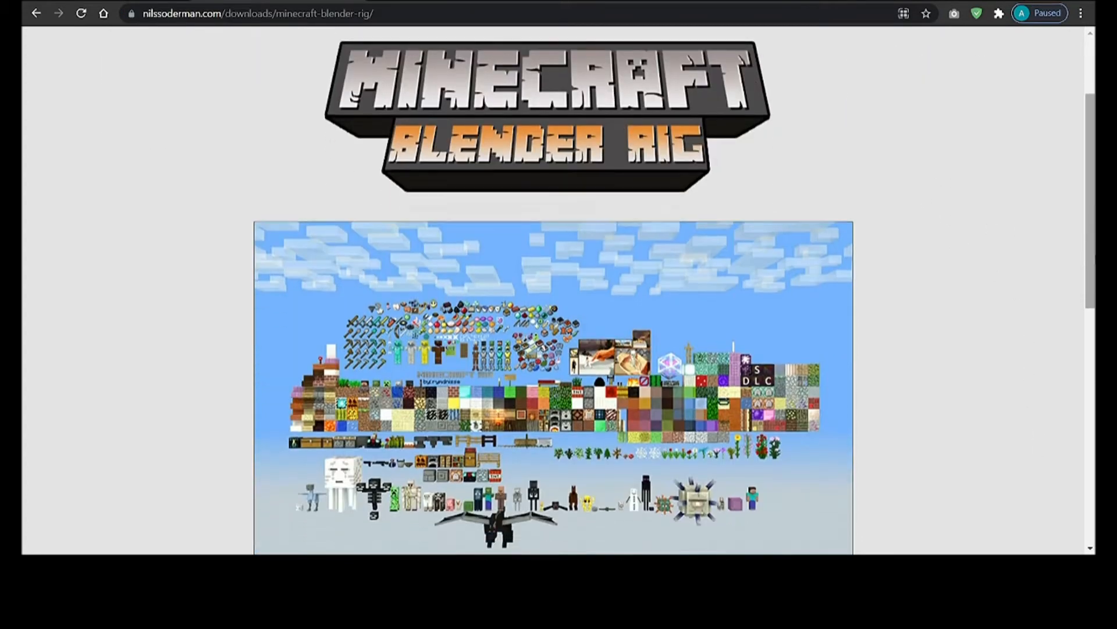
pyautogui.scroll(-3)
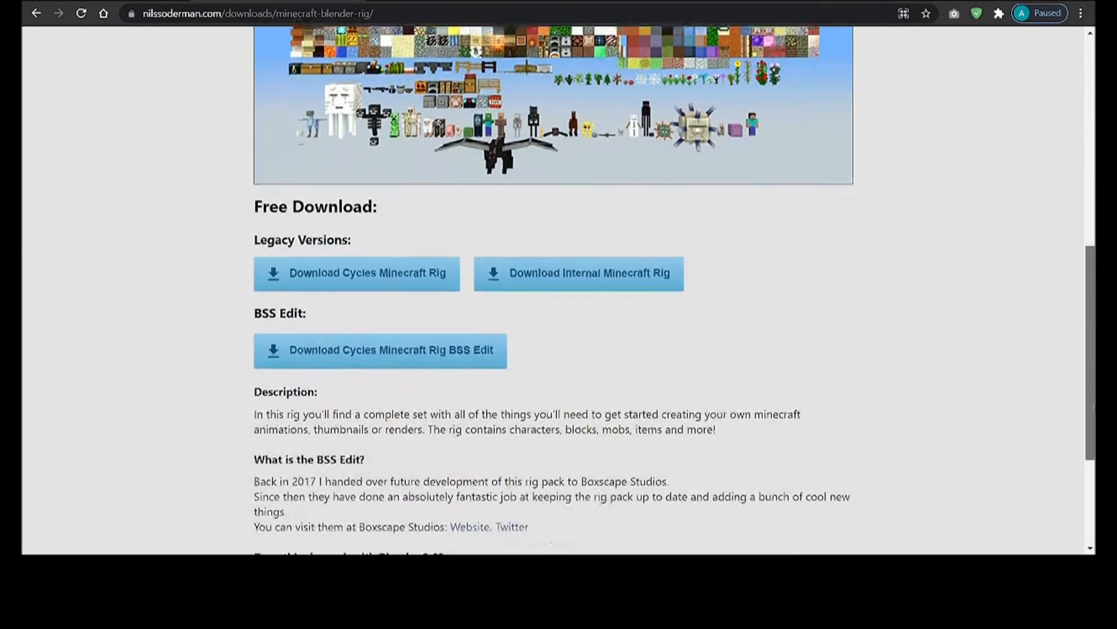
pyautogui.scroll(-3)
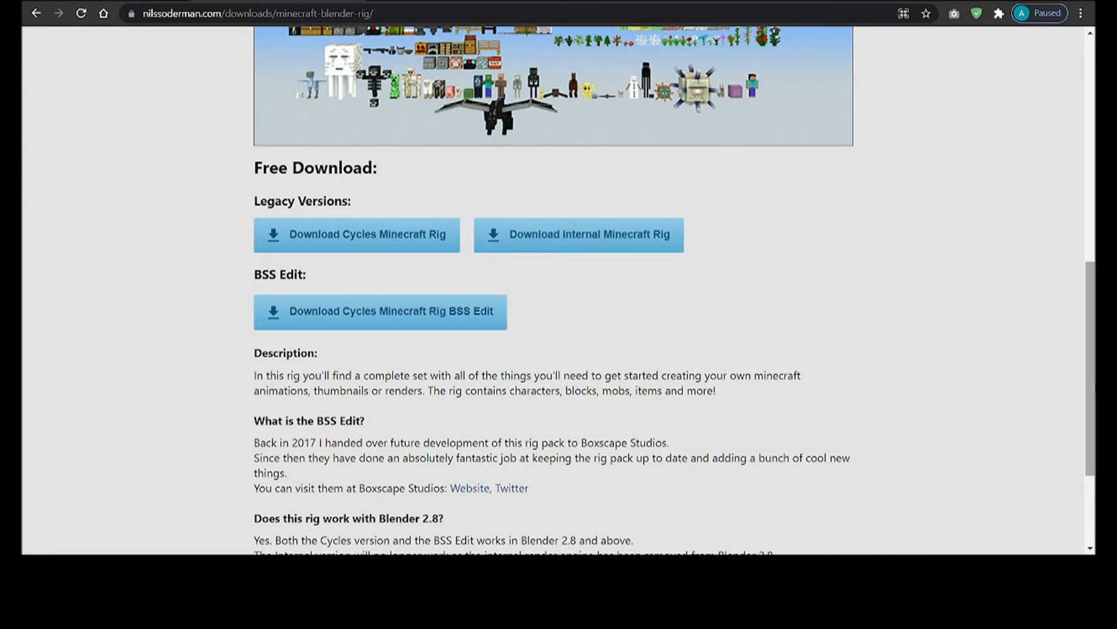
pyautogui.scroll(-3)
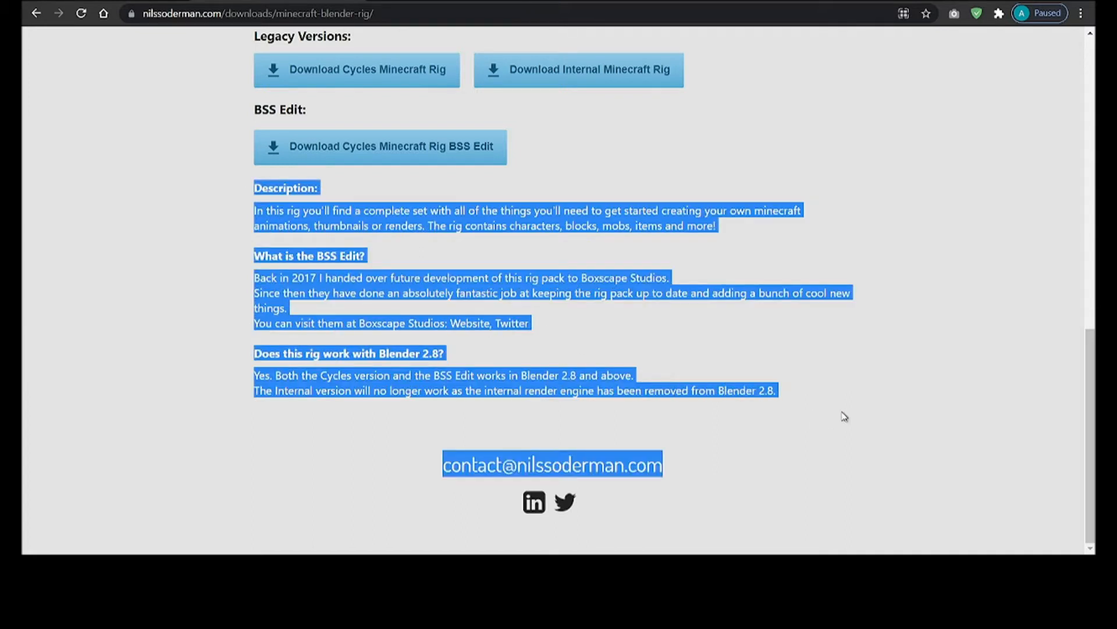
pyautogui.click(844, 416)
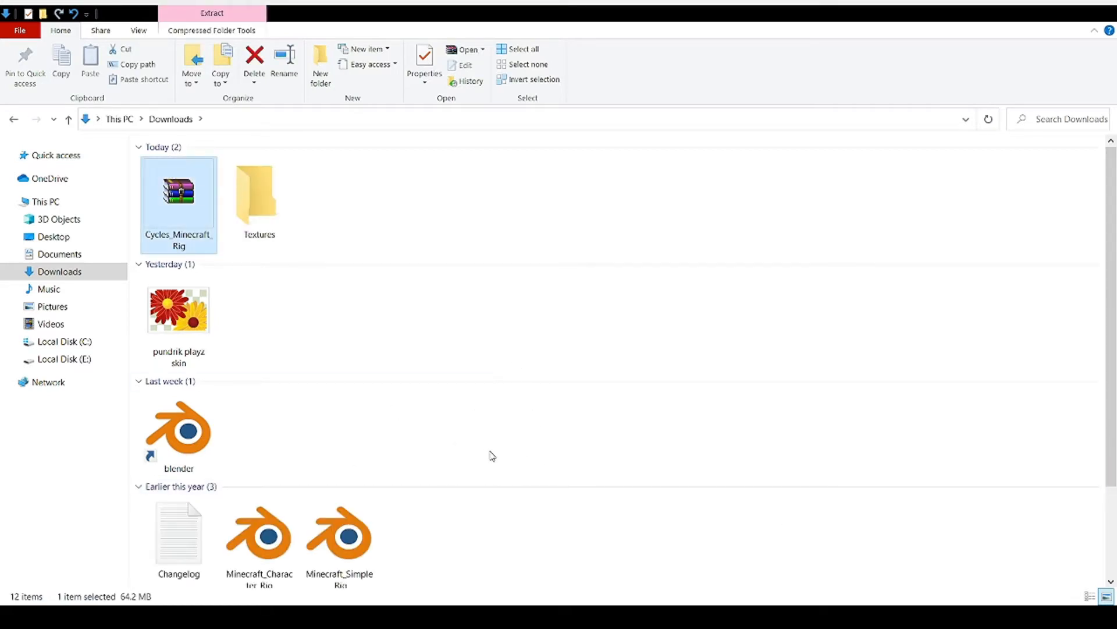
# Launch Blender from the shortcut in the Downloads folder
pyautogui.click(178, 431)
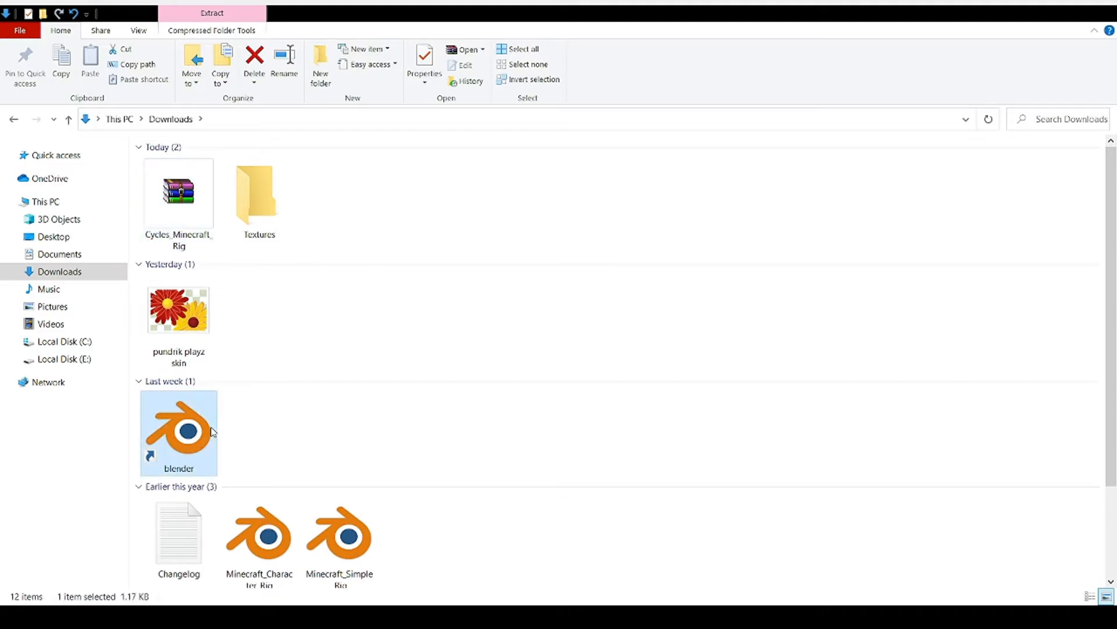
pyautogui.doubleClick(178, 433)
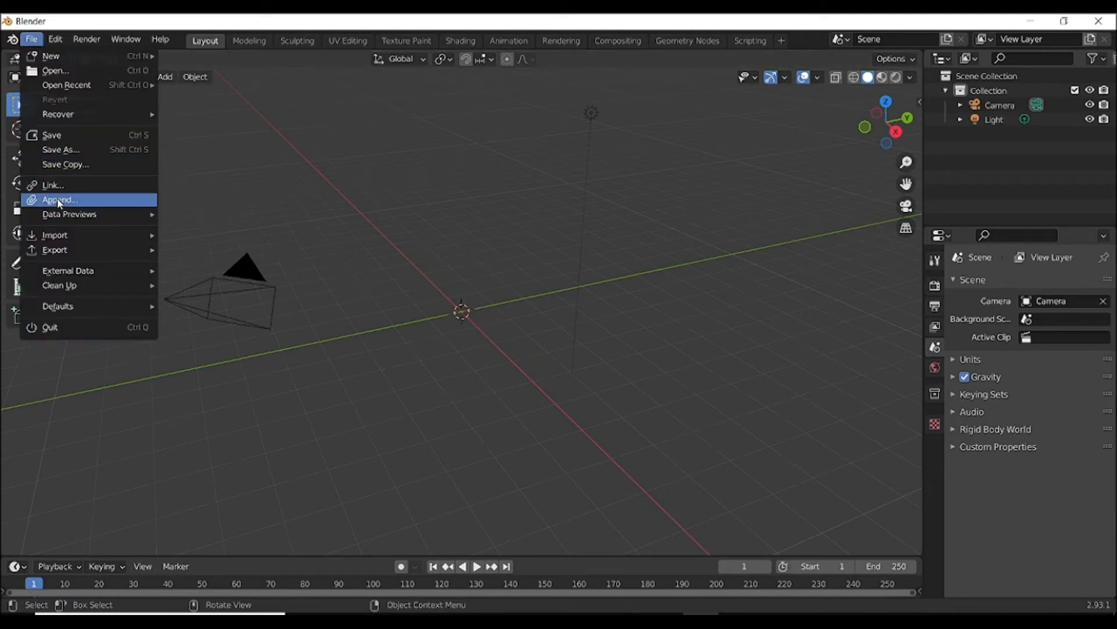
# Append the Character collection from Minecraft_Simple_Rig.blend in Downloads into the scene
pyautogui.click(58, 199)
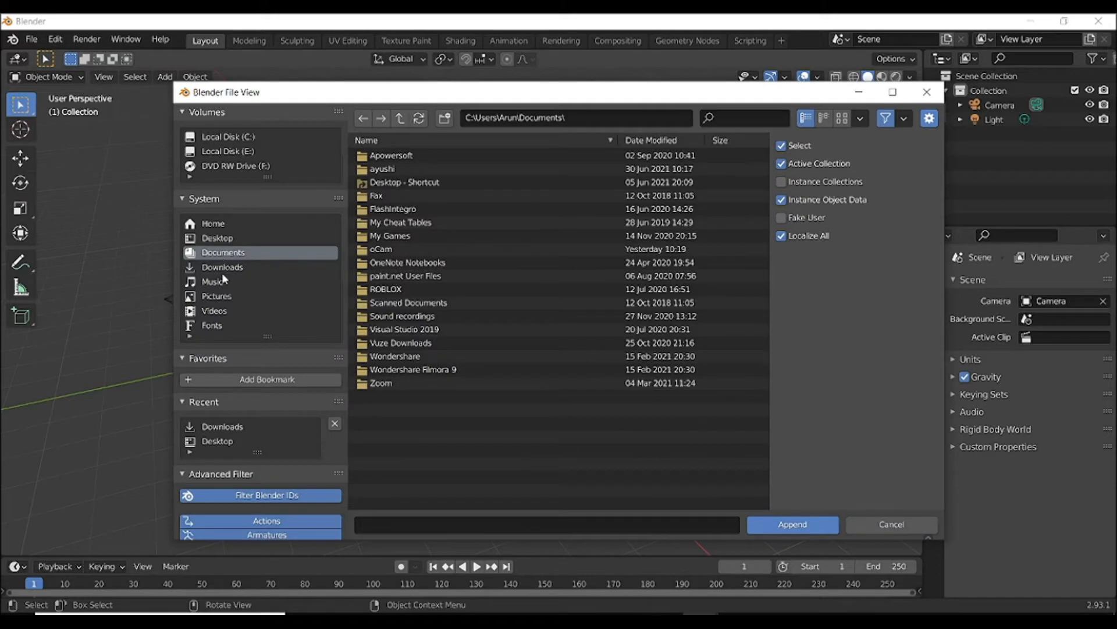
pyautogui.moveTo(236, 273)
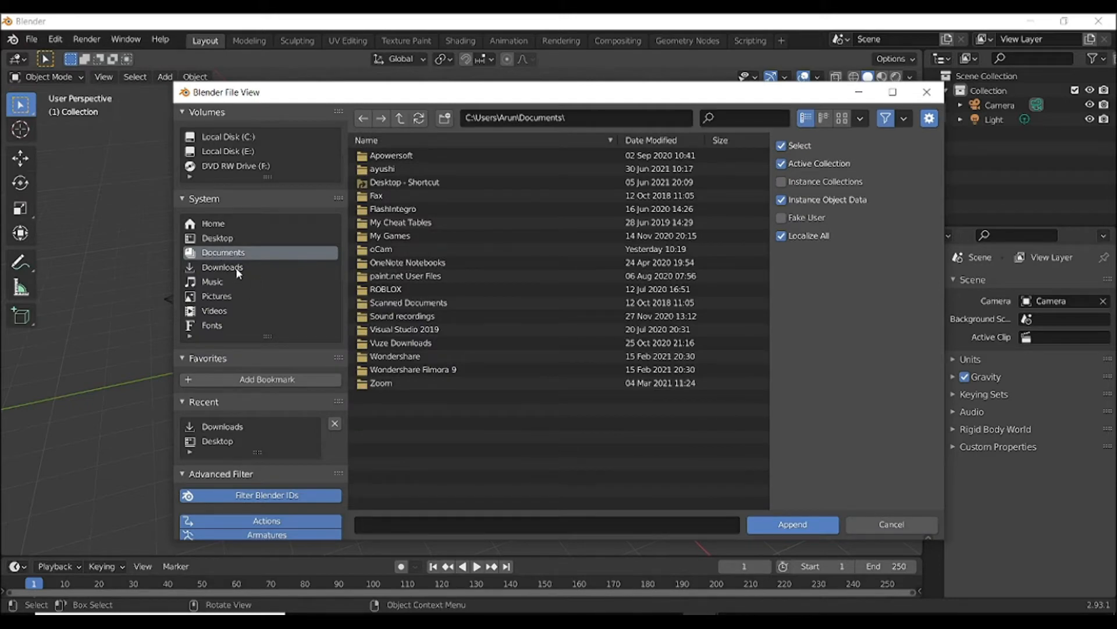
pyautogui.click(222, 266)
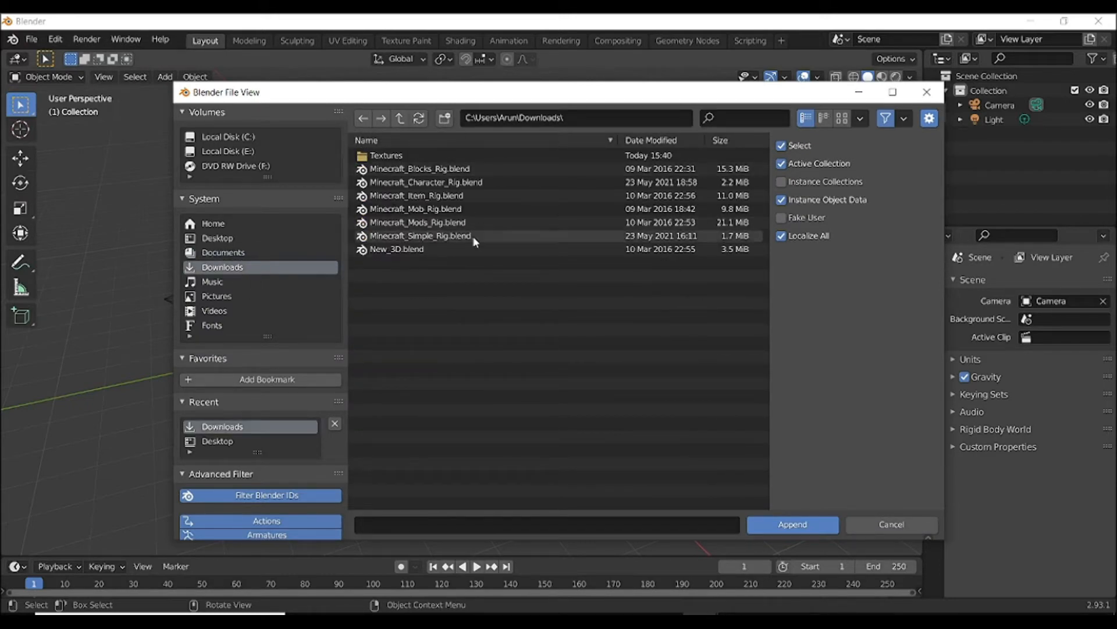
pyautogui.moveTo(450, 242)
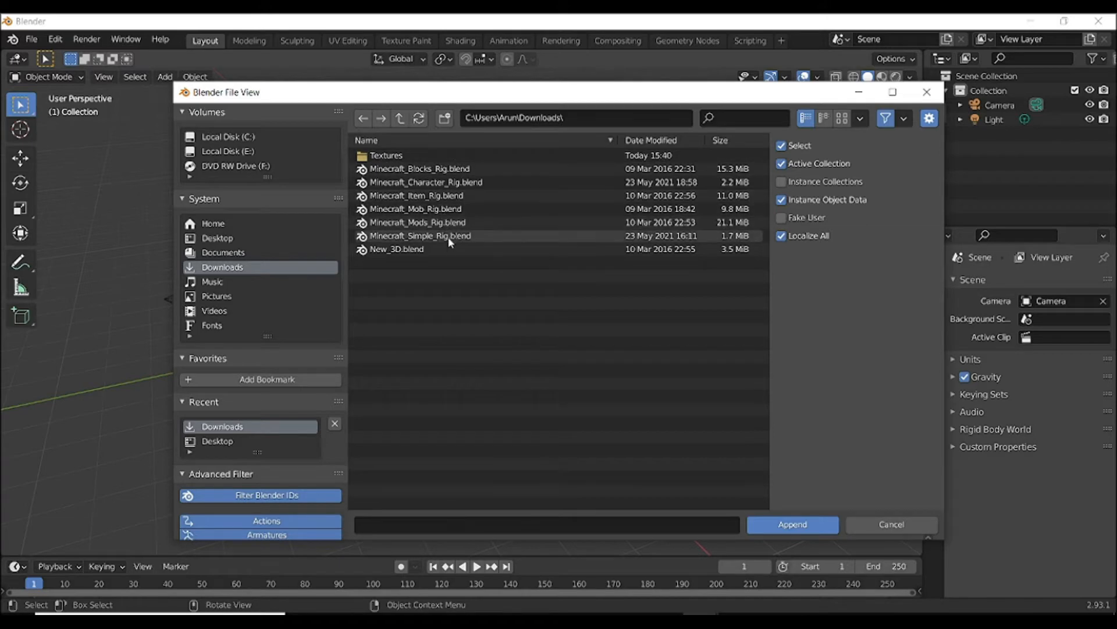
pyautogui.doubleClick(420, 235)
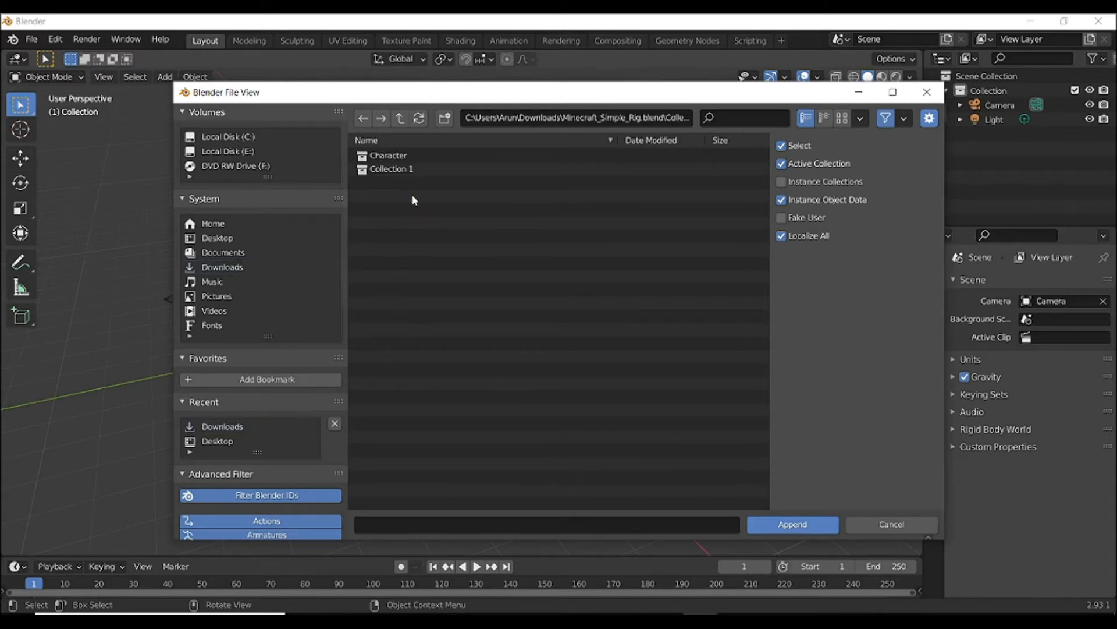
pyautogui.click(890, 524)
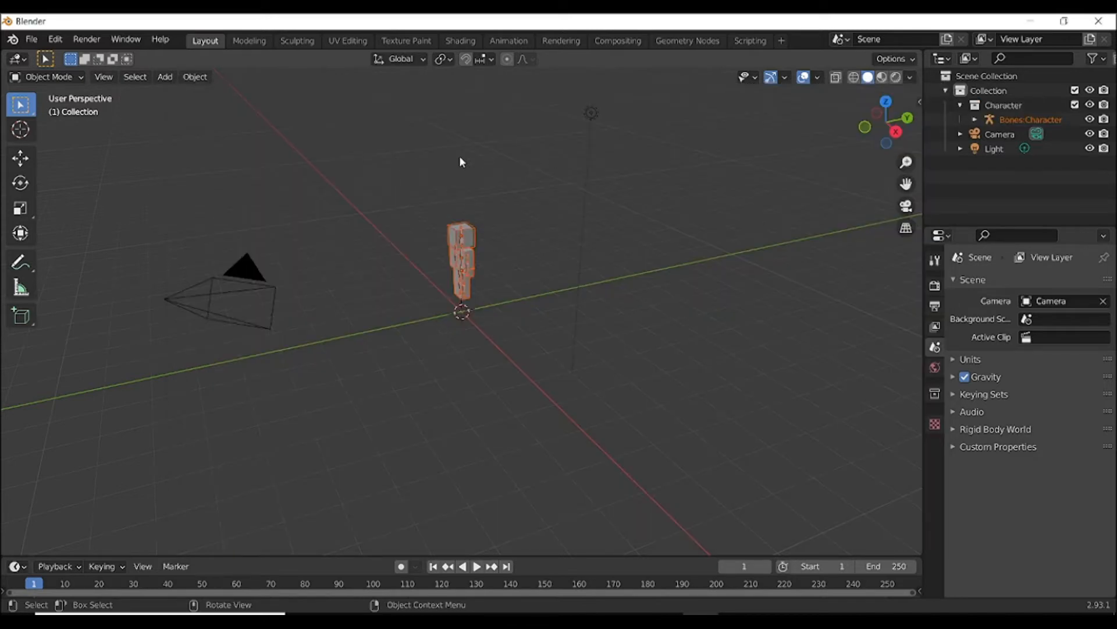
# Select the character rig and show it in Material Preview shading with its skin textures
pyautogui.click(1030, 119)
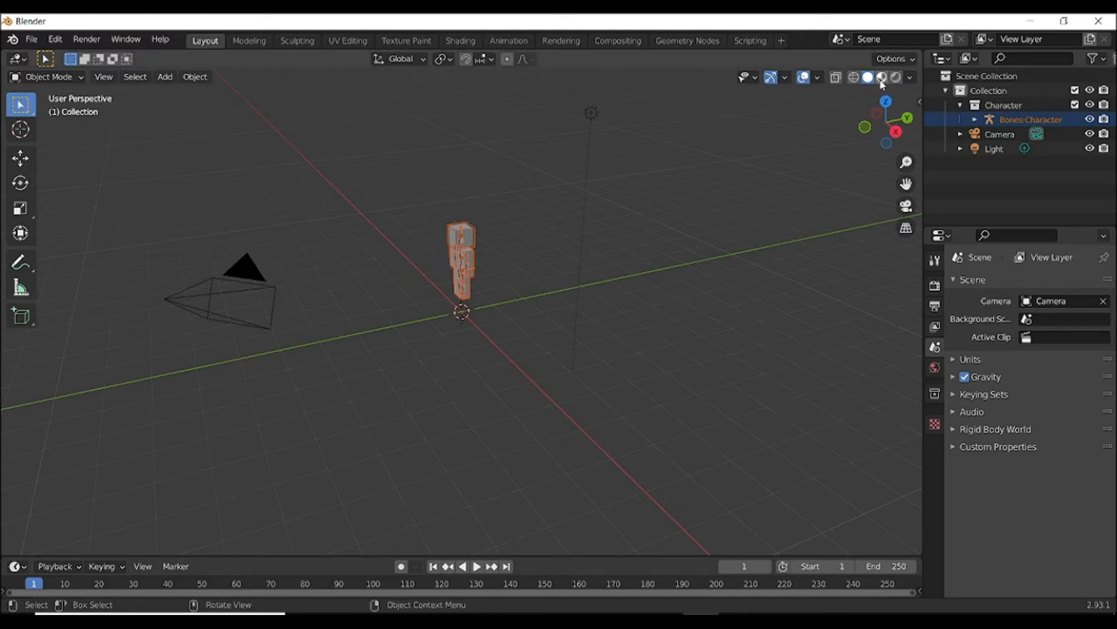
pyautogui.moveTo(882, 77)
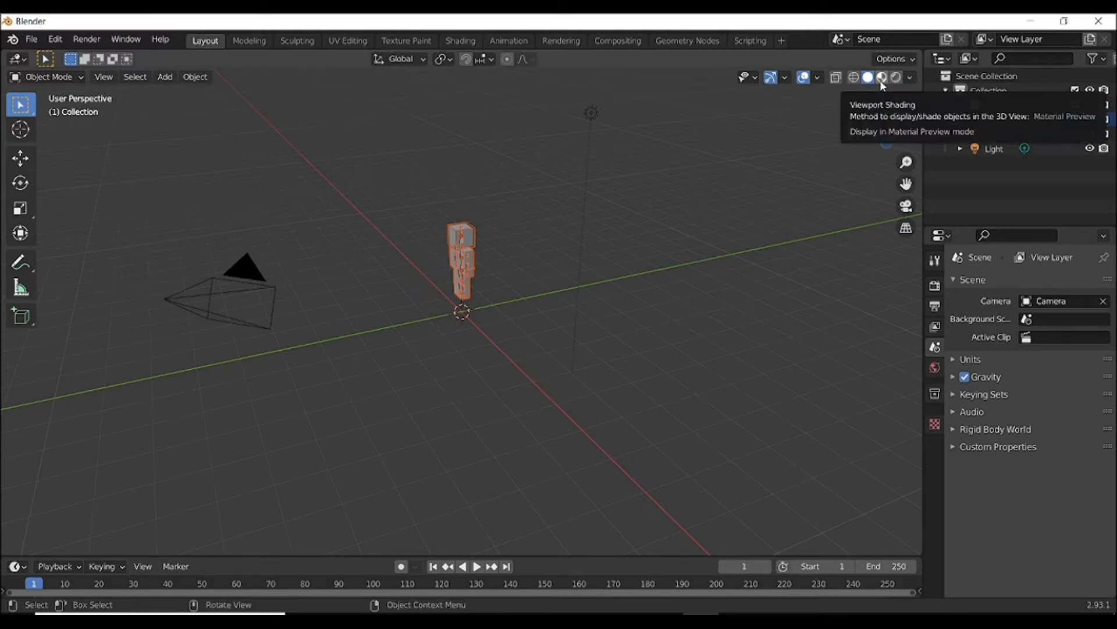
pyautogui.click(867, 77)
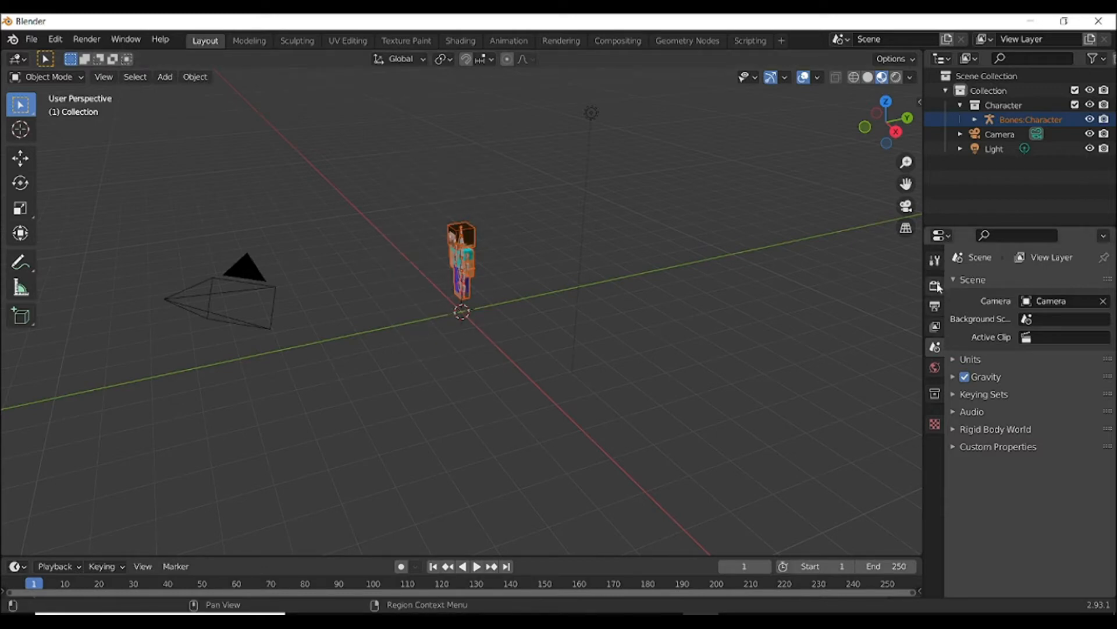
pyautogui.click(935, 285)
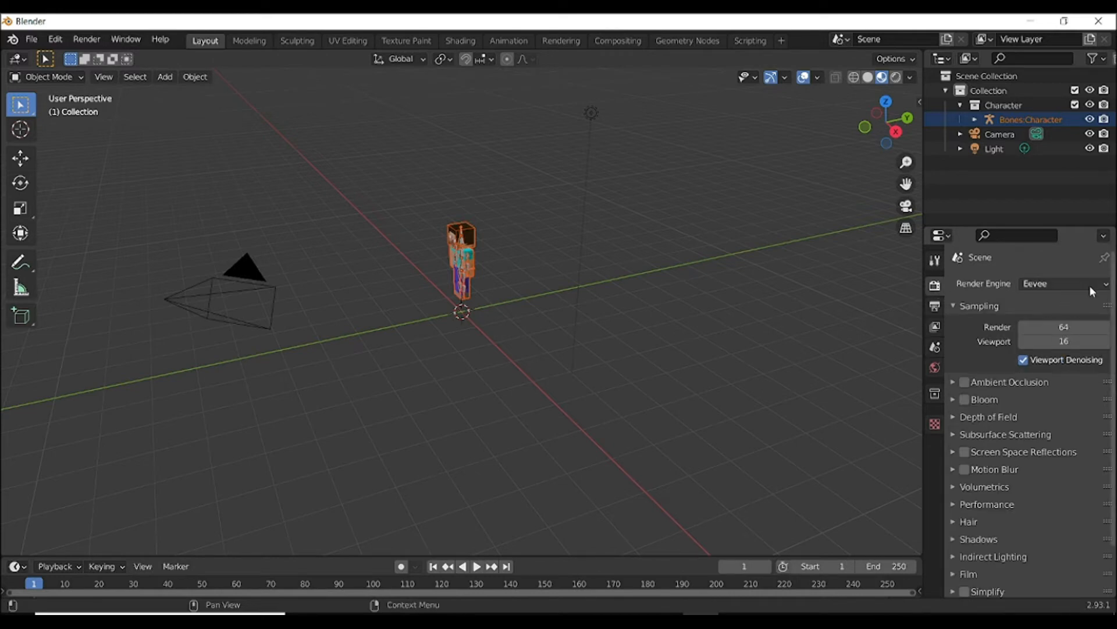
# Set the render engine to Cycles with the device on GPU Compute
pyautogui.click(1061, 283)
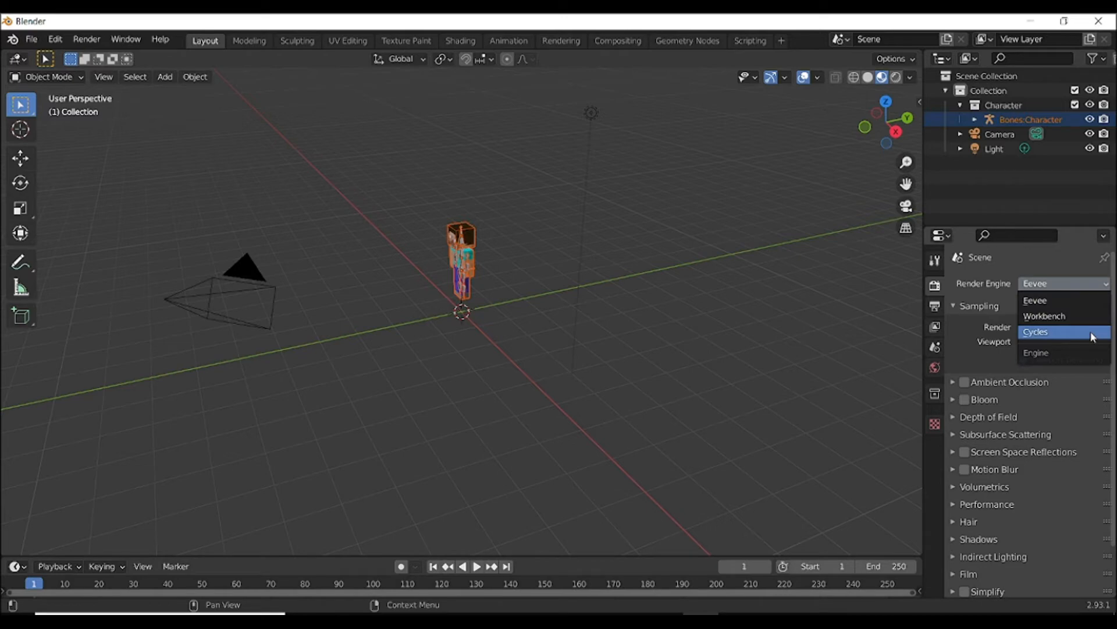
pyautogui.click(1036, 331)
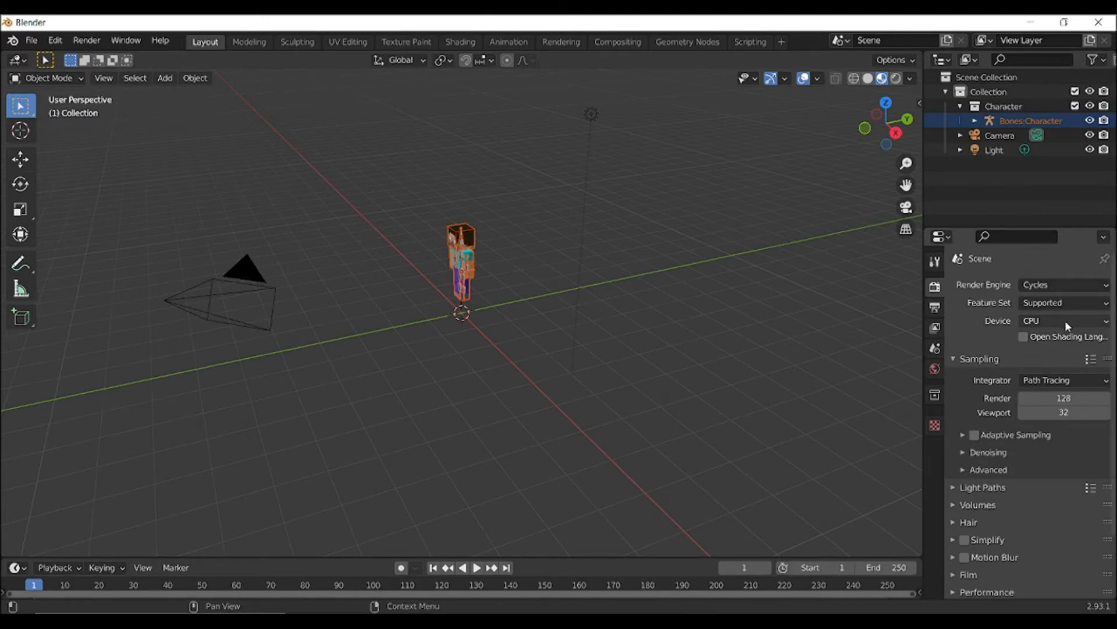
pyautogui.click(1061, 322)
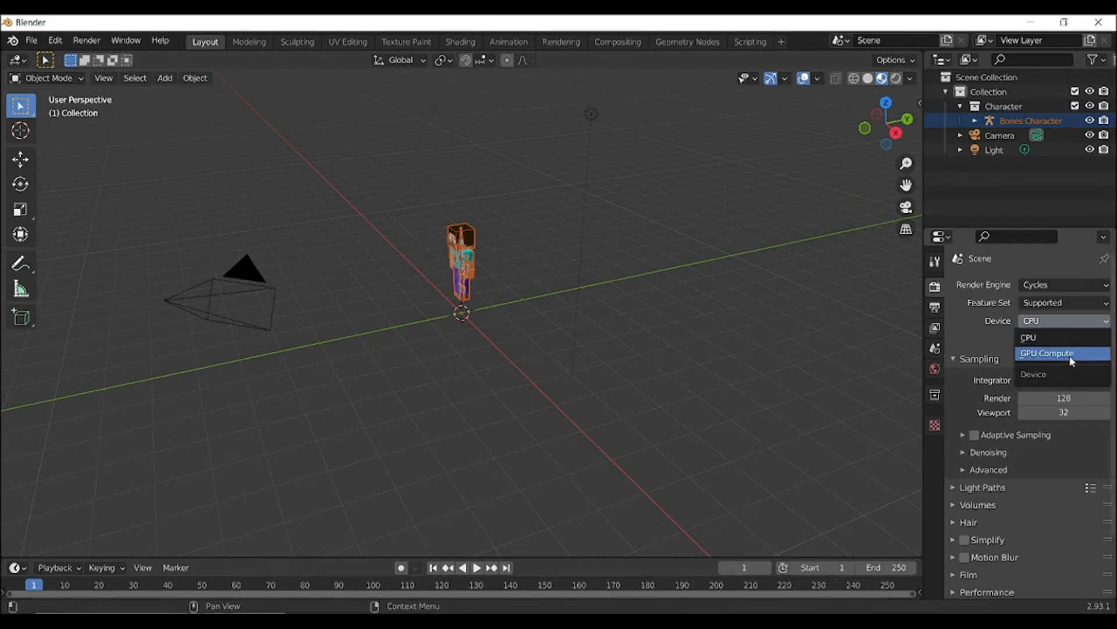
pyautogui.click(1046, 353)
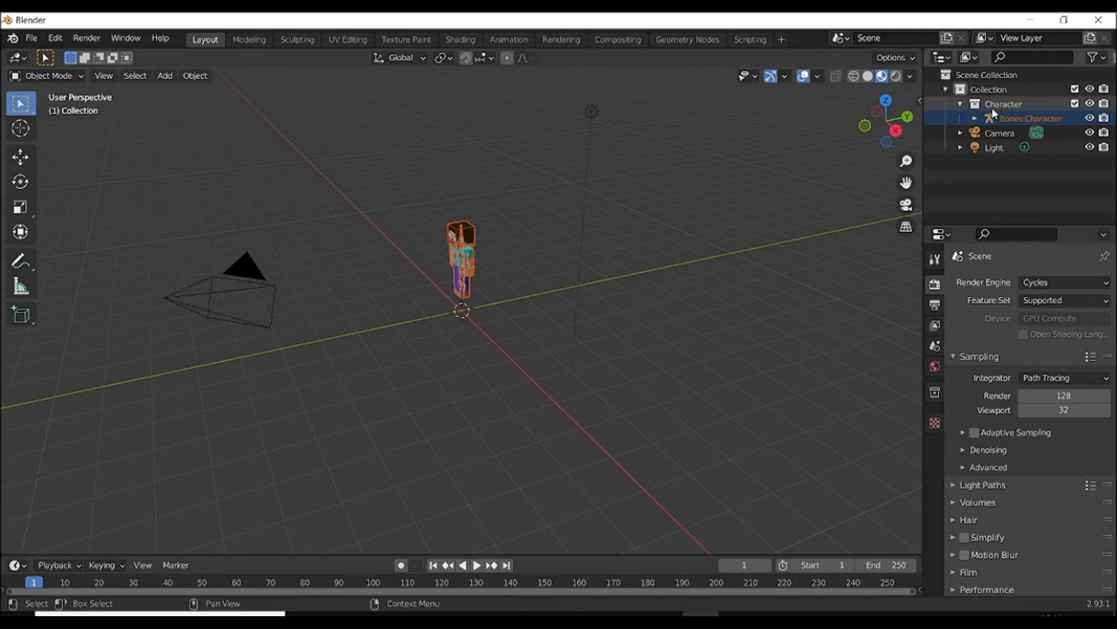
# Delete the Steve Hat object from the rig in the Outliner and select the Character mesh
pyautogui.click(1003, 105)
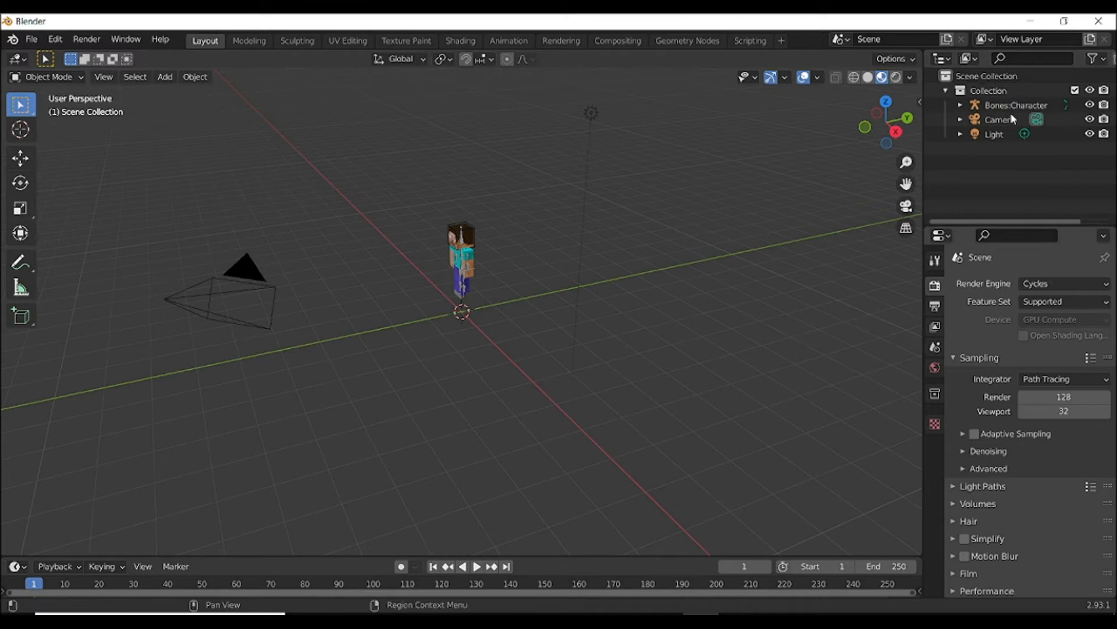
pyautogui.click(1016, 104)
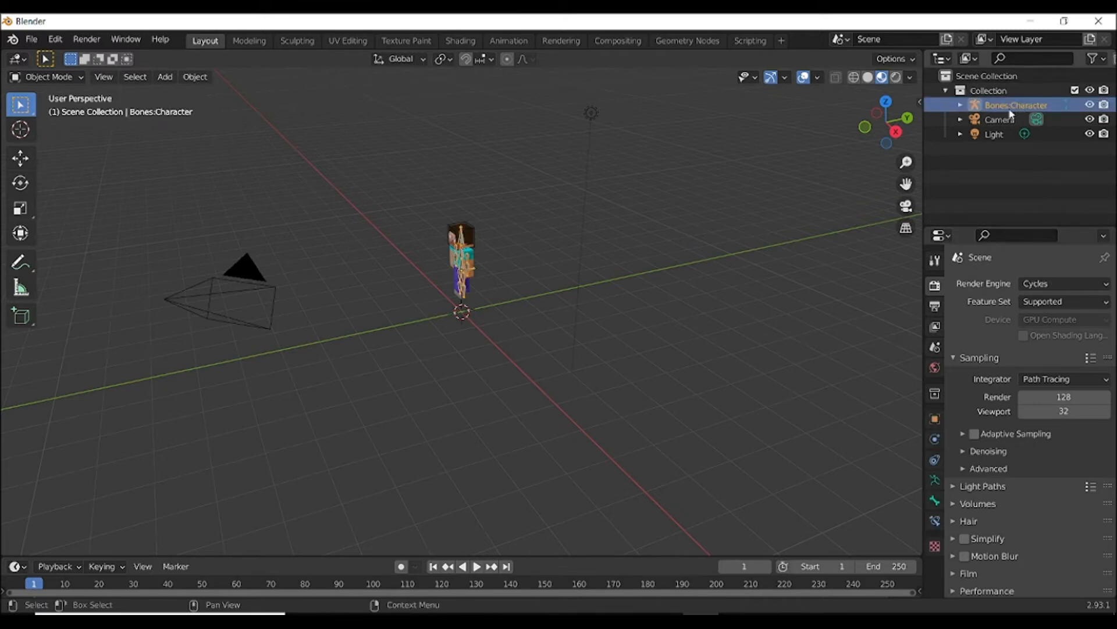
pyautogui.click(961, 105)
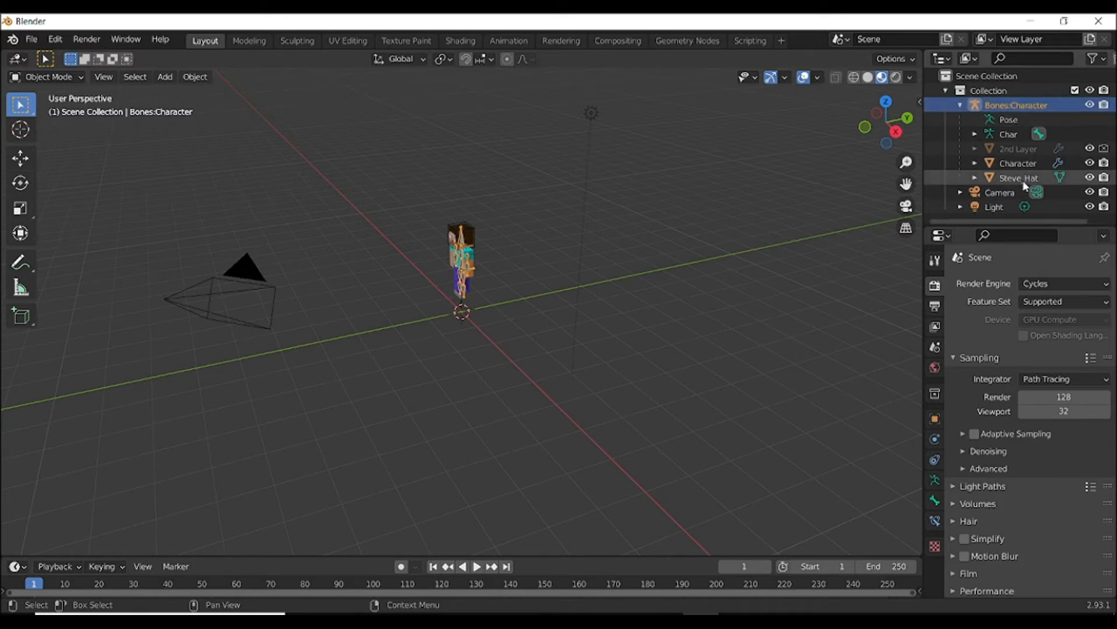
pyautogui.click(1020, 177)
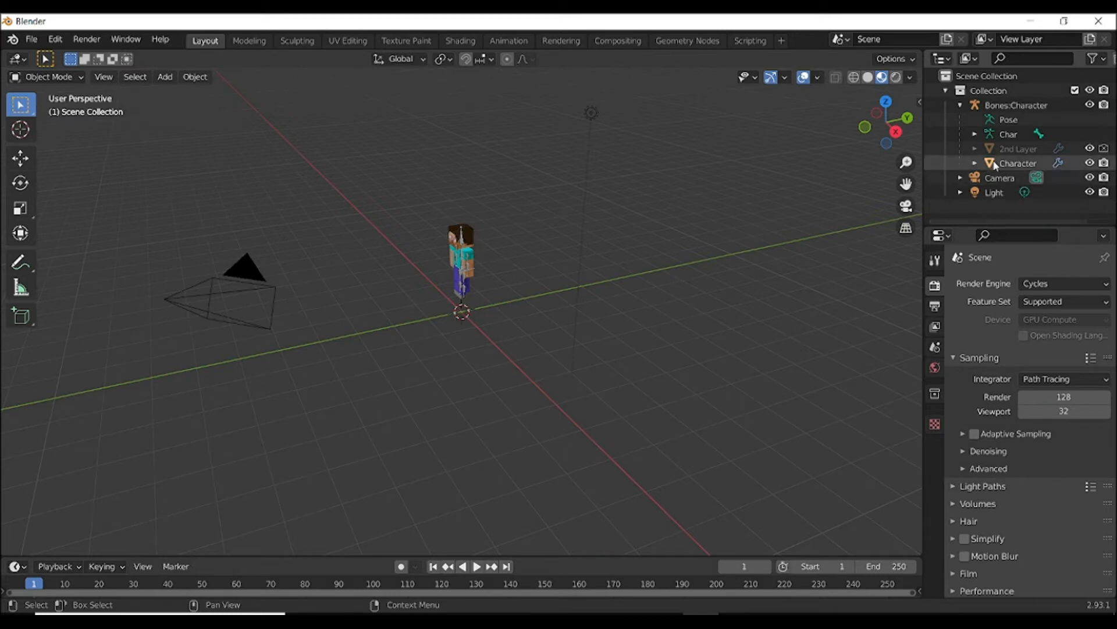
pyautogui.click(1017, 163)
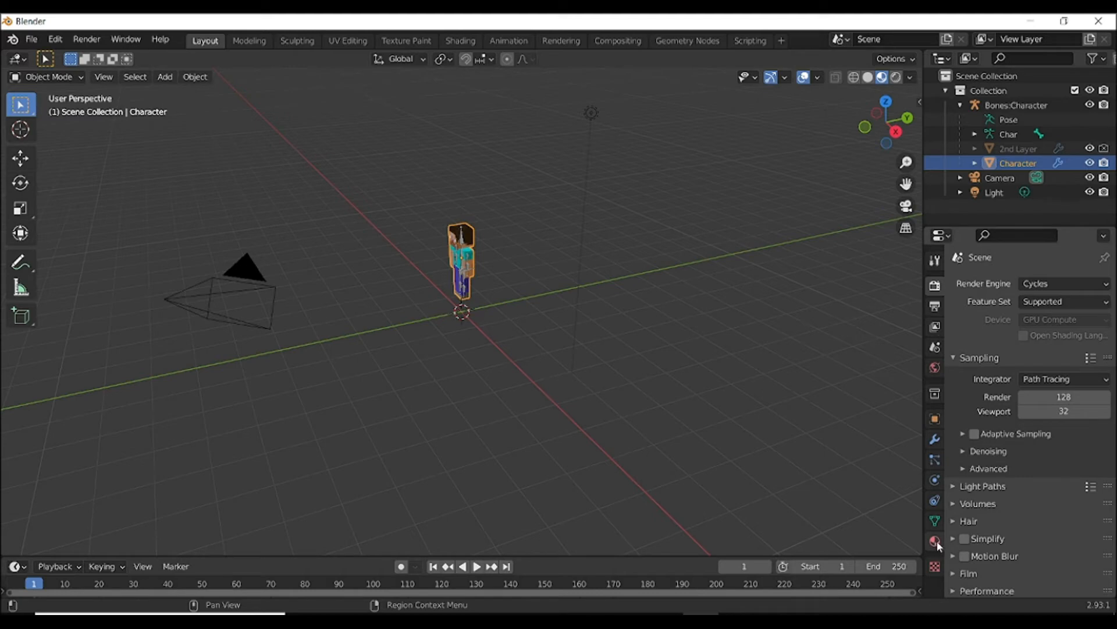
# In the Character material, try unpacking the Skin image to the current directory
pyautogui.click(935, 540)
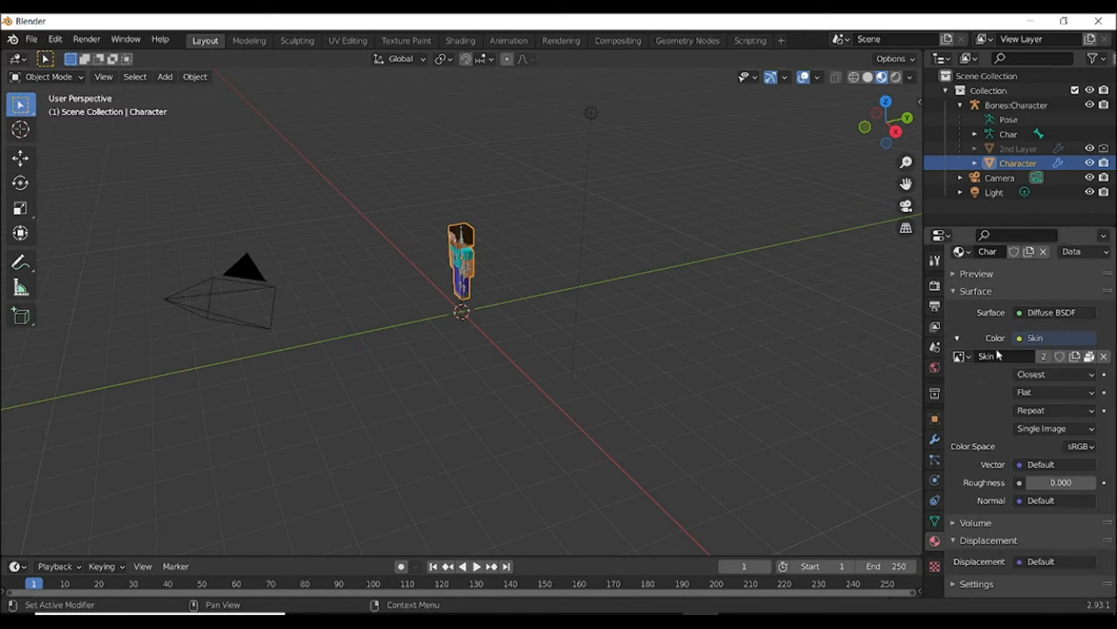
pyautogui.moveTo(1090, 369)
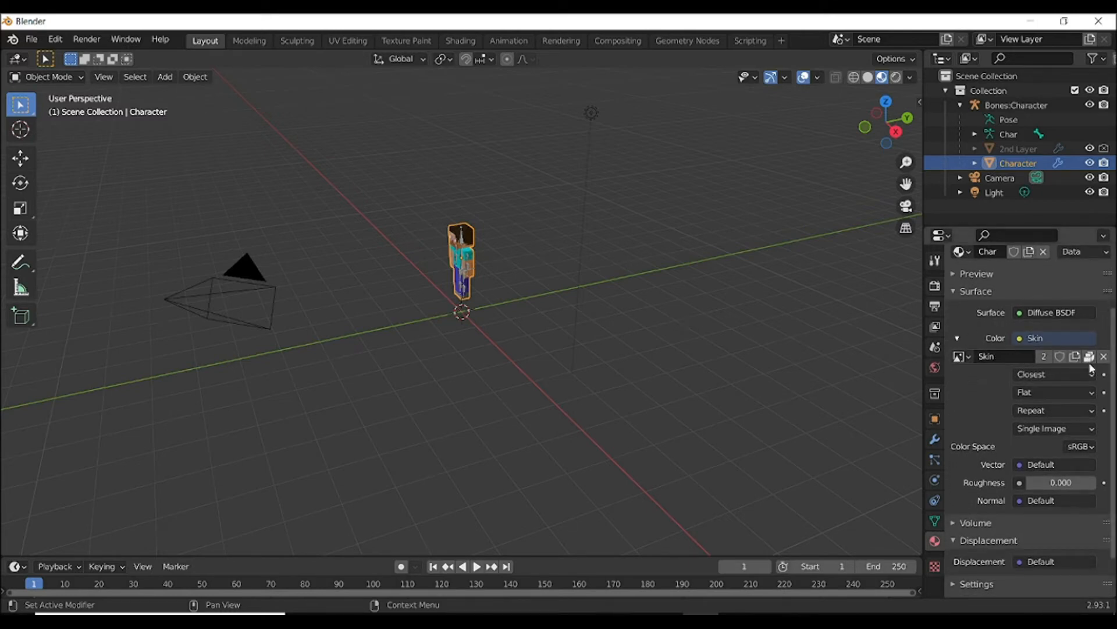
pyautogui.click(1089, 356)
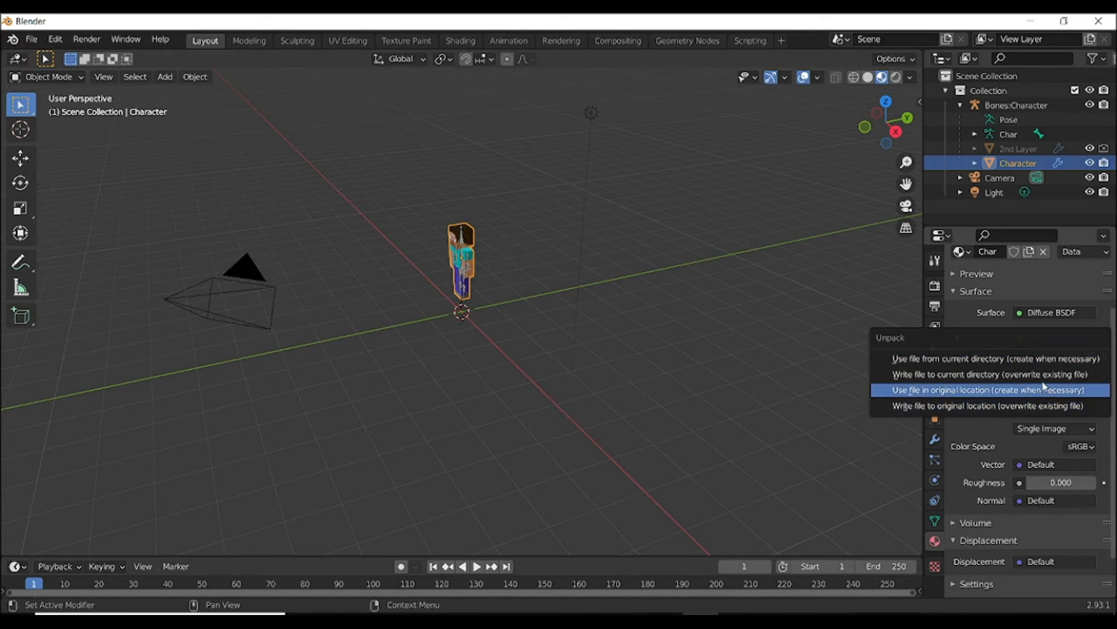
pyautogui.moveTo(991, 374)
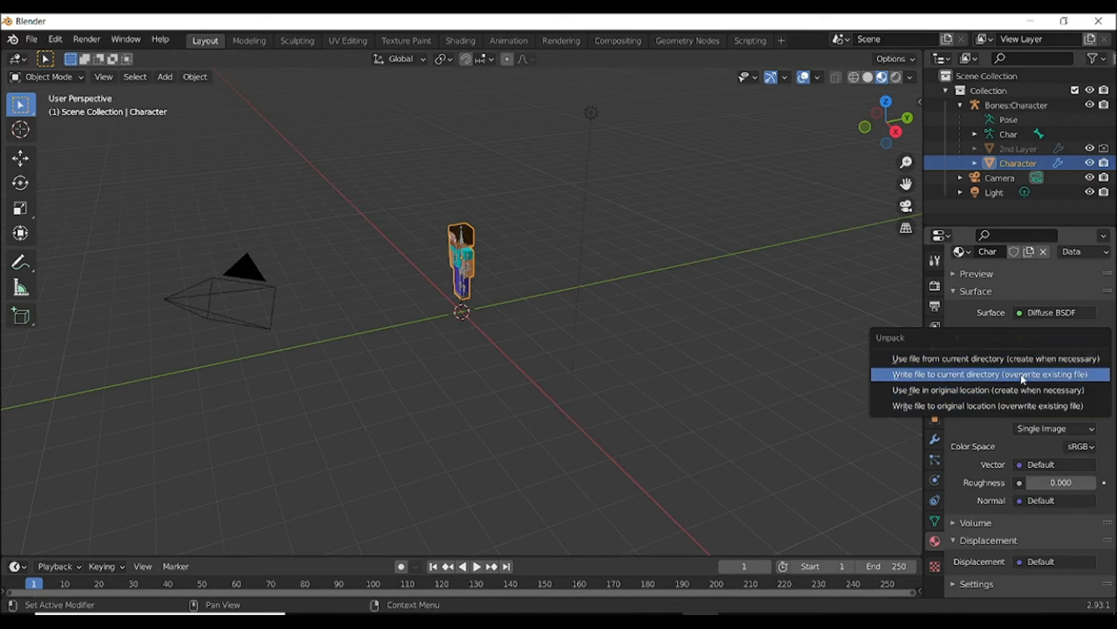
pyautogui.click(991, 374)
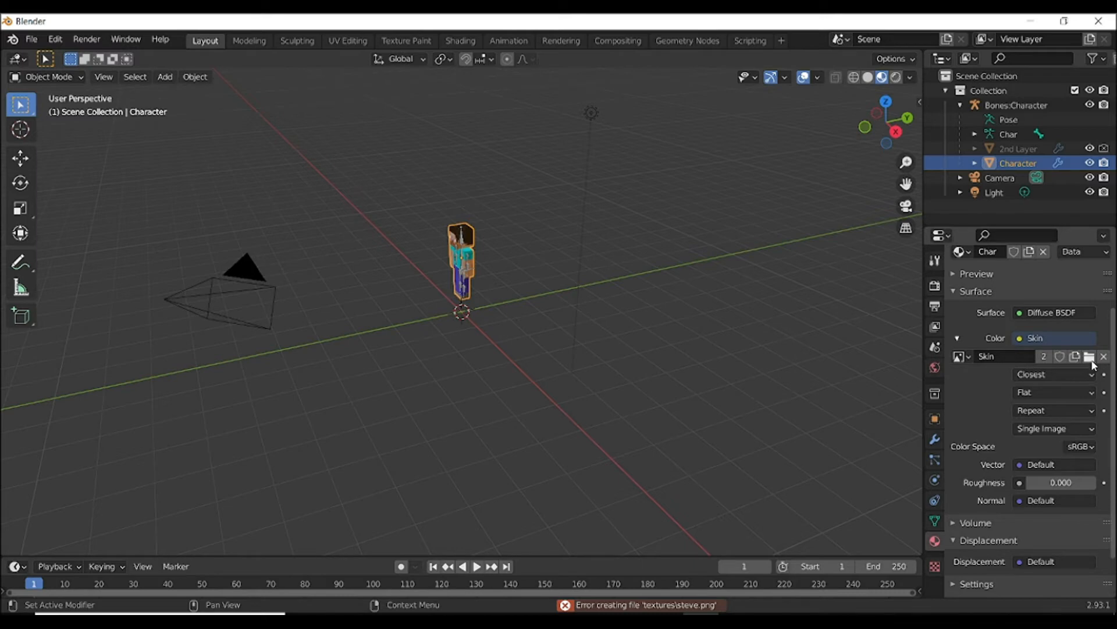
# Browse to Downloads to load the pundrik playz skin PNG as the Skin image
pyautogui.click(1090, 356)
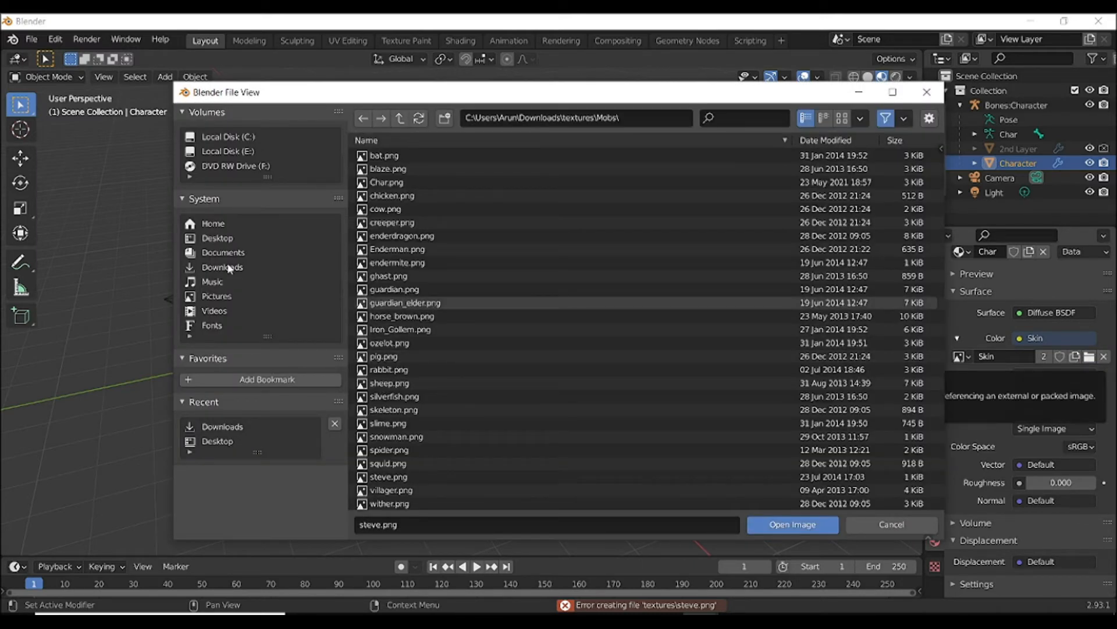
pyautogui.click(792, 523)
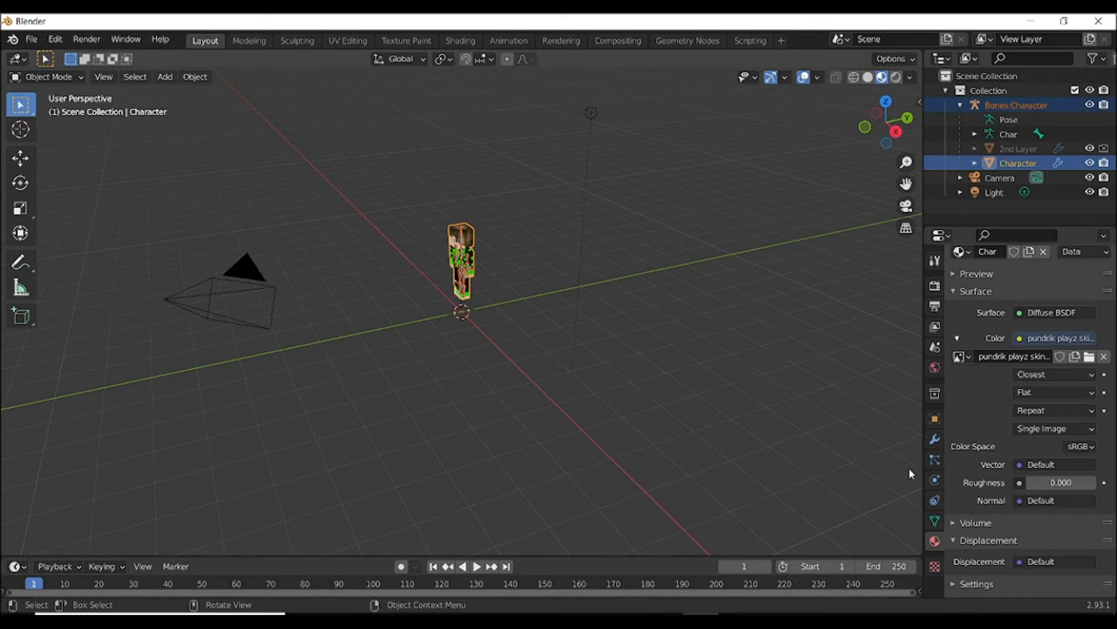
# In Object Data Properties, switch the Character's render UV map between Old -1.8 Skin and +1.8 Skin
pyautogui.click(935, 522)
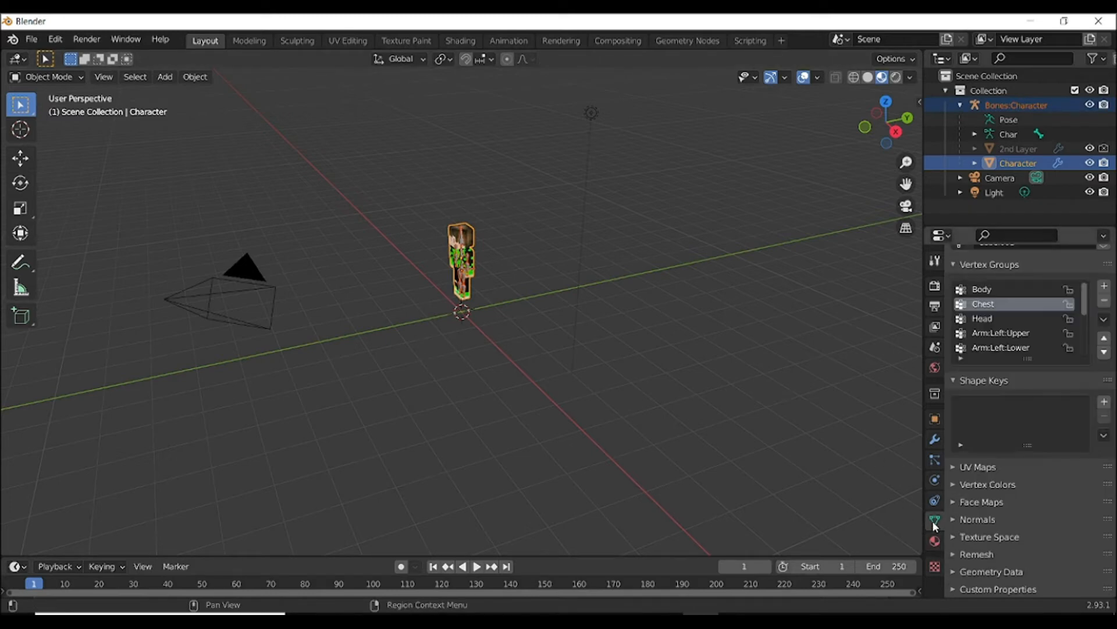
pyautogui.click(978, 466)
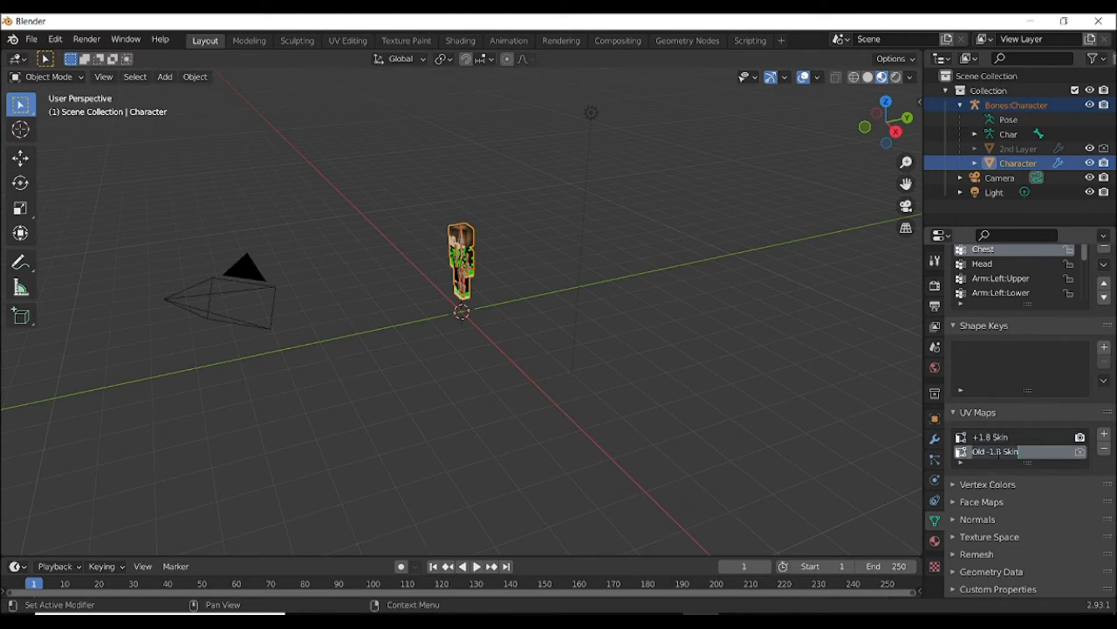
pyautogui.click(1081, 452)
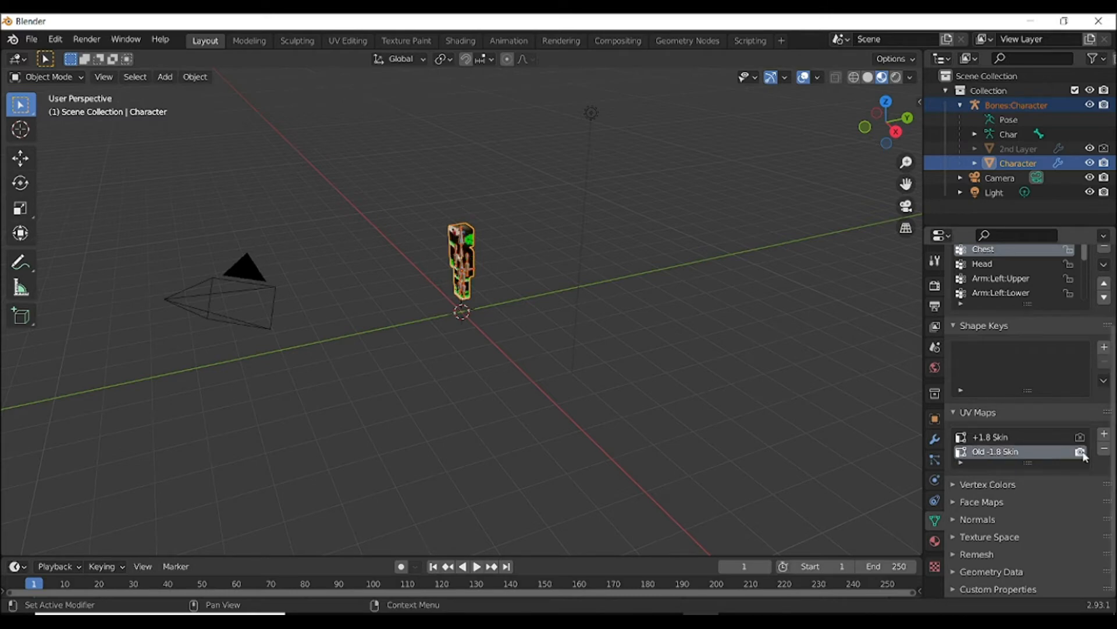
pyautogui.moveTo(706, 195)
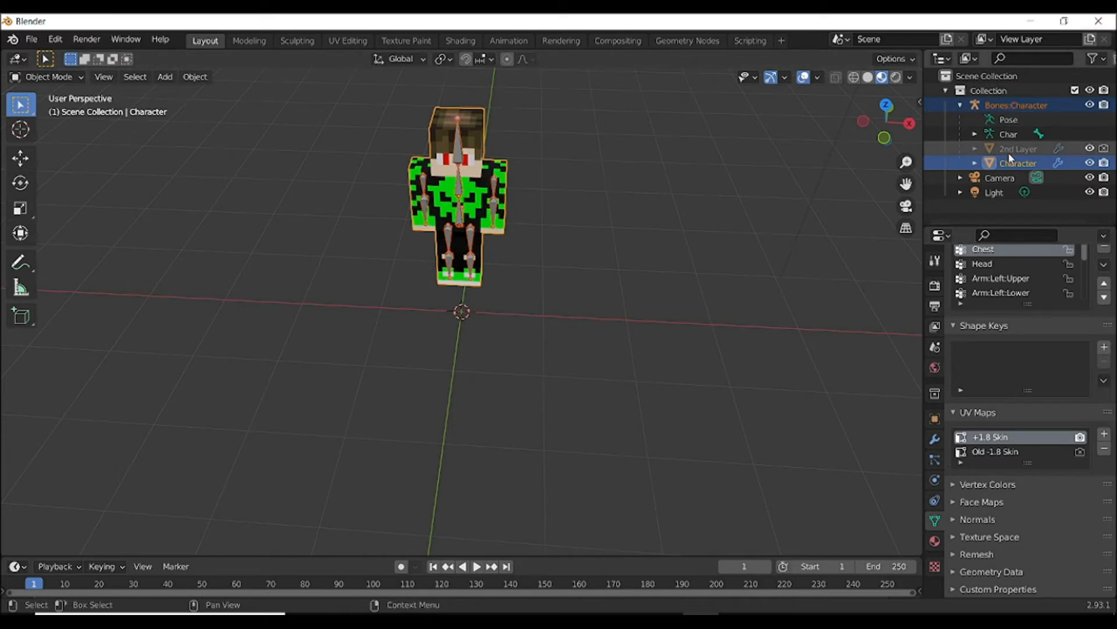
# Select the Bones:Character rig and put it into Pose Mode
pyautogui.click(1015, 104)
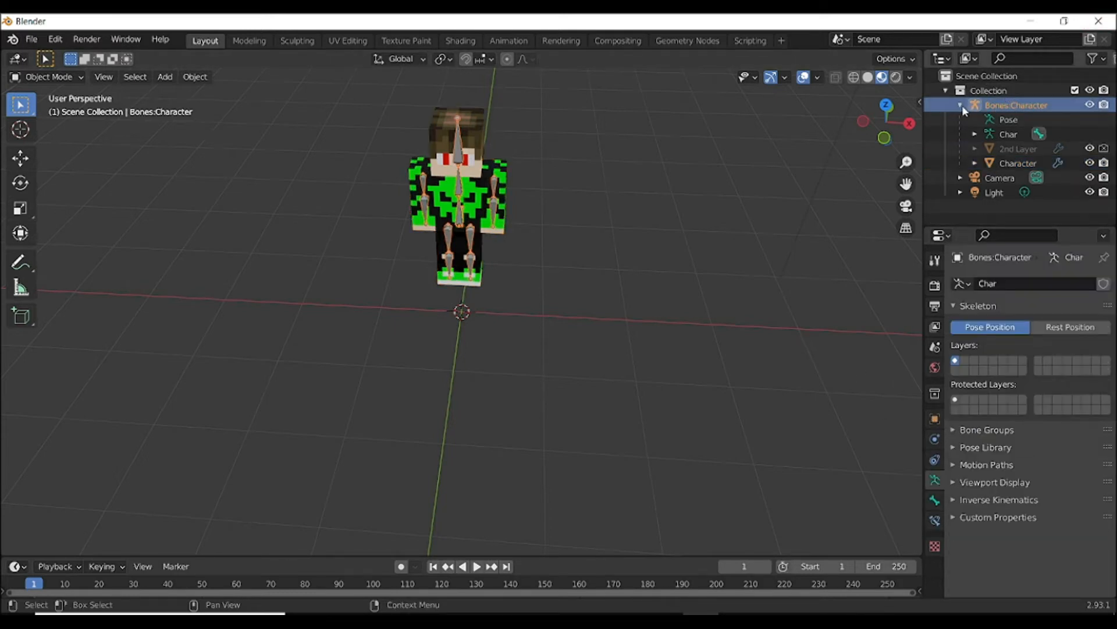
pyautogui.click(960, 105)
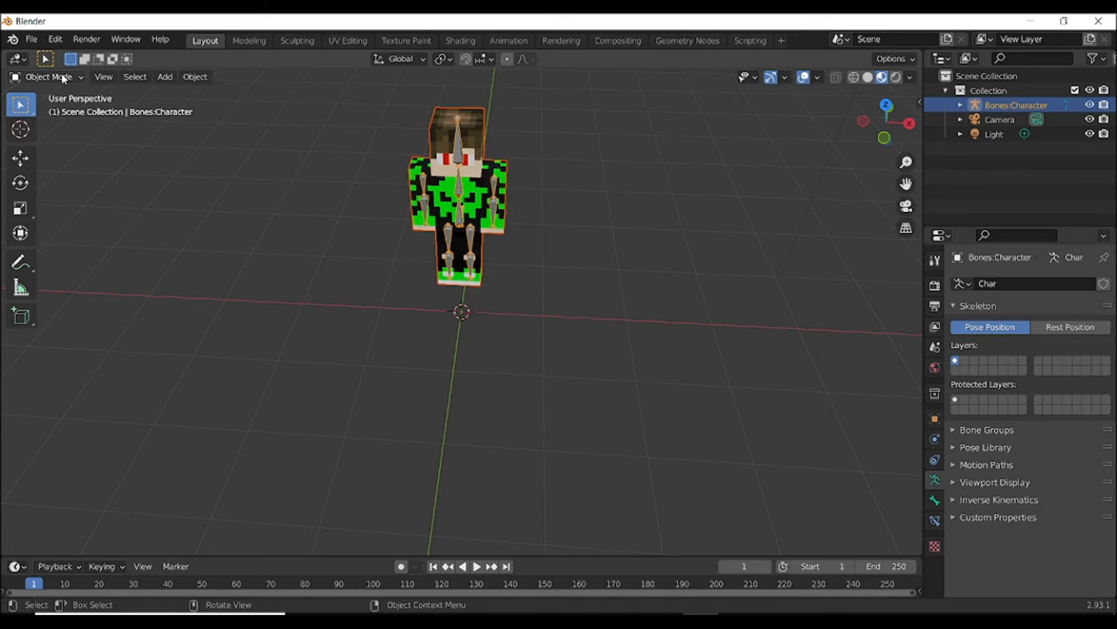
pyautogui.click(47, 77)
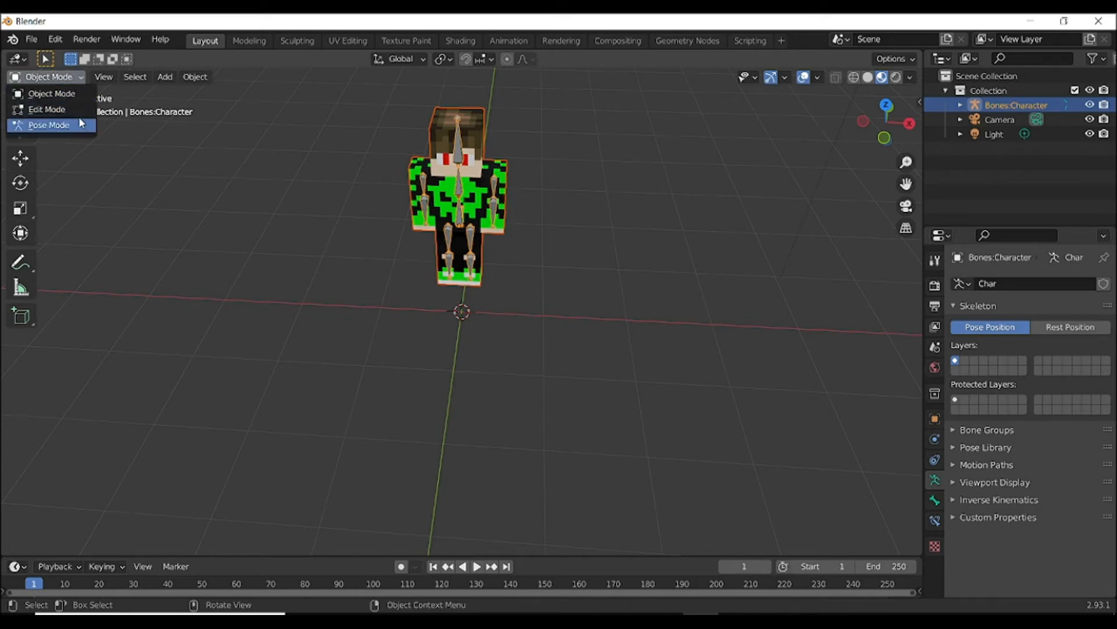
pyautogui.click(49, 125)
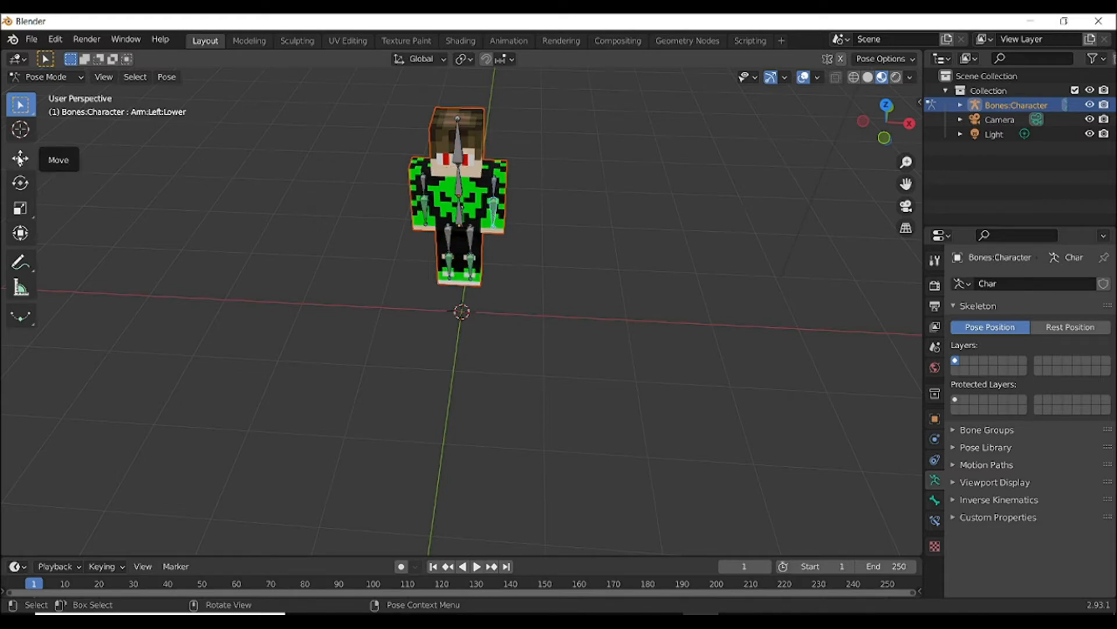
# Rotate the arm bones to raise the right upper arm up and out to the side
pyautogui.click(21, 157)
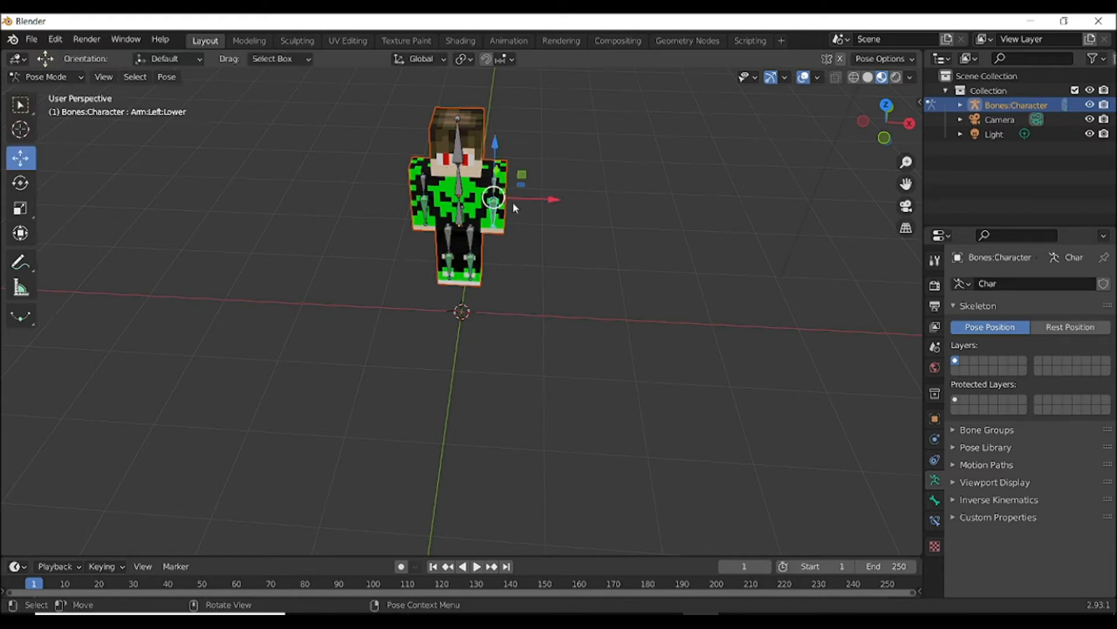
pyautogui.press('r')
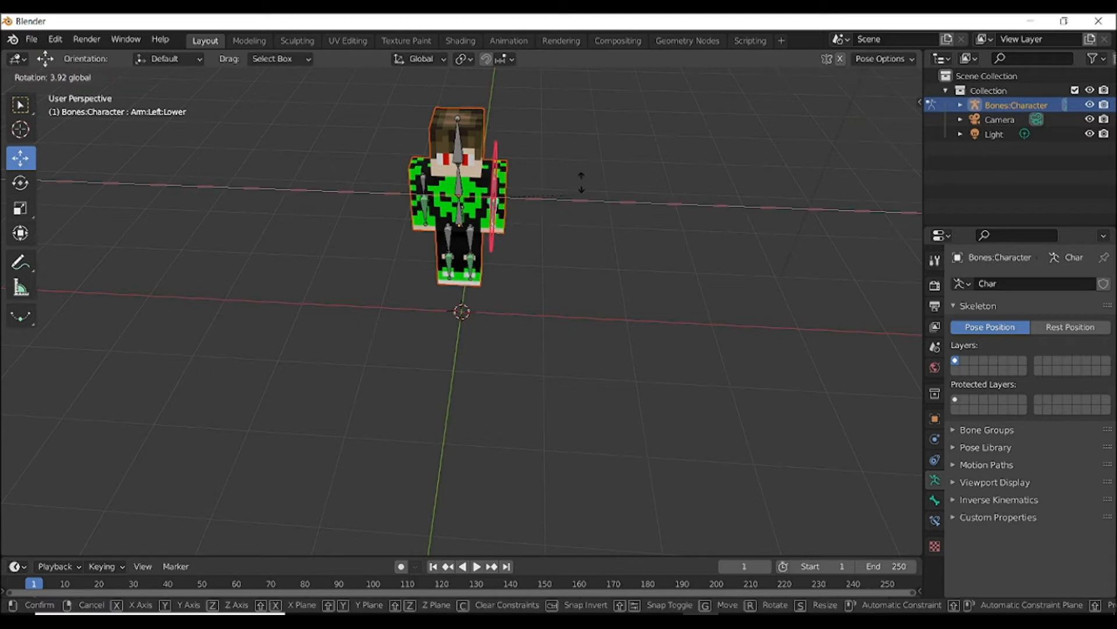
pyautogui.moveTo(506, 307)
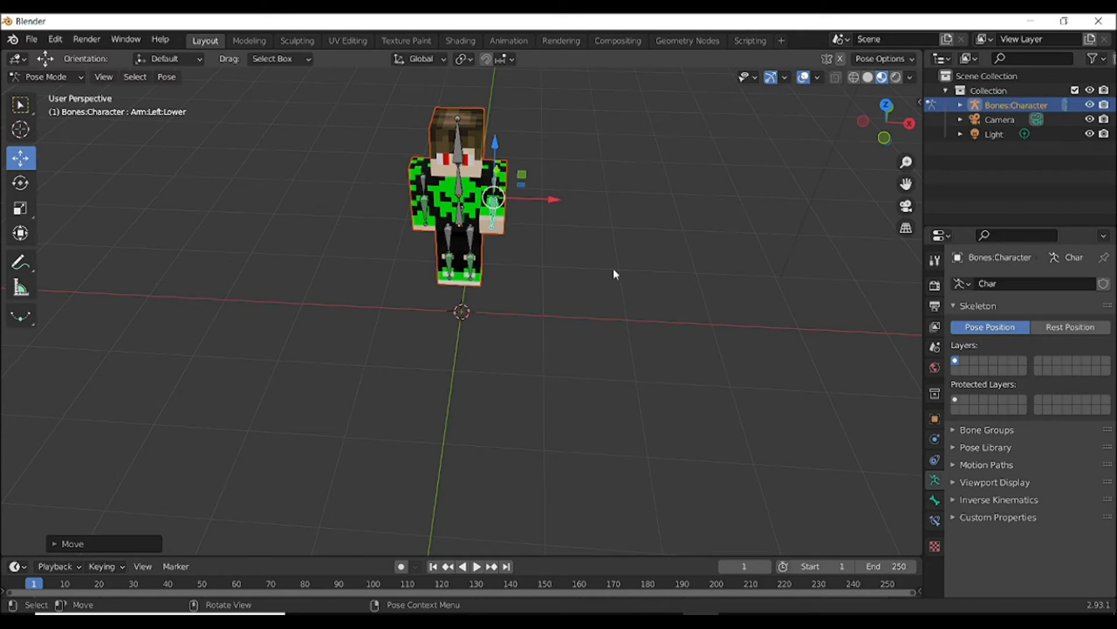
pyautogui.moveTo(868, 141)
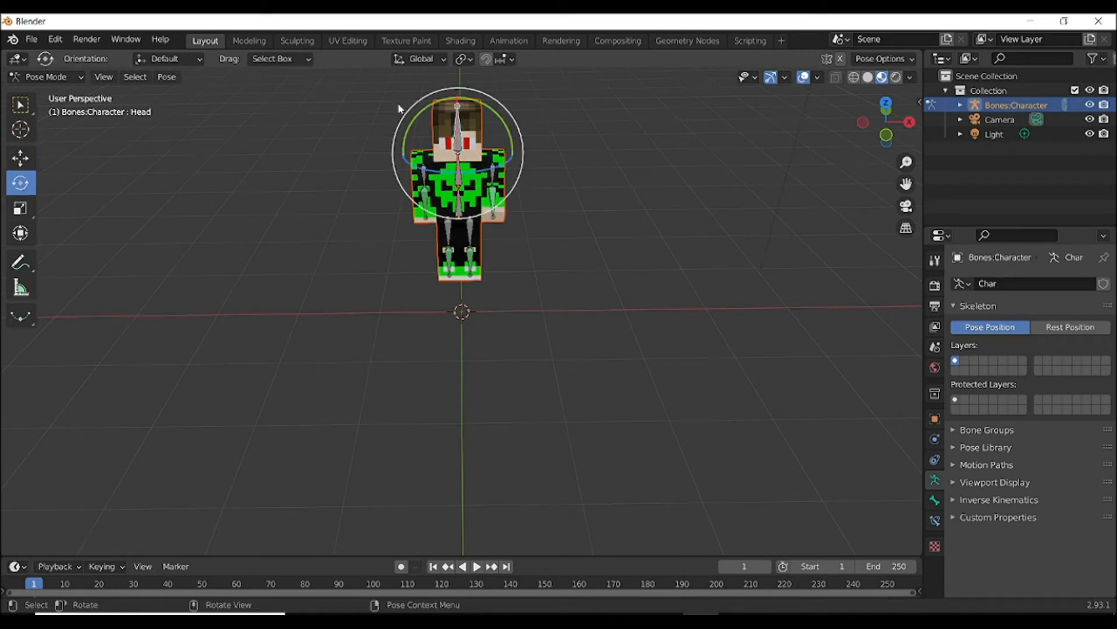
pyautogui.click(450, 246)
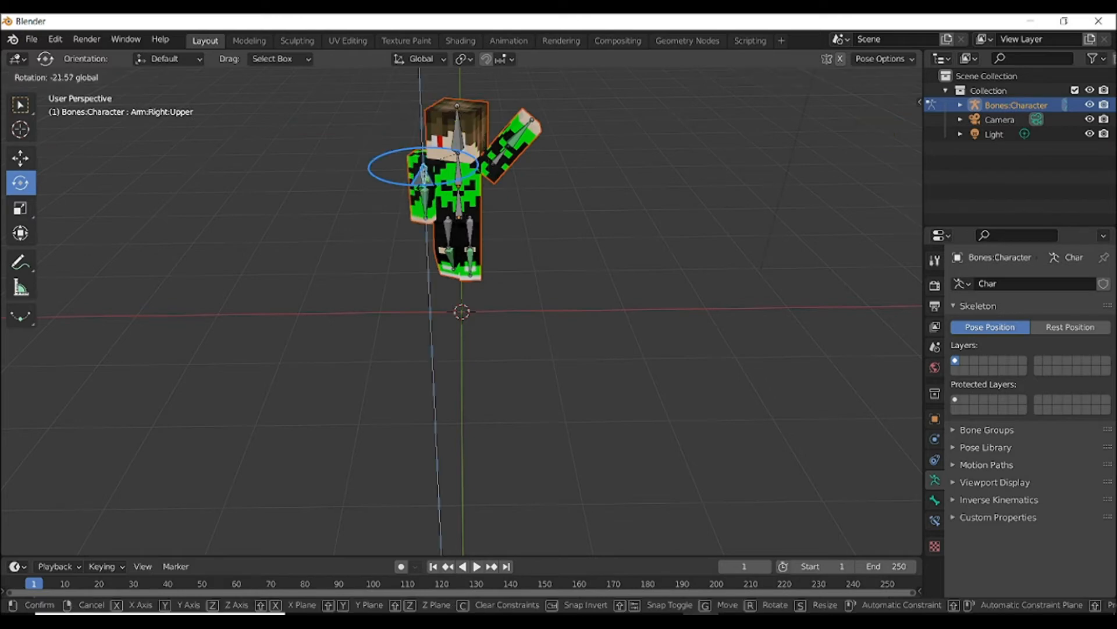
pyautogui.click(503, 194)
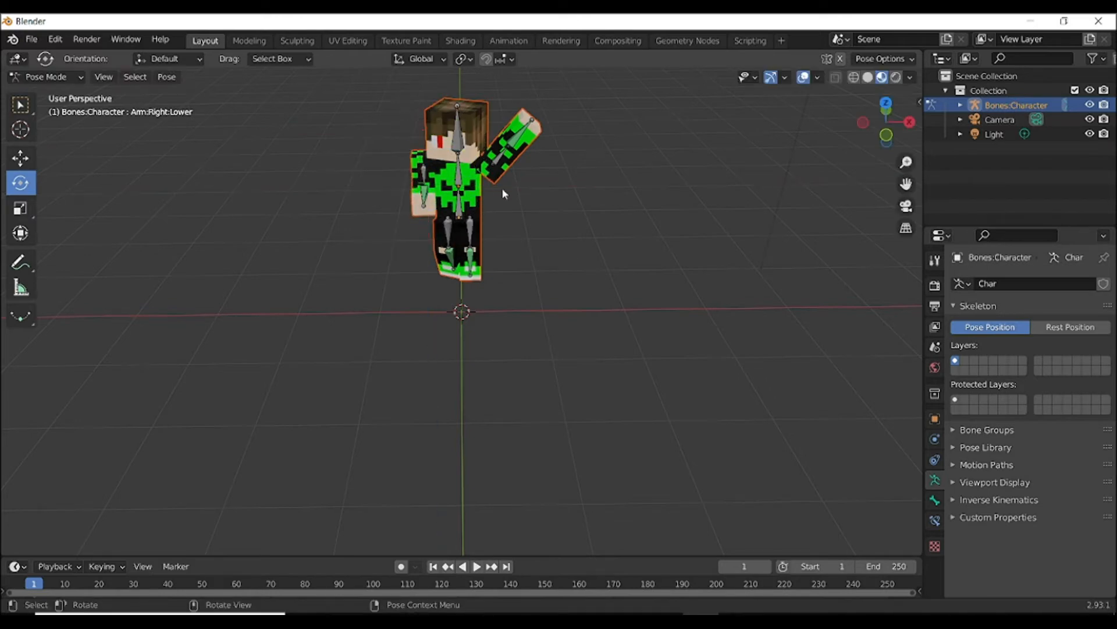
pyautogui.click(457, 164)
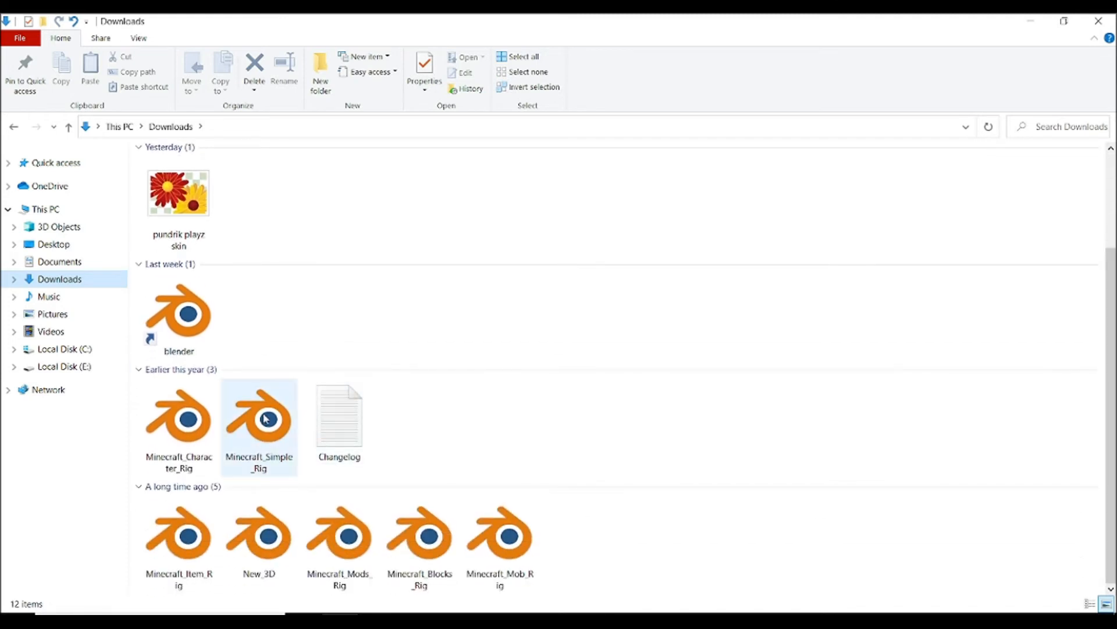
# Open Minecraft_Item_Rig.blend from the Downloads folder in Blender
pyautogui.click(178, 535)
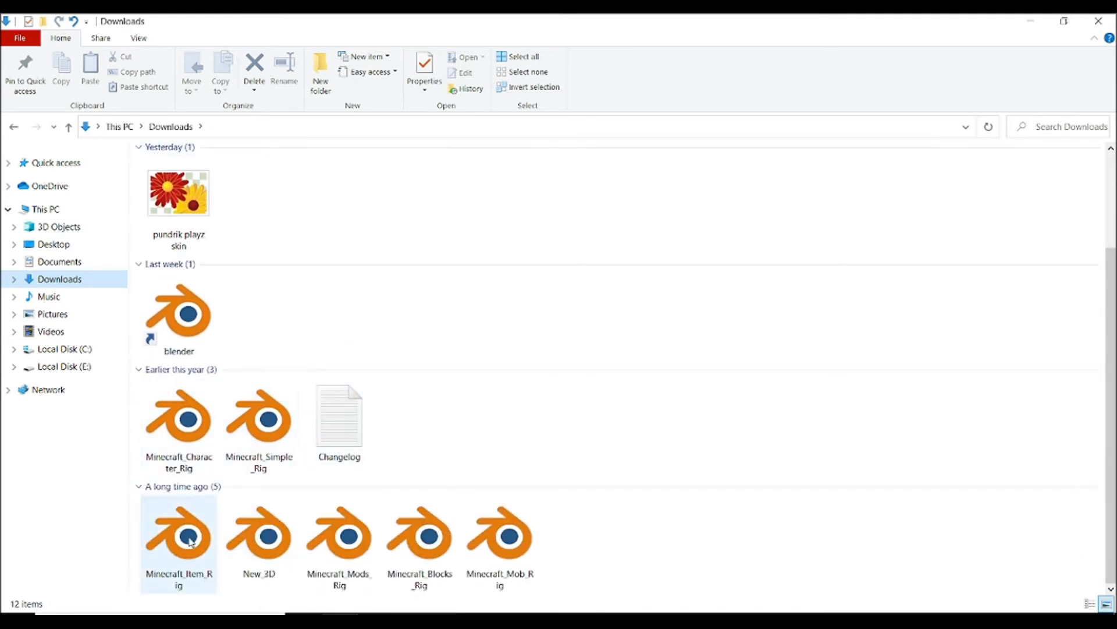
pyautogui.moveTo(195, 538)
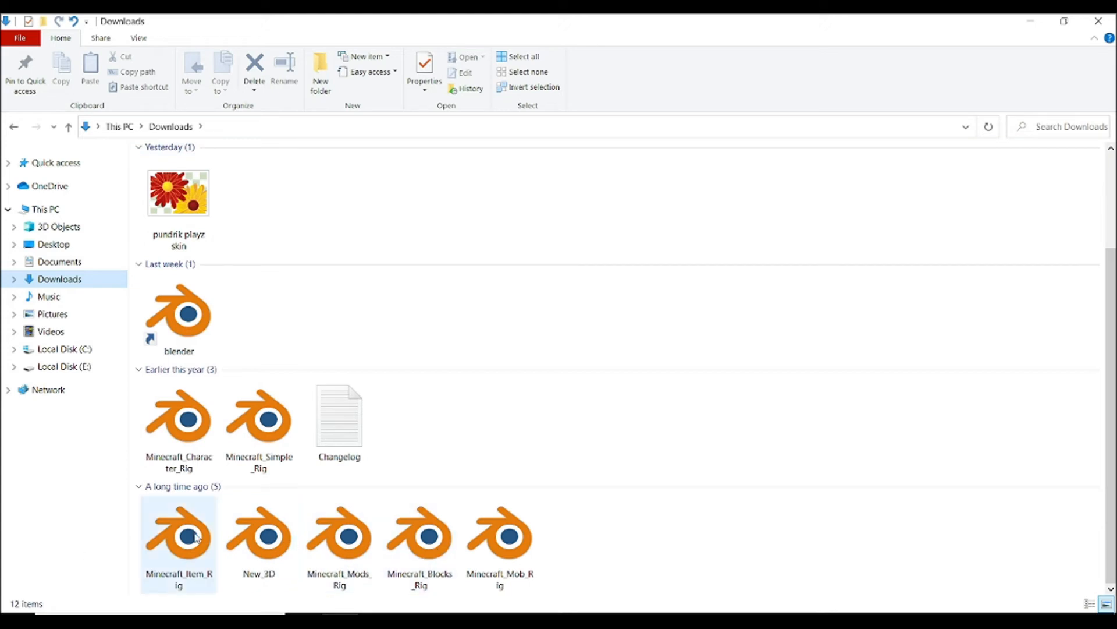
pyautogui.click(178, 531)
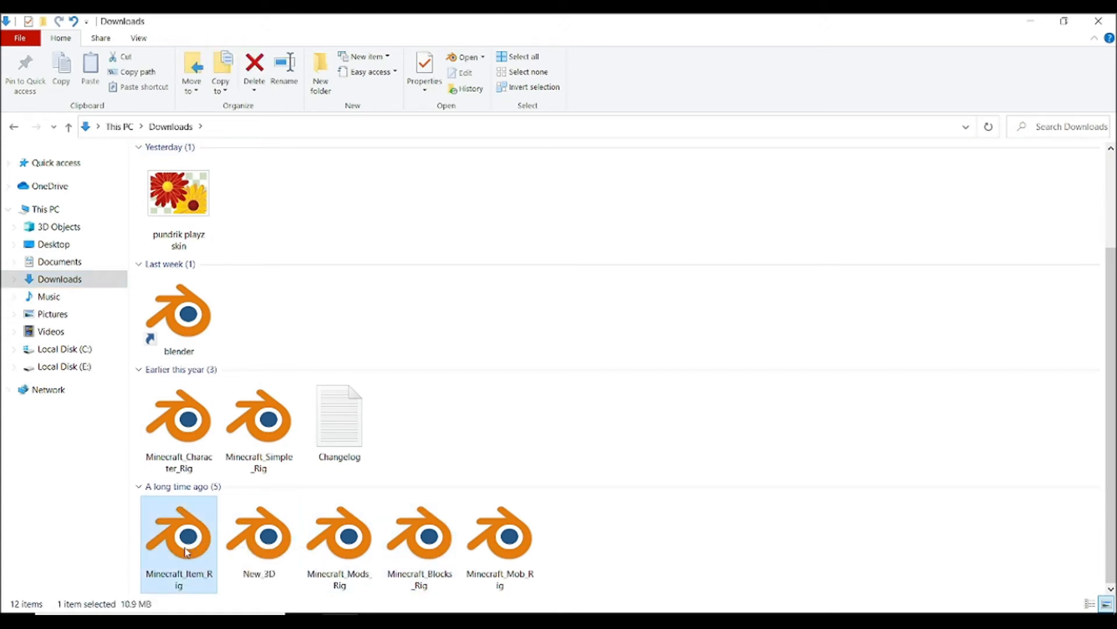
pyautogui.doubleClick(180, 532)
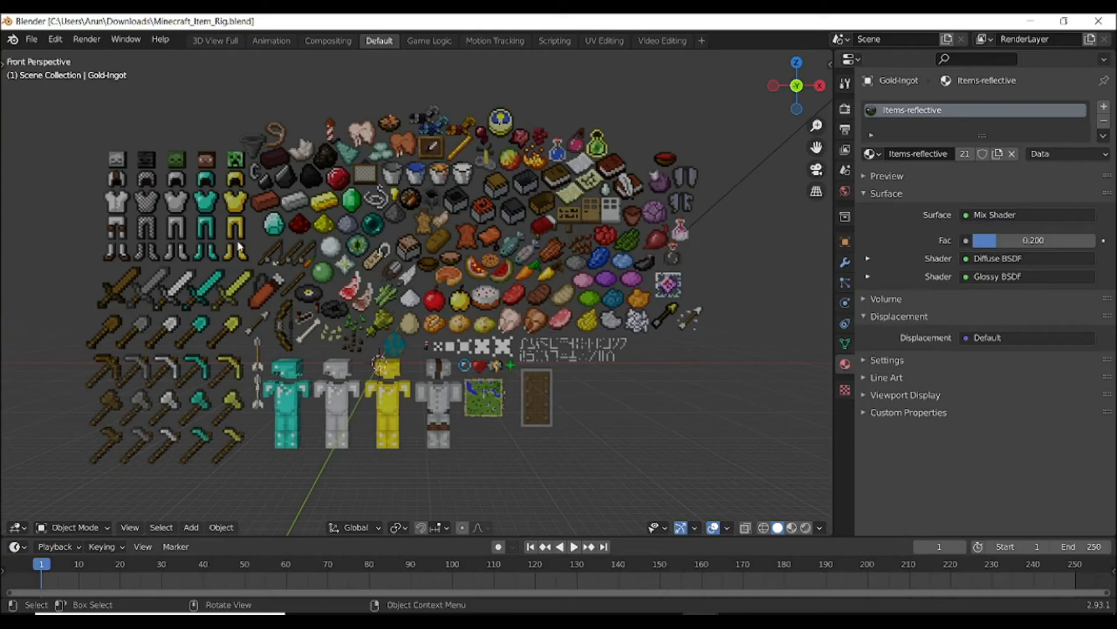
pyautogui.moveTo(748, 122)
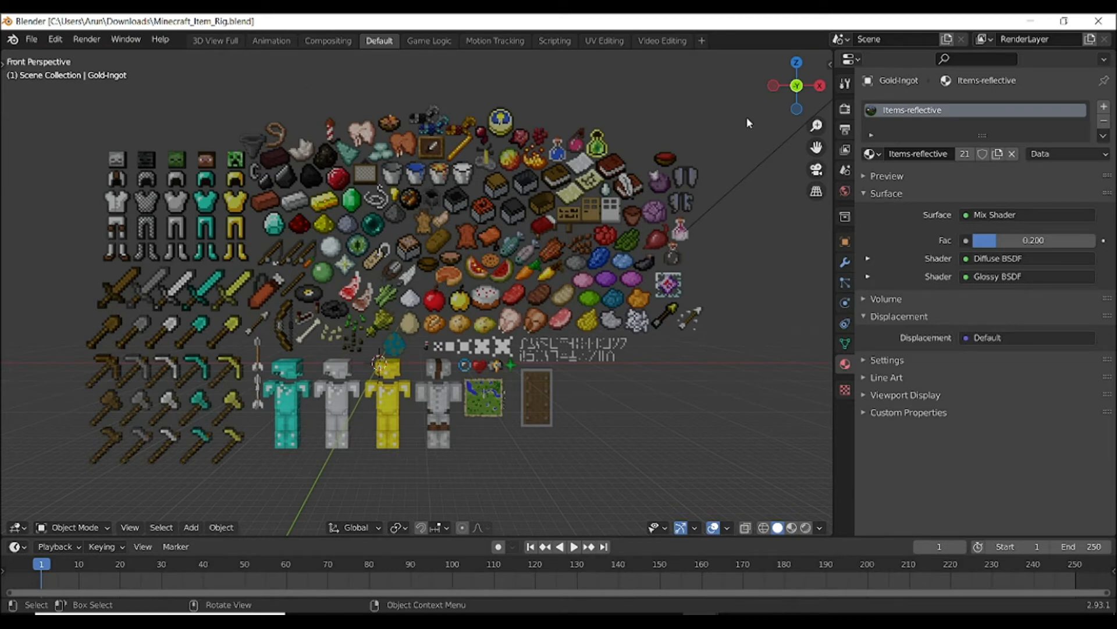
pyautogui.moveTo(500, 84)
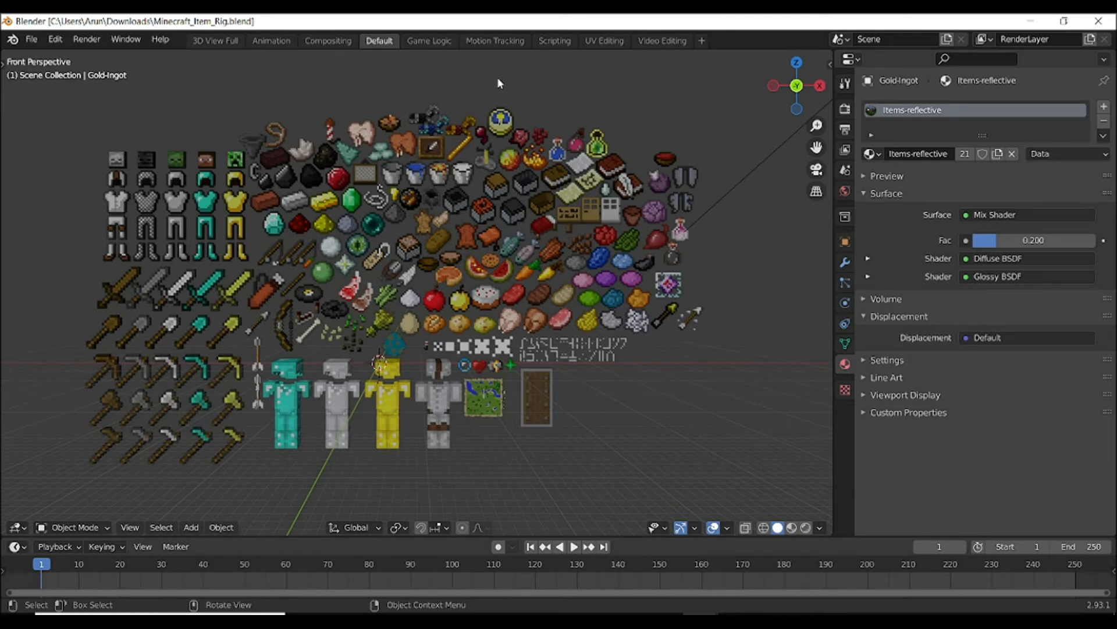
pyautogui.moveTo(348, 129)
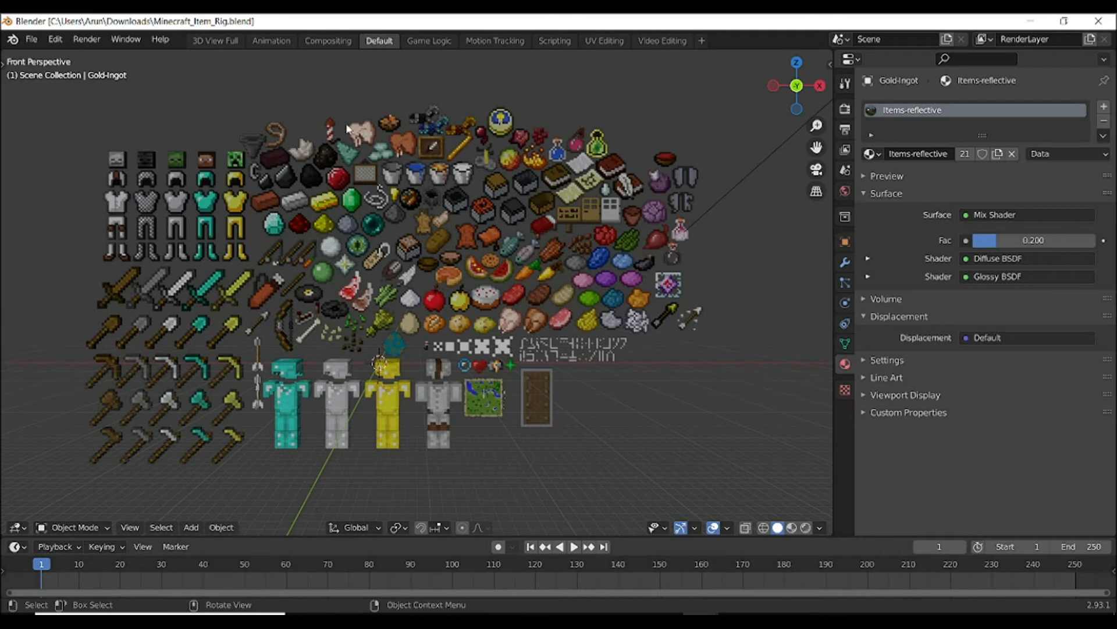
pyautogui.moveTo(207, 298)
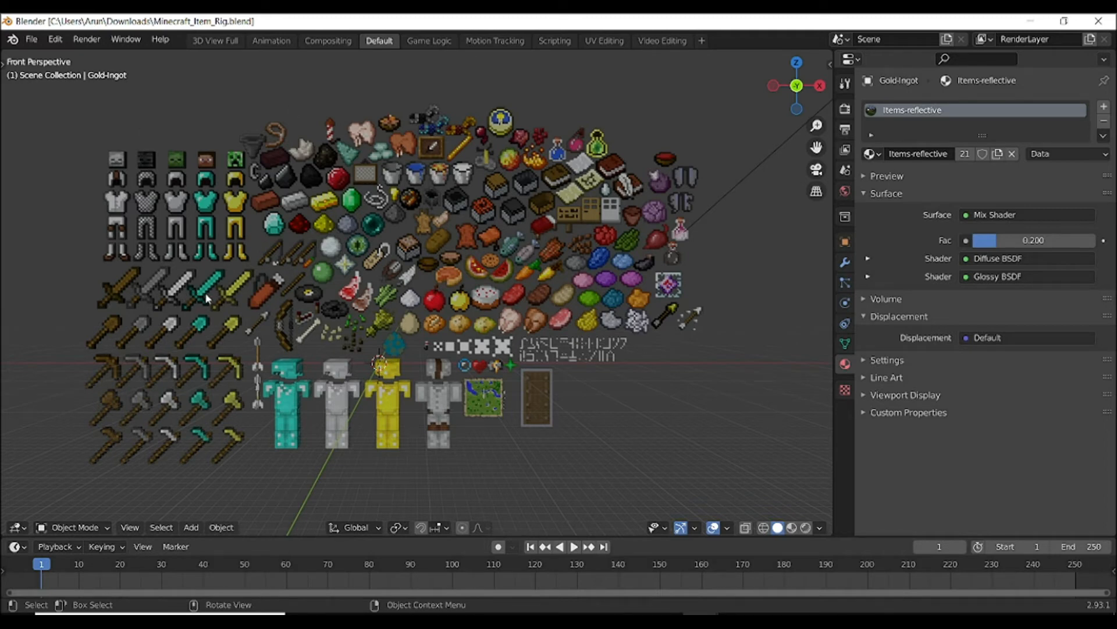
# Select the diamond sword in the item rig and copy it with Ctrl+C
pyautogui.click(207, 292)
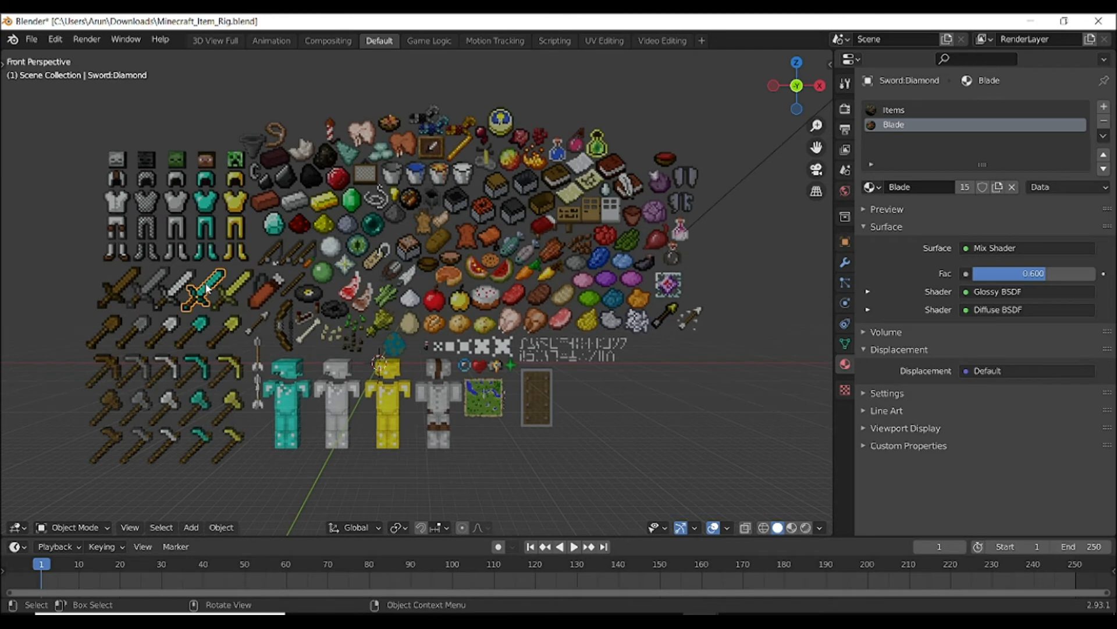
pyautogui.press('ctrl+c')
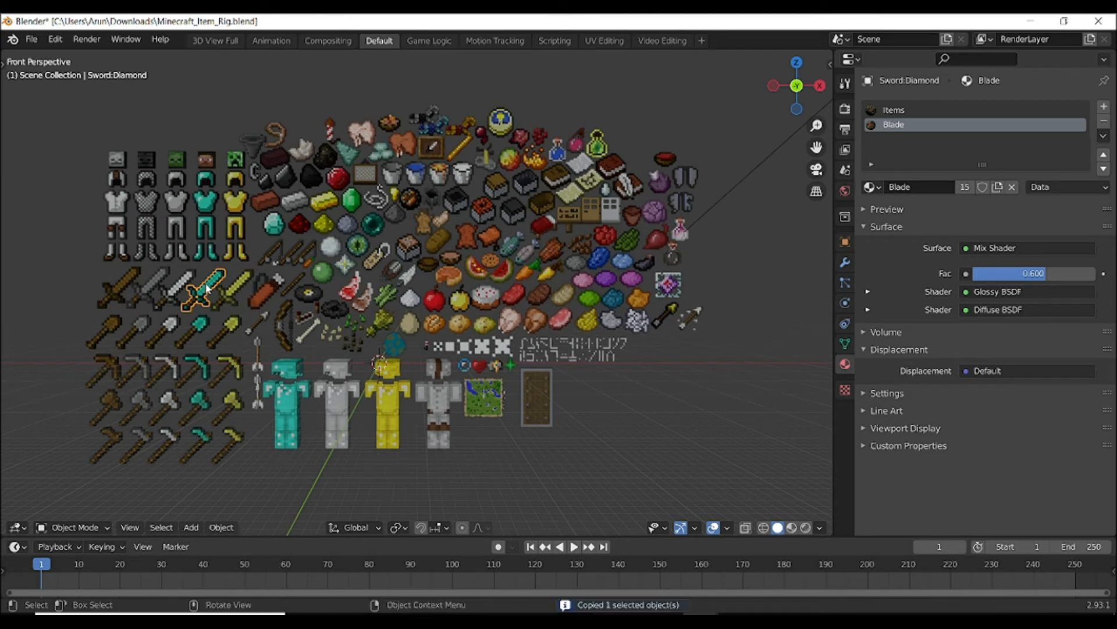
pyautogui.moveTo(634, 598)
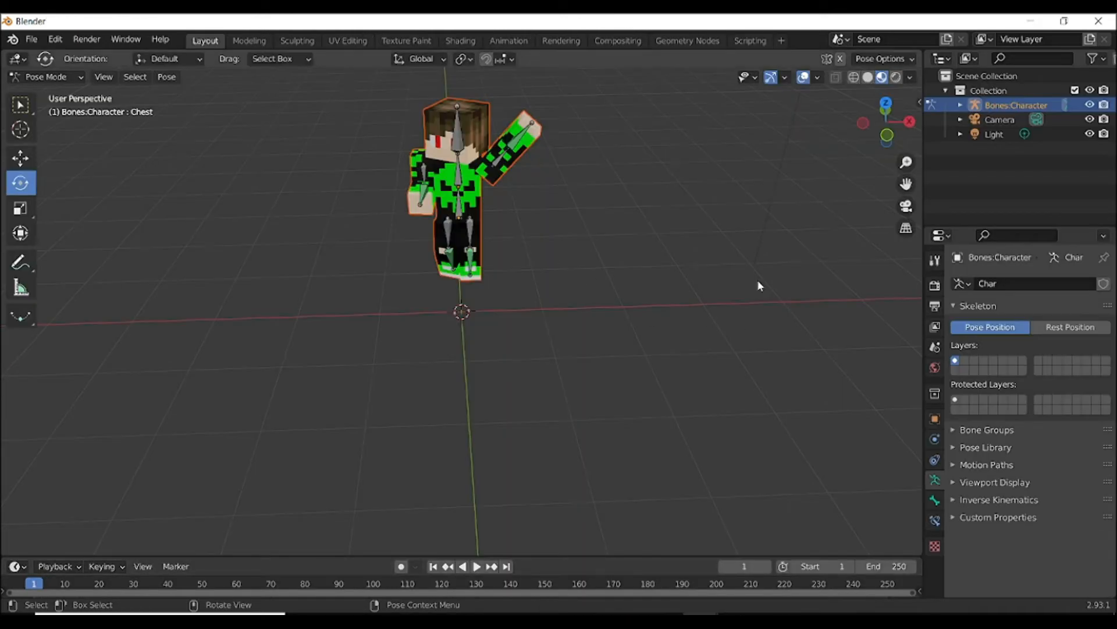
# Paste the copied diamond sword into the character scene via Paste Data-Blocks and leave pose mode
pyautogui.rightClick(1016, 105)
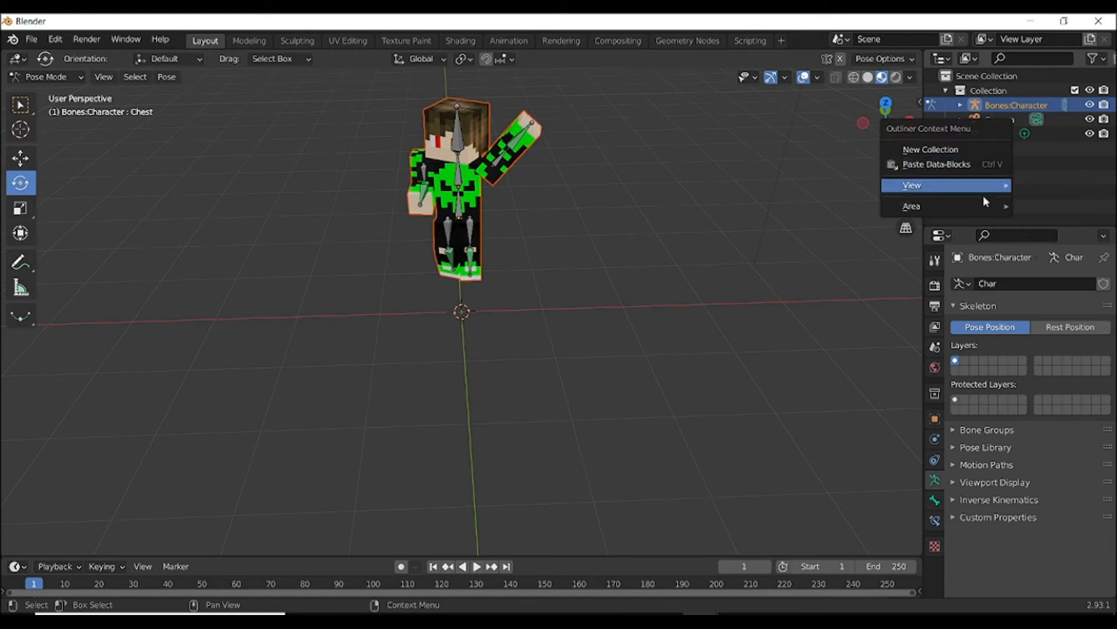
pyautogui.moveTo(994, 168)
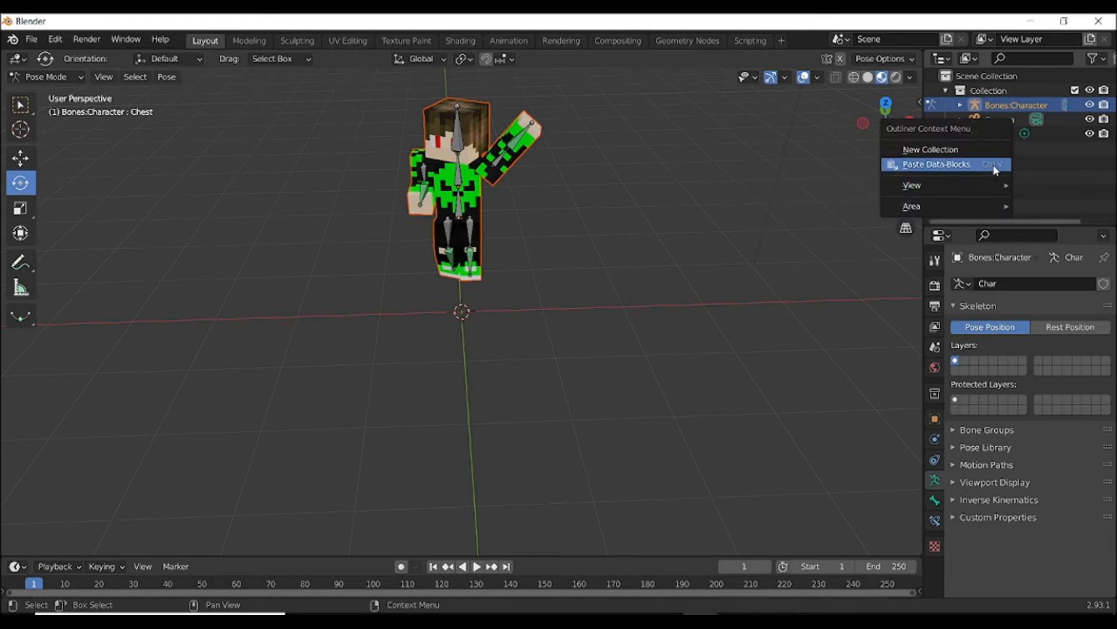
pyautogui.click(936, 164)
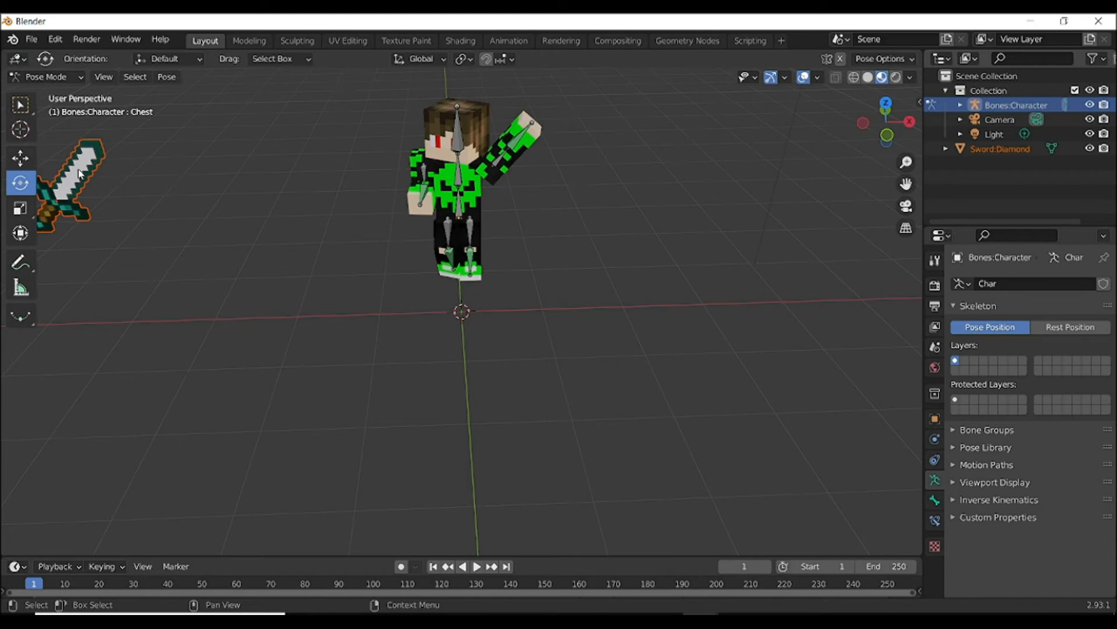
pyautogui.click(46, 77)
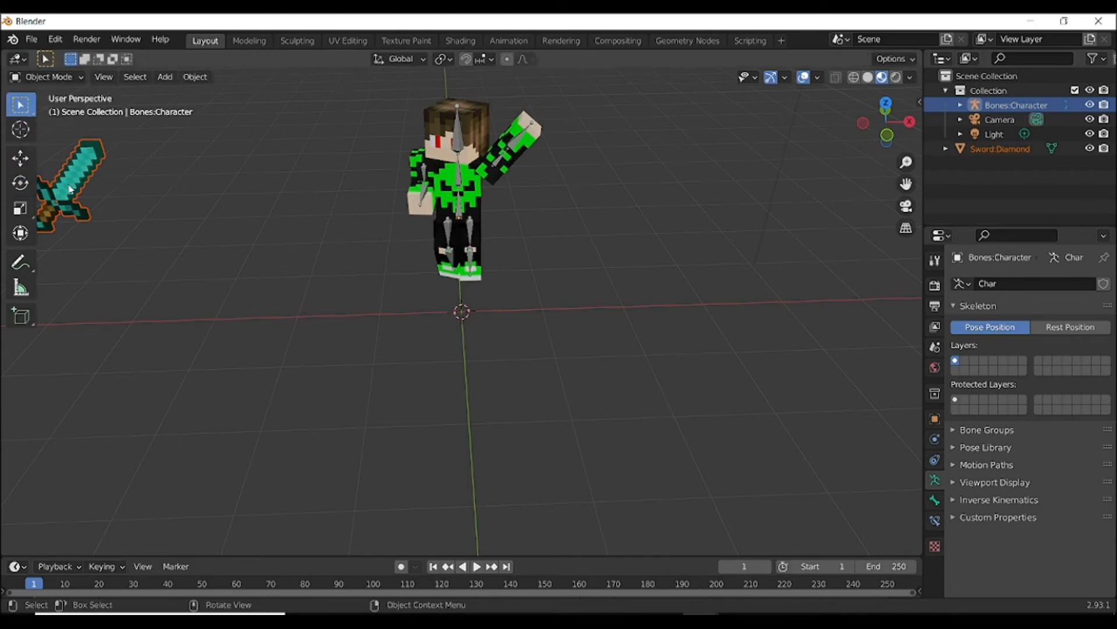
# Move the sword with G into the character's hand
pyautogui.press('g')
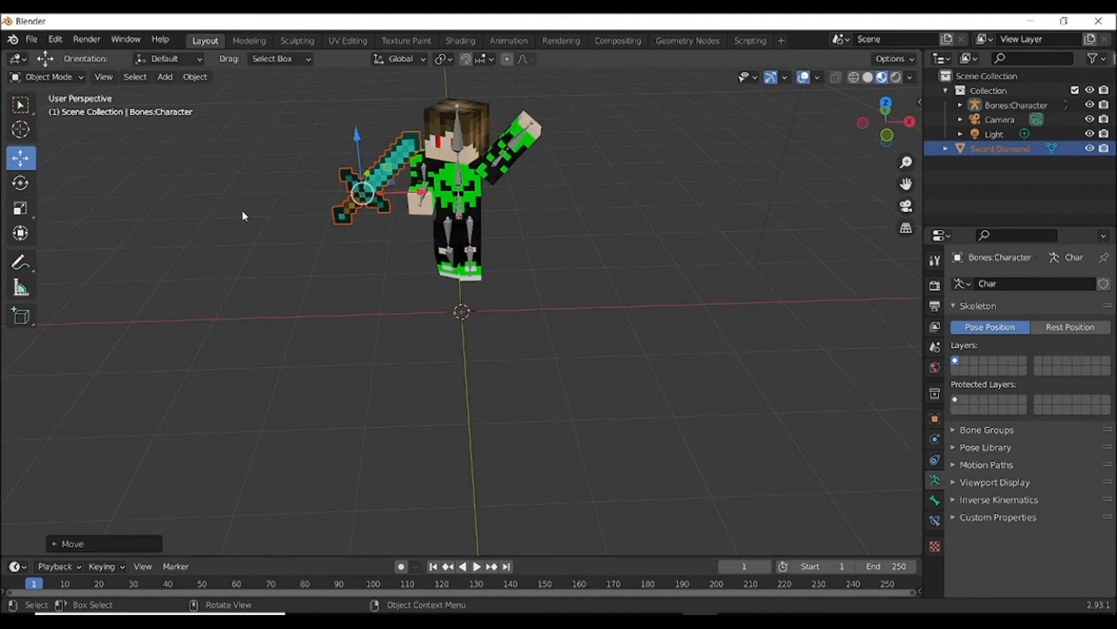
pyautogui.click(20, 183)
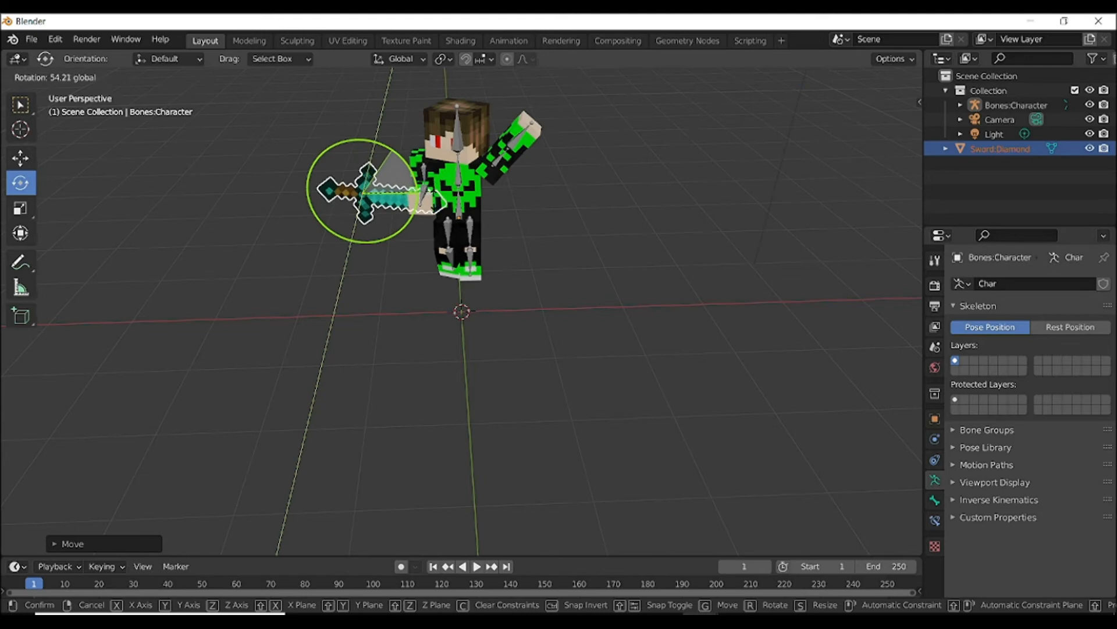
pyautogui.moveTo(363, 287)
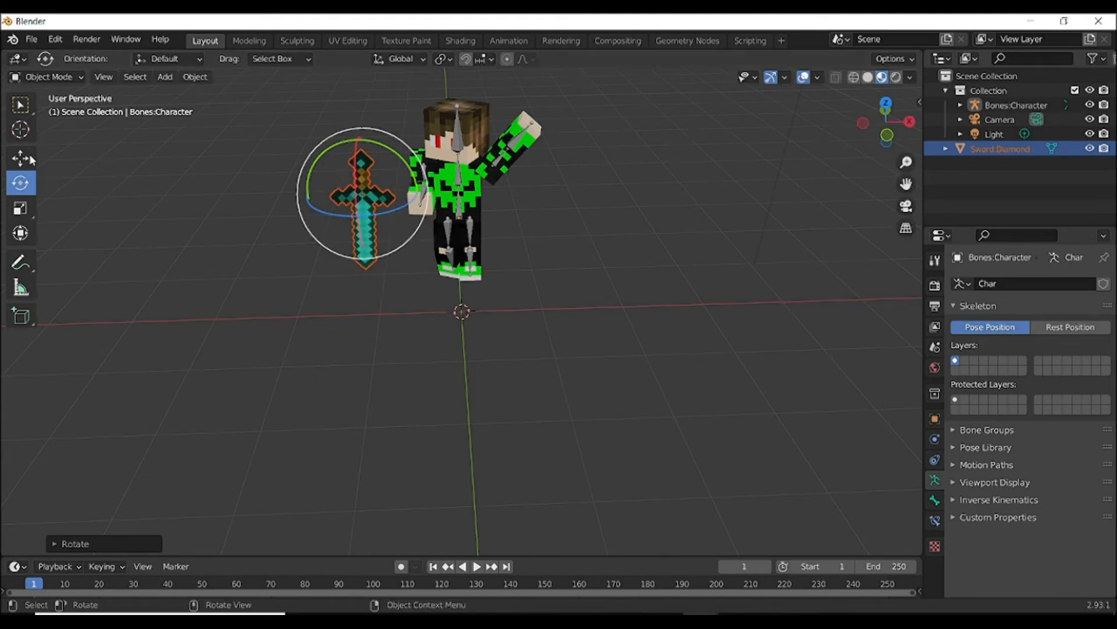
pyautogui.press('g')
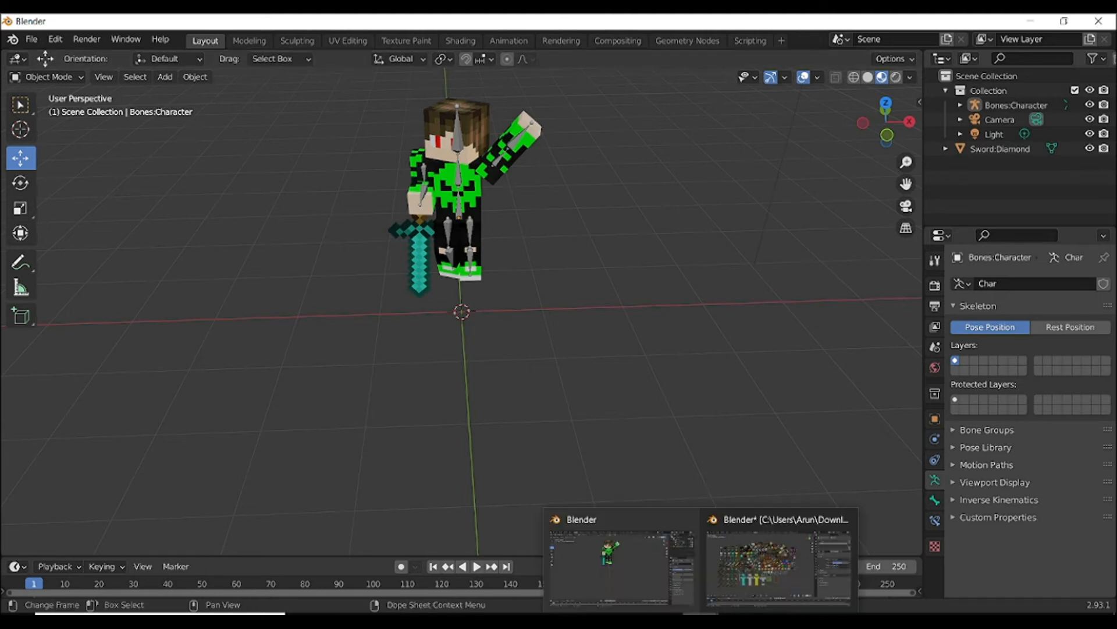
pyautogui.click(777, 563)
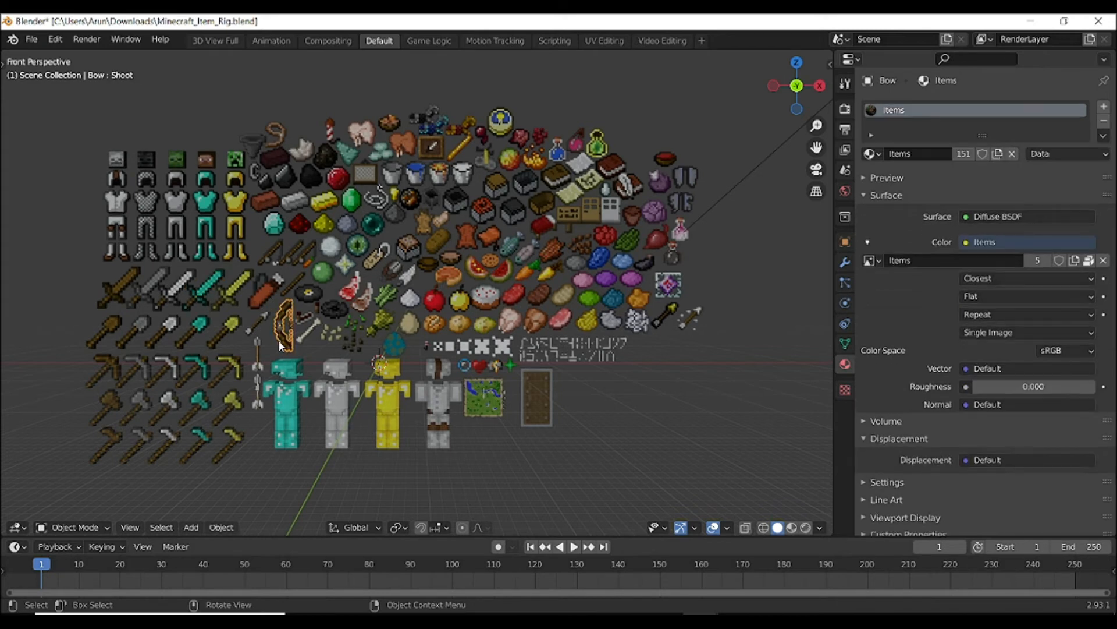
pyautogui.click(535, 396)
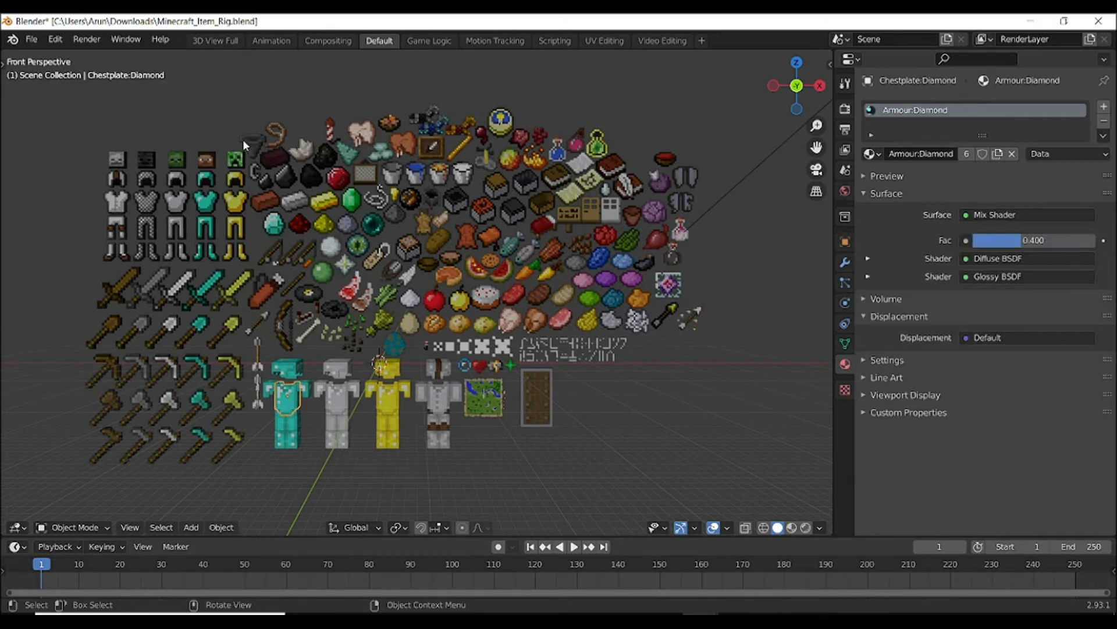
pyautogui.moveTo(818, 258)
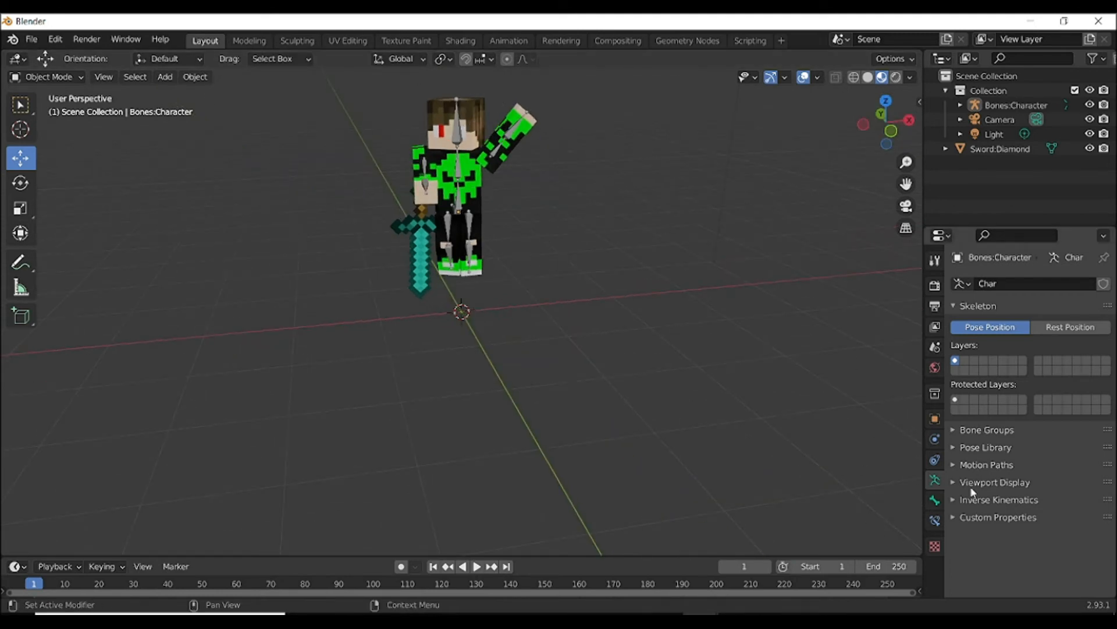
pyautogui.moveTo(935, 481)
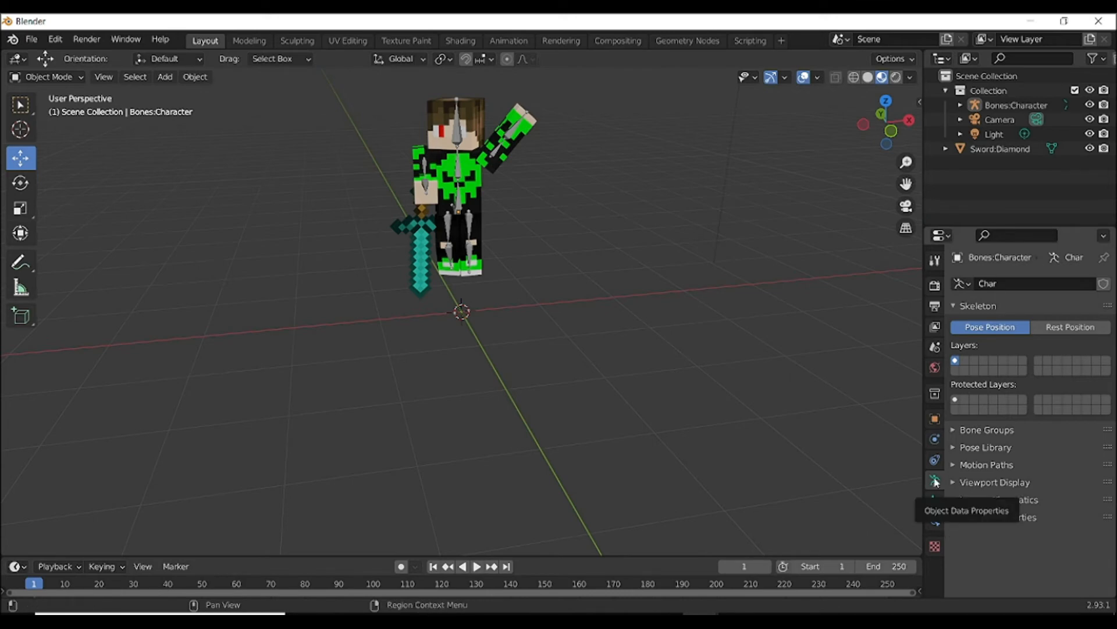
pyautogui.moveTo(964, 376)
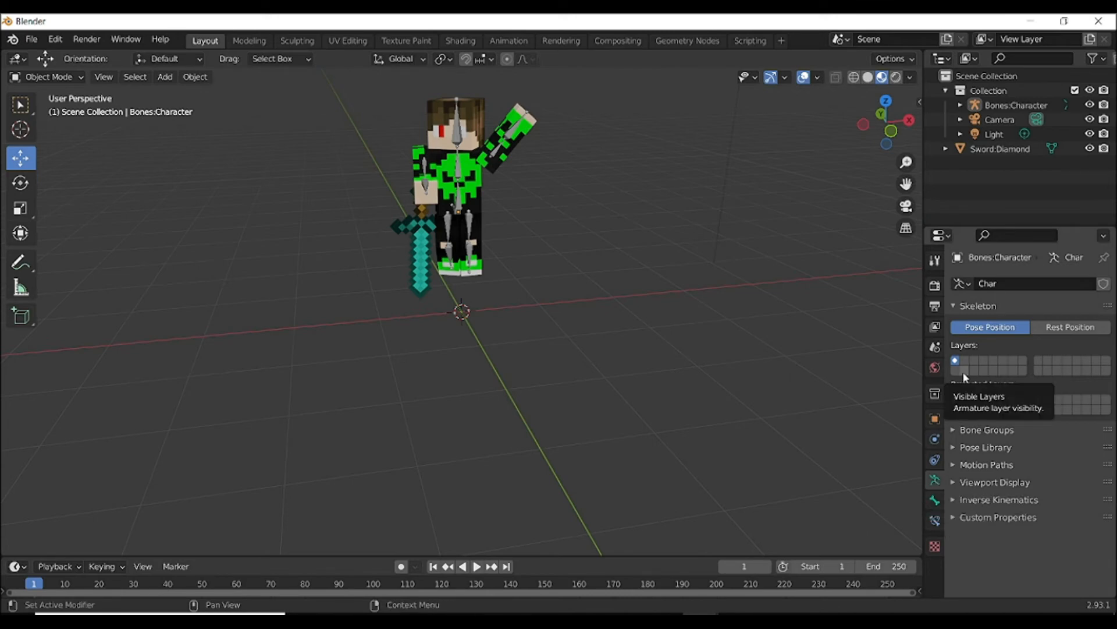
# Hide the armature's bone layer so only the skinned character and sword show
pyautogui.click(954, 366)
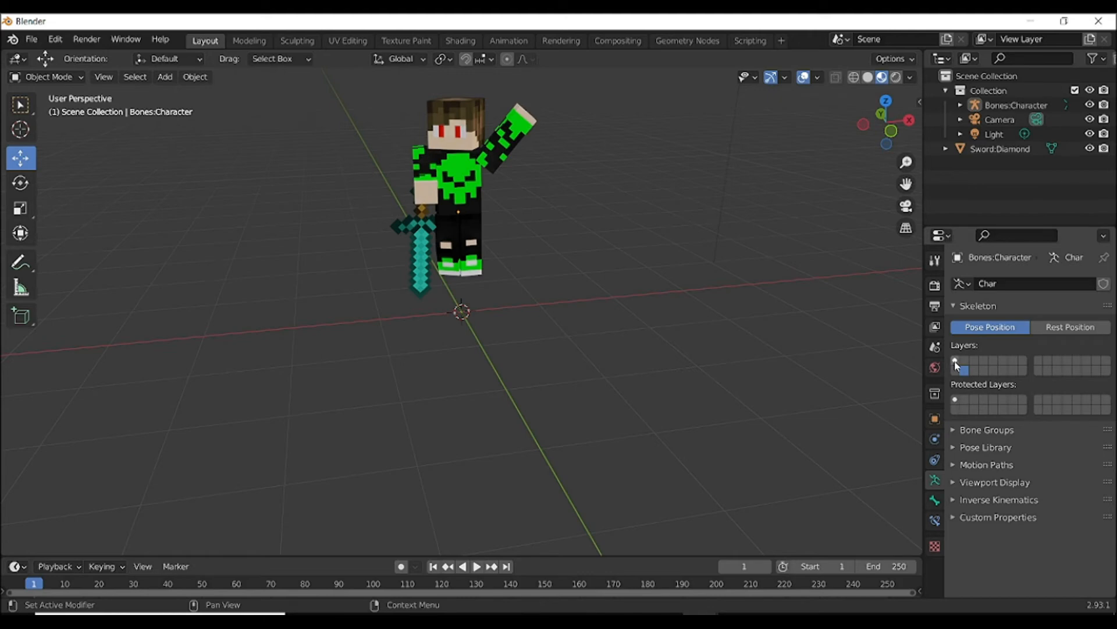
pyautogui.moveTo(983, 365)
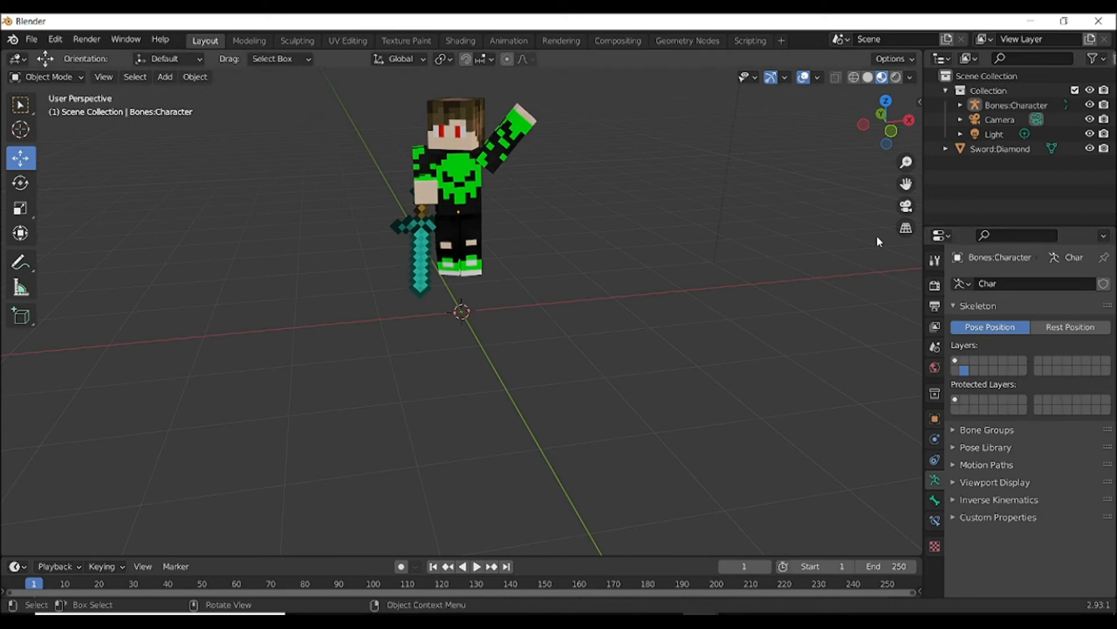
pyautogui.moveTo(813, 481)
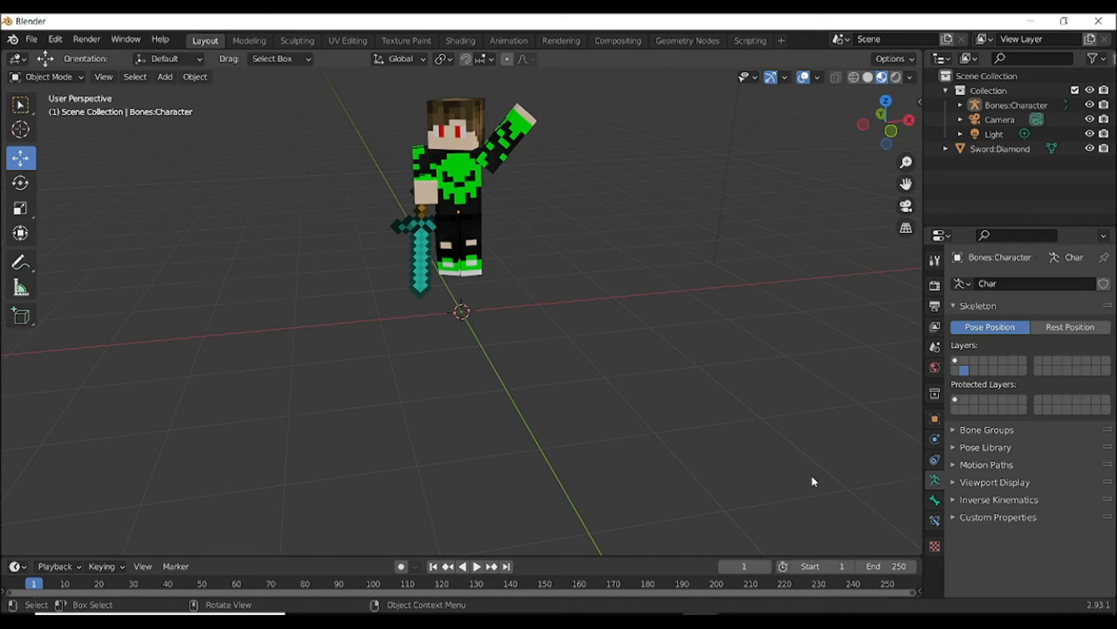
pyautogui.moveTo(877, 207)
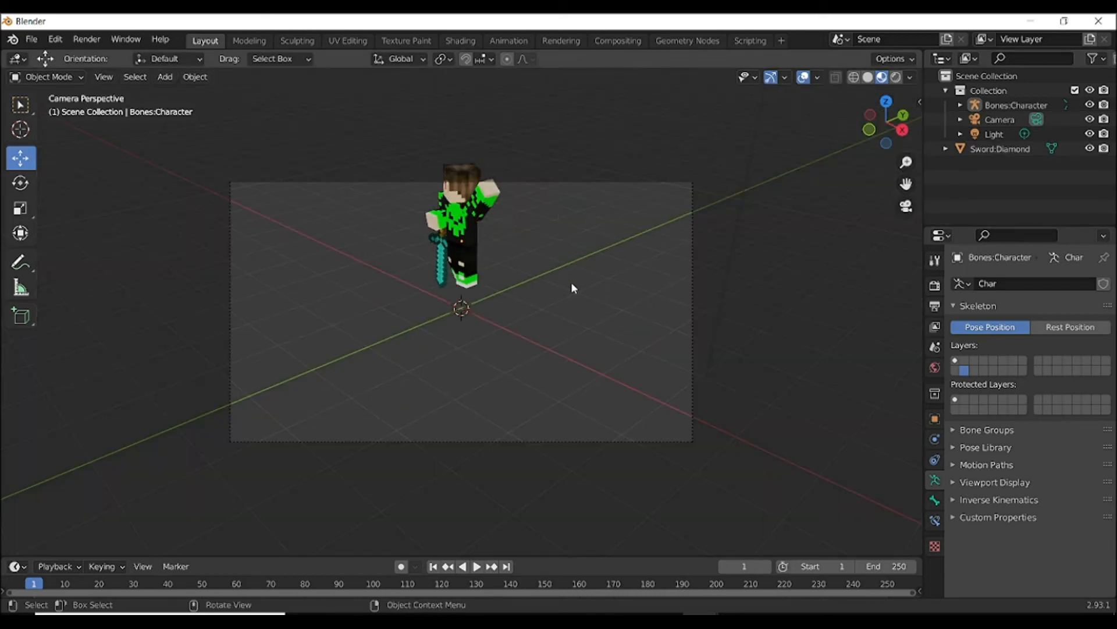
pyautogui.moveTo(843, 281)
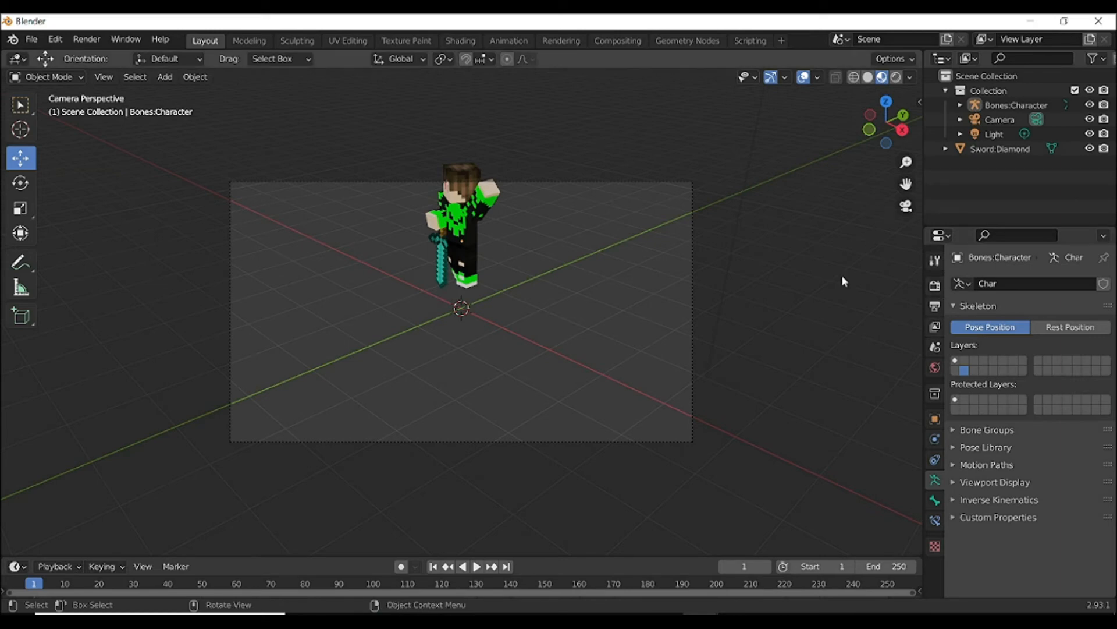
# Select the scene camera and show its scene, output (1920×1080 PNG) and transform settings
pyautogui.click(1000, 119)
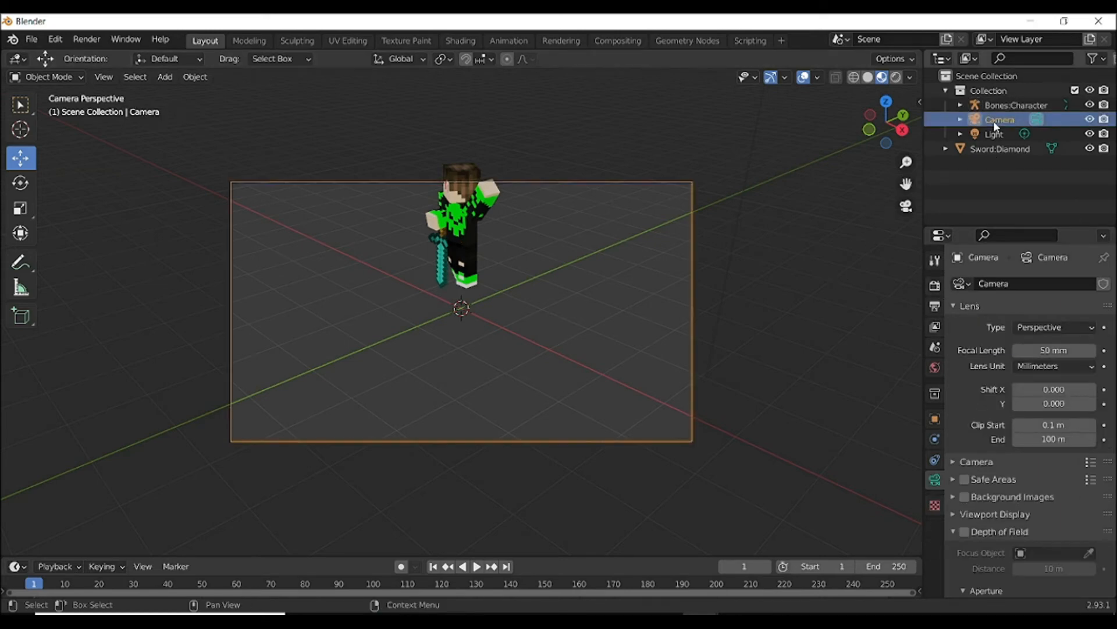
pyautogui.moveTo(935, 406)
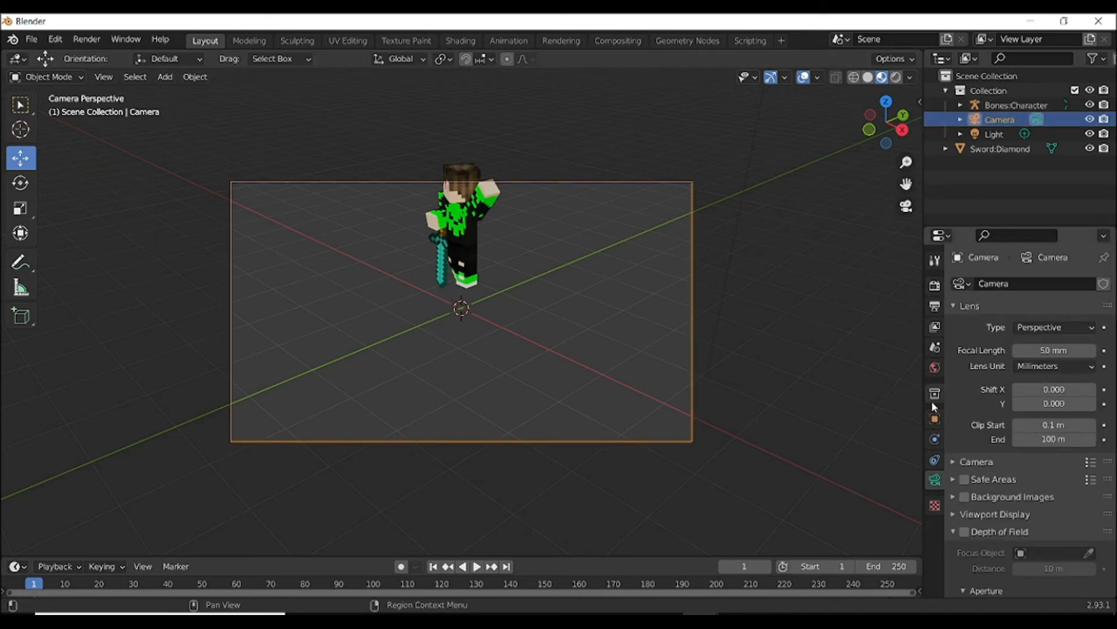
pyautogui.click(934, 347)
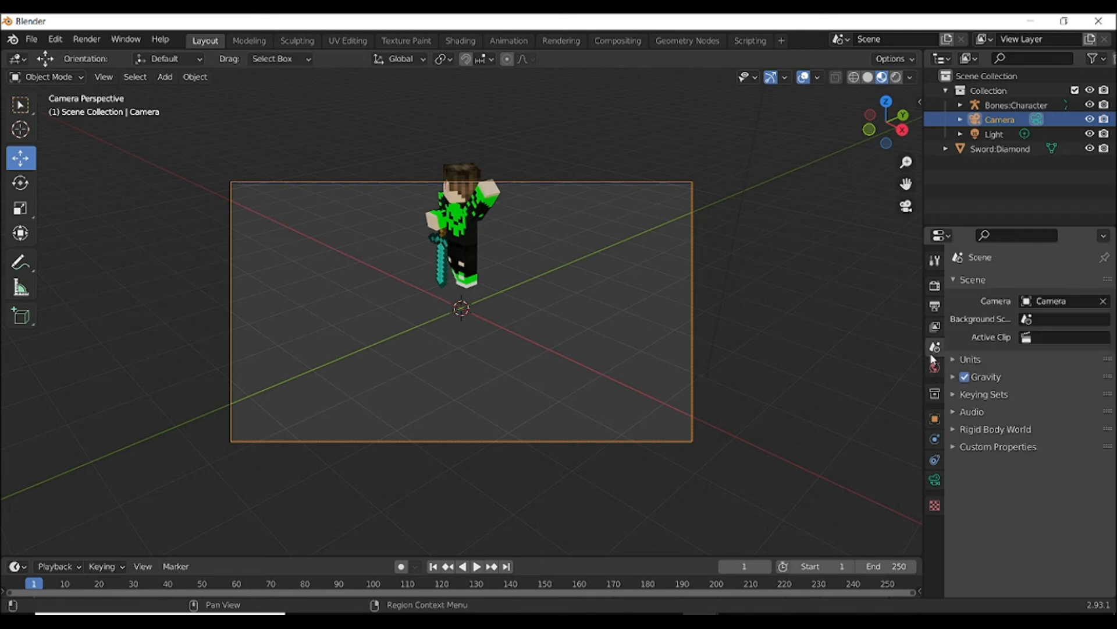
pyautogui.click(934, 285)
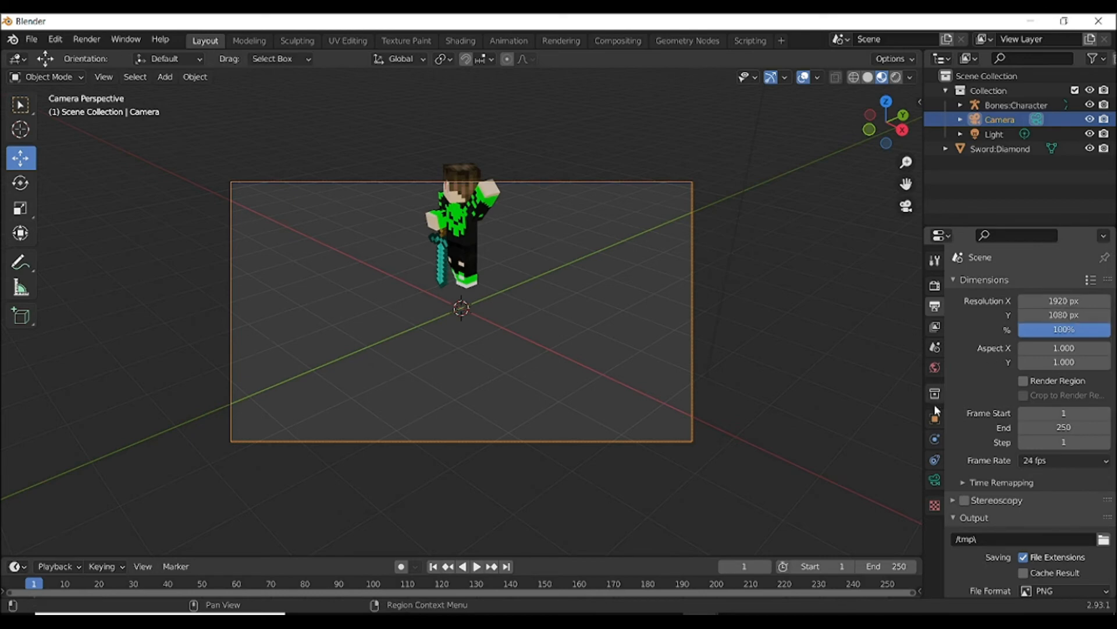
pyautogui.click(934, 420)
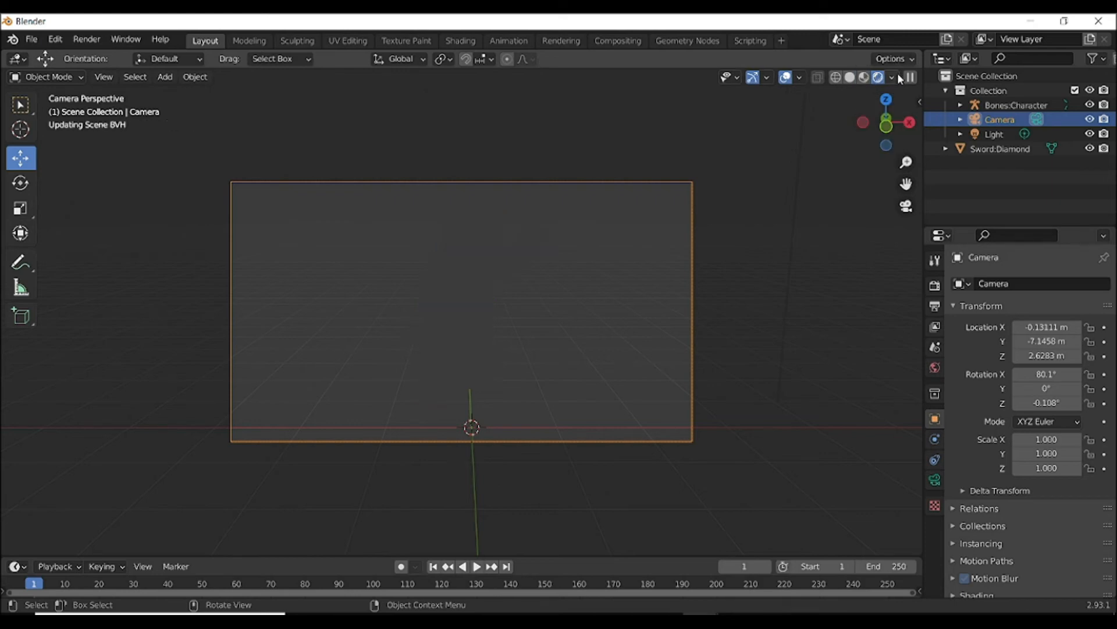
# Switch the viewport to Rendered shading and delete the scene's Light
pyautogui.click(878, 77)
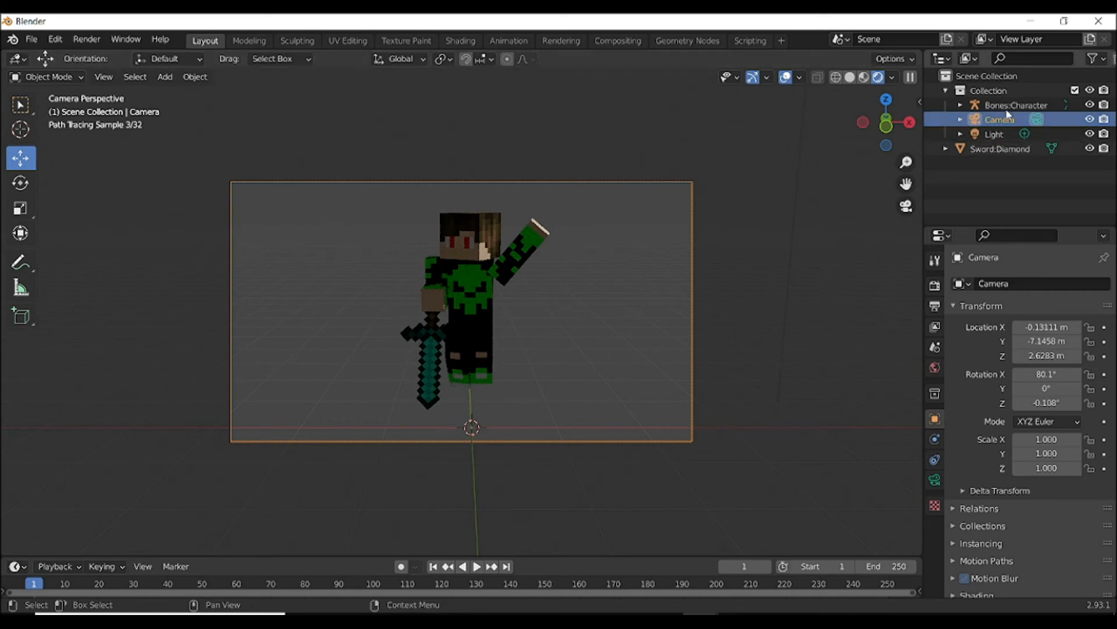
pyautogui.click(993, 134)
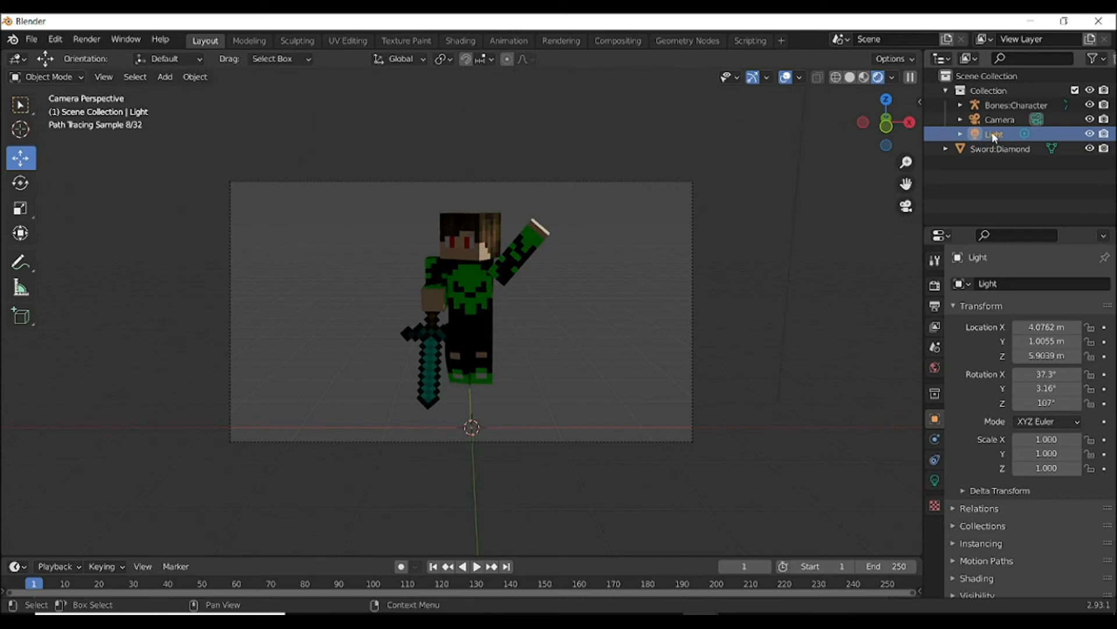
pyautogui.click(1001, 134)
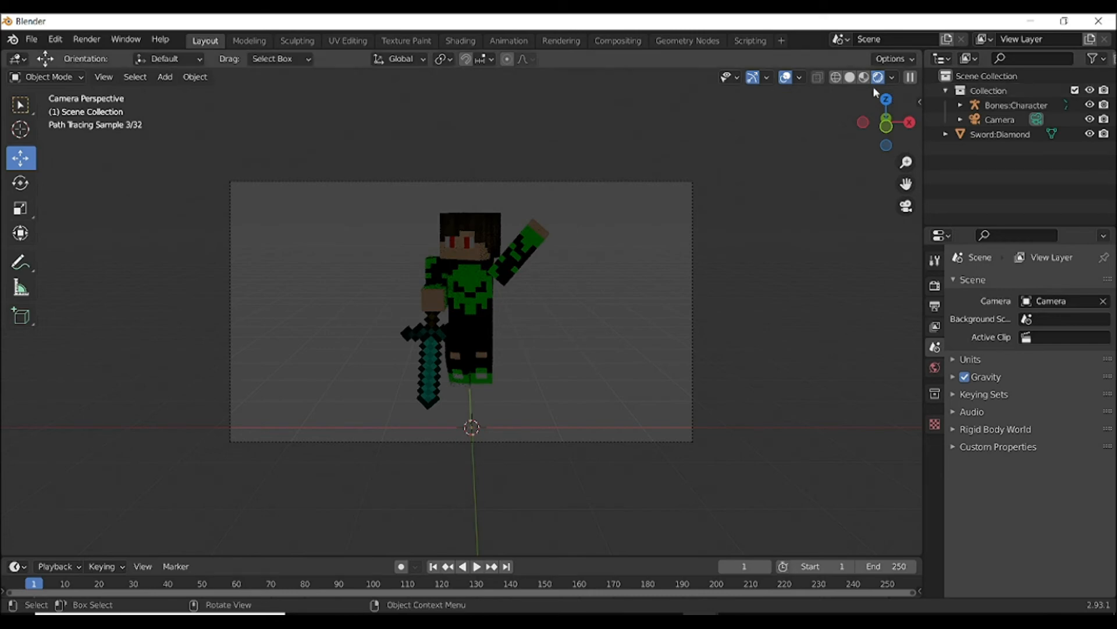
pyautogui.moveTo(570, 262)
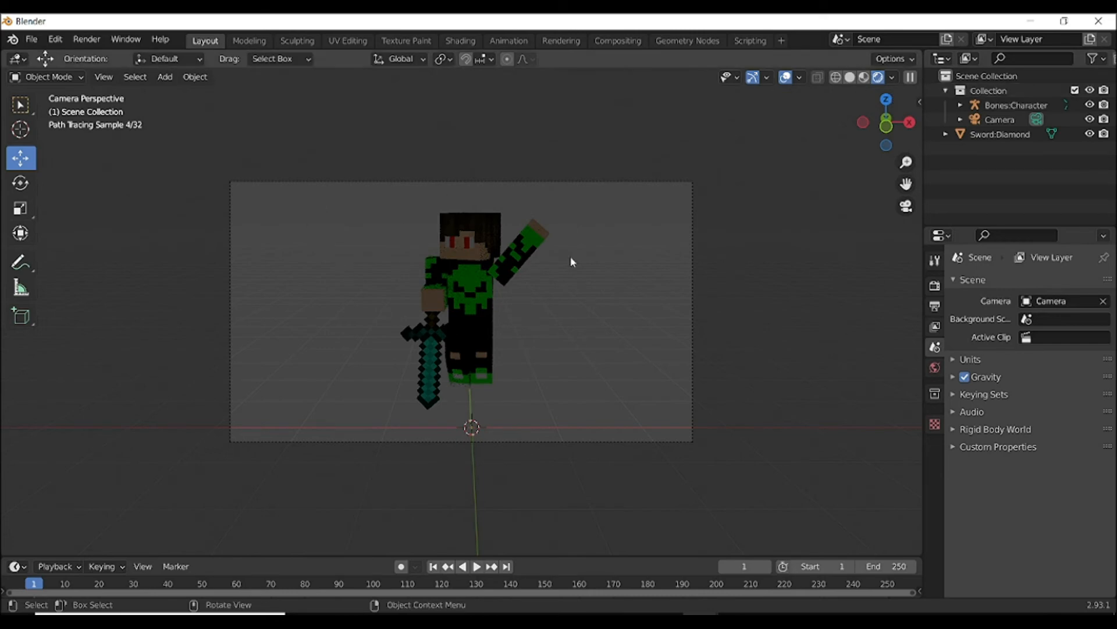
pyautogui.click(467, 299)
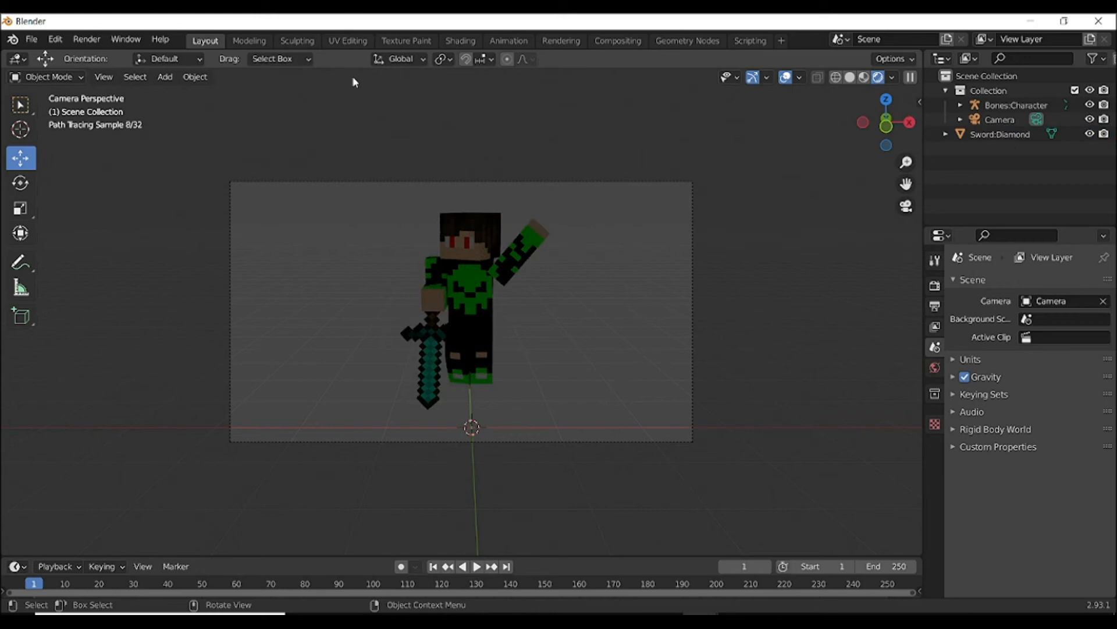
pyautogui.moveTo(565, 497)
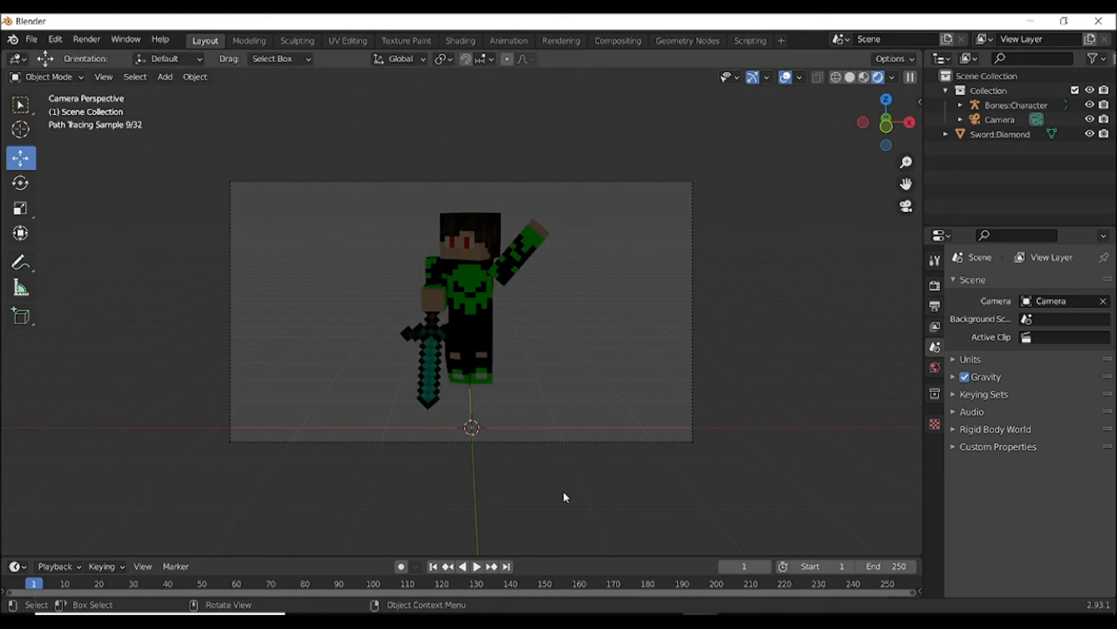
pyautogui.click(464, 307)
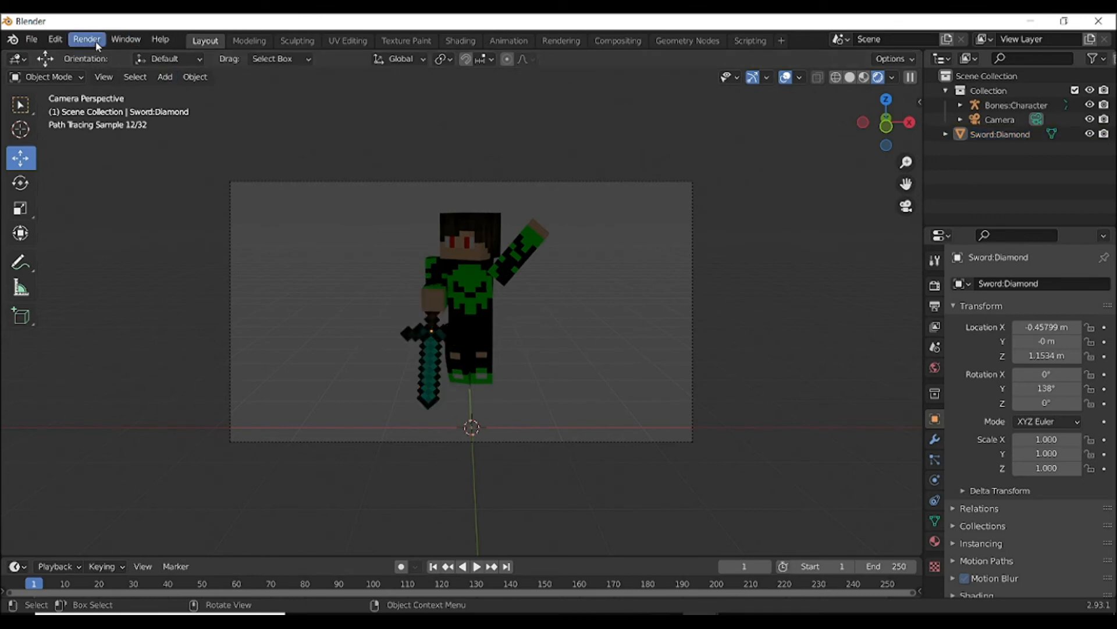
pyautogui.click(86, 40)
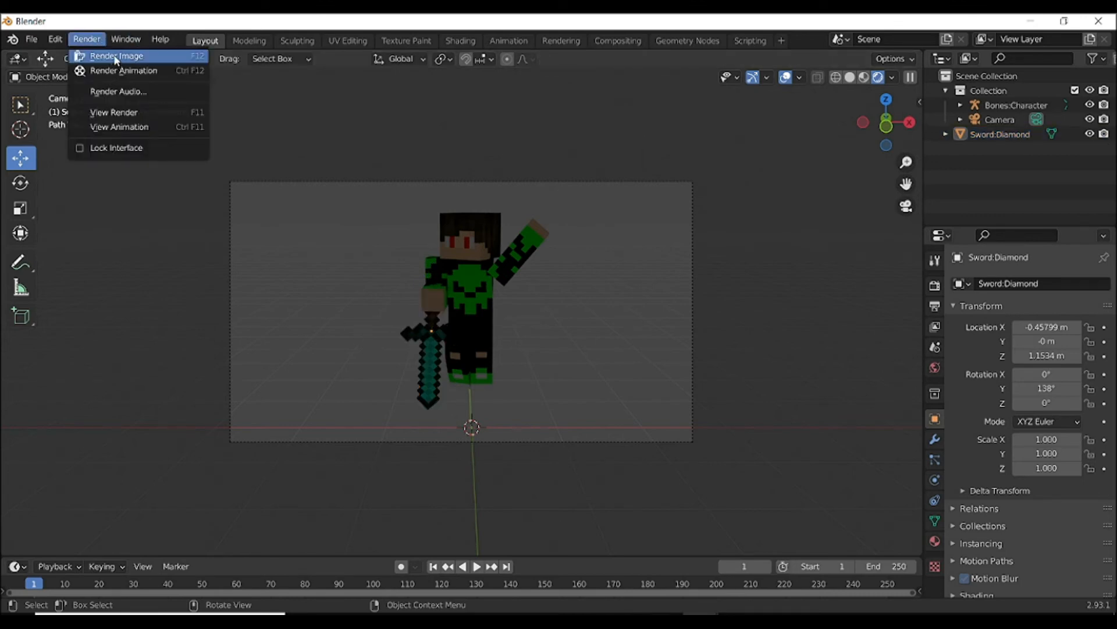
pyautogui.moveTo(128, 56)
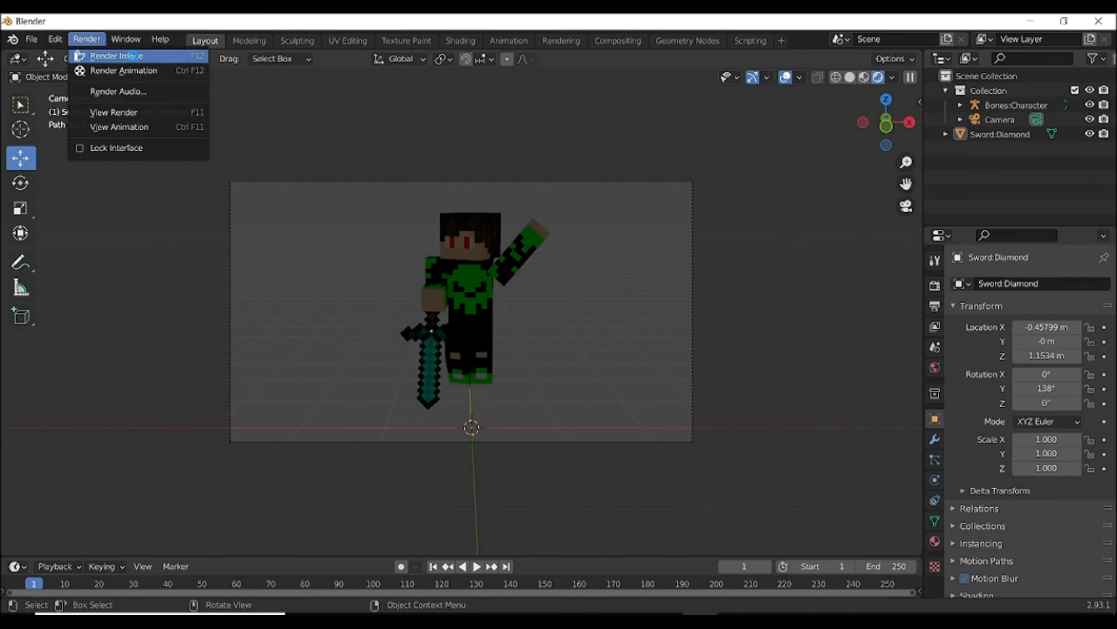
pyautogui.click(115, 55)
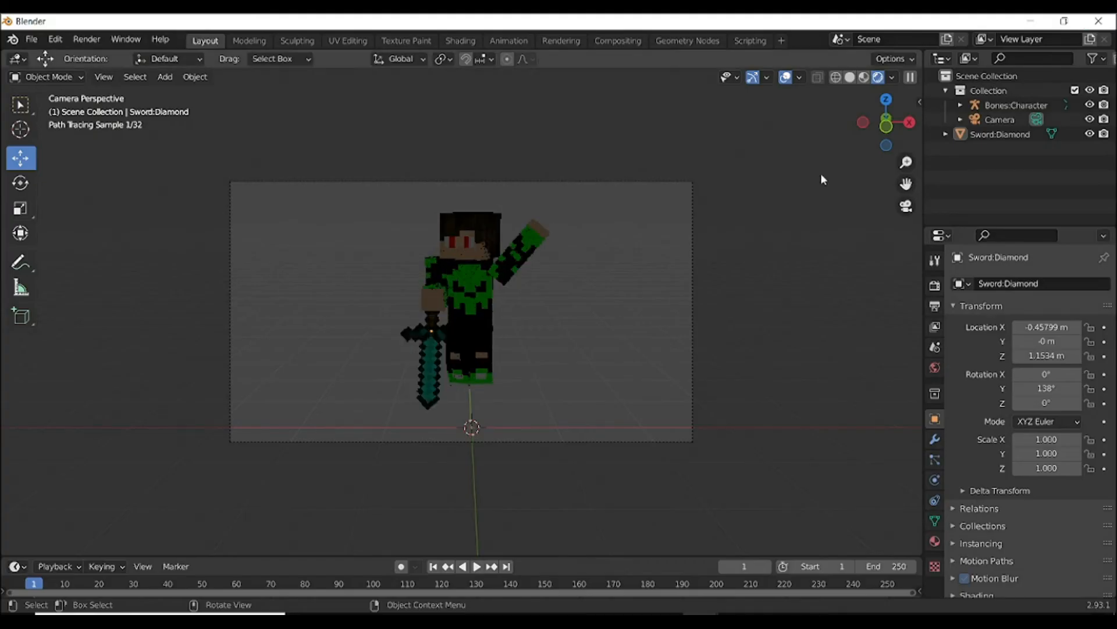
pyautogui.moveTo(695, 288)
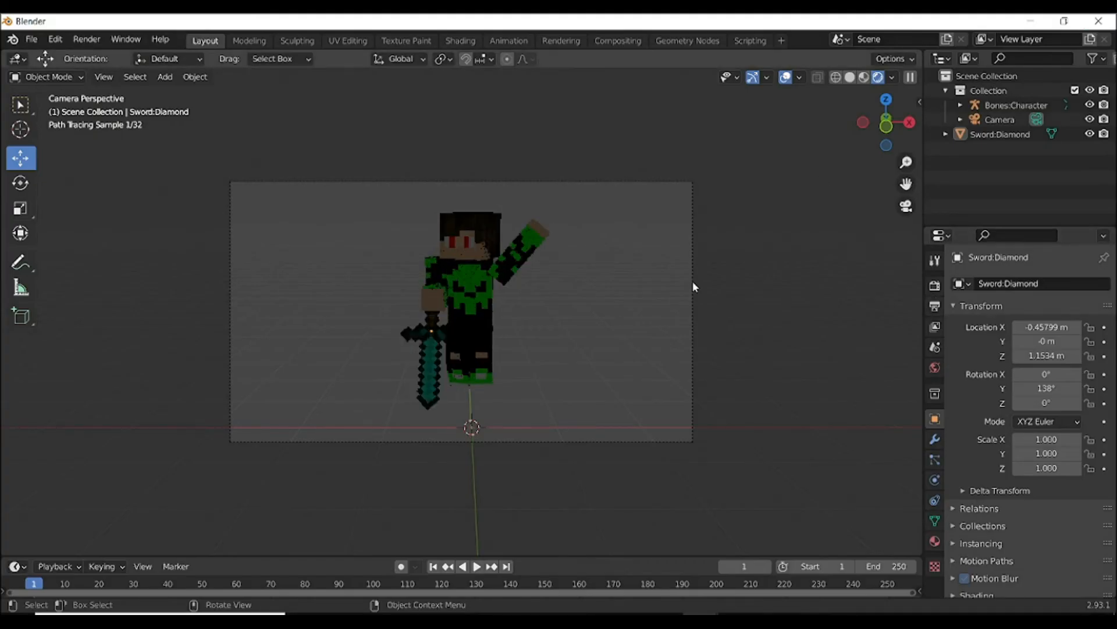
pyautogui.click(935, 285)
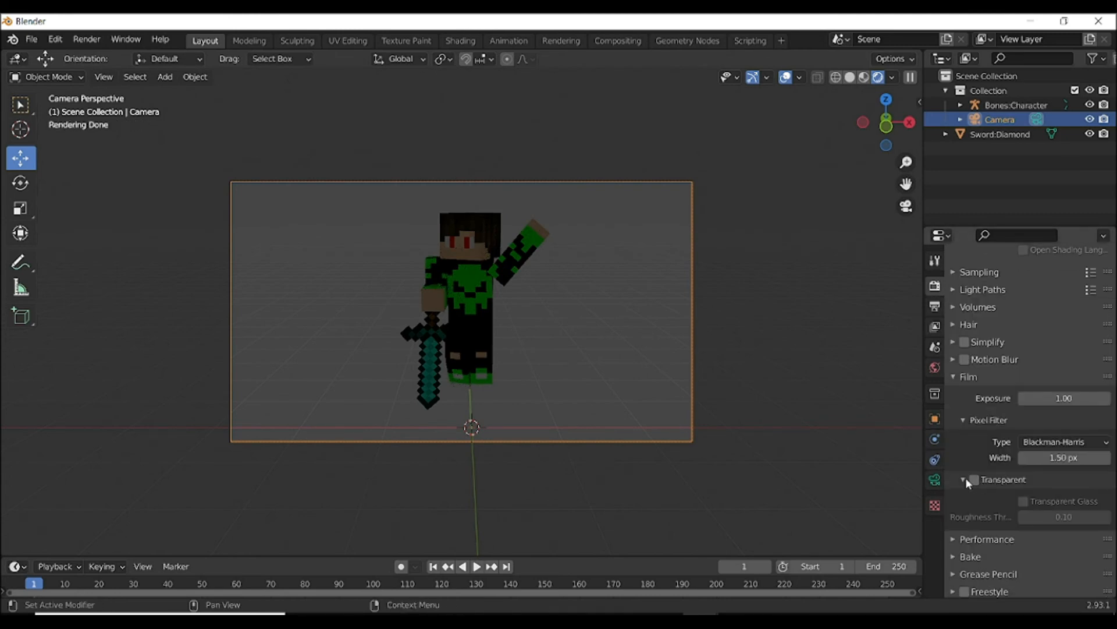
# Enable Film > Transparent and render the image on a transparent background
pyautogui.click(974, 479)
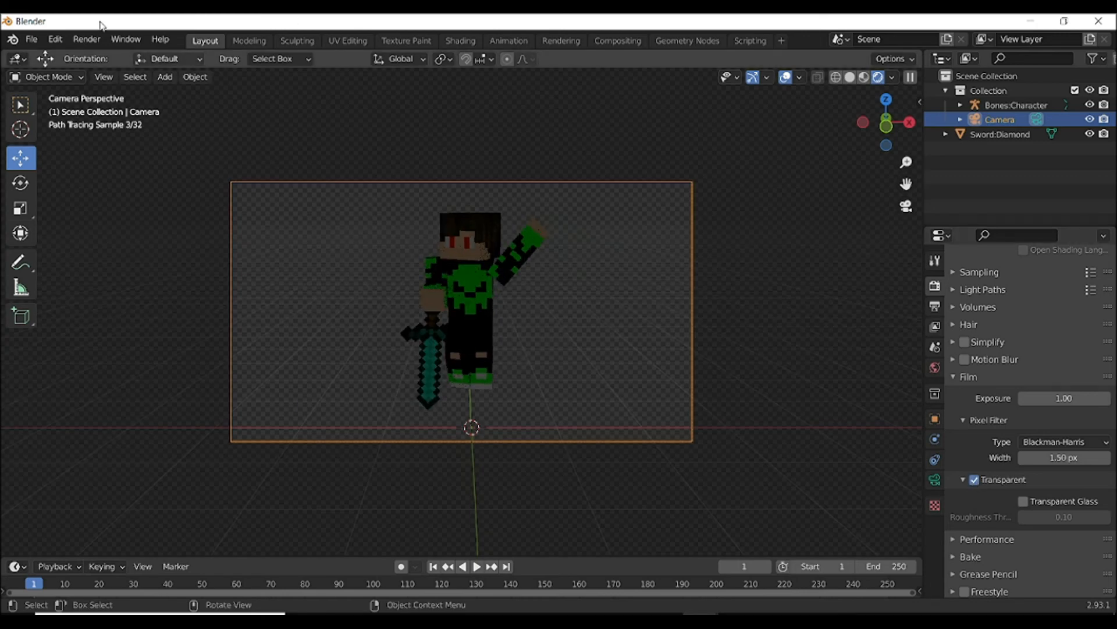
pyautogui.click(86, 40)
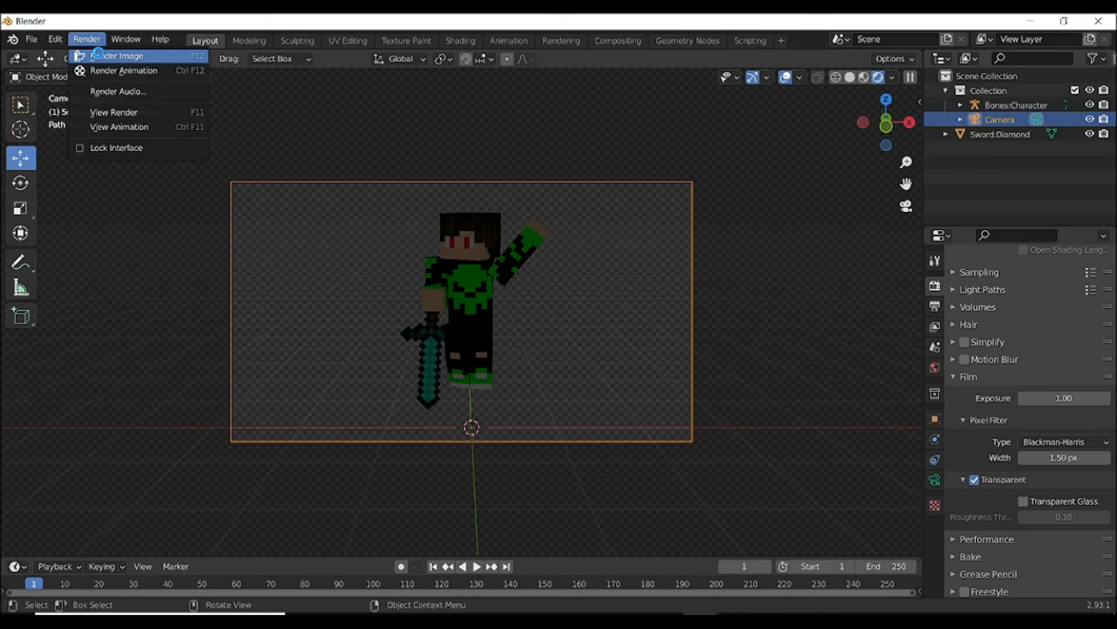
pyautogui.click(117, 56)
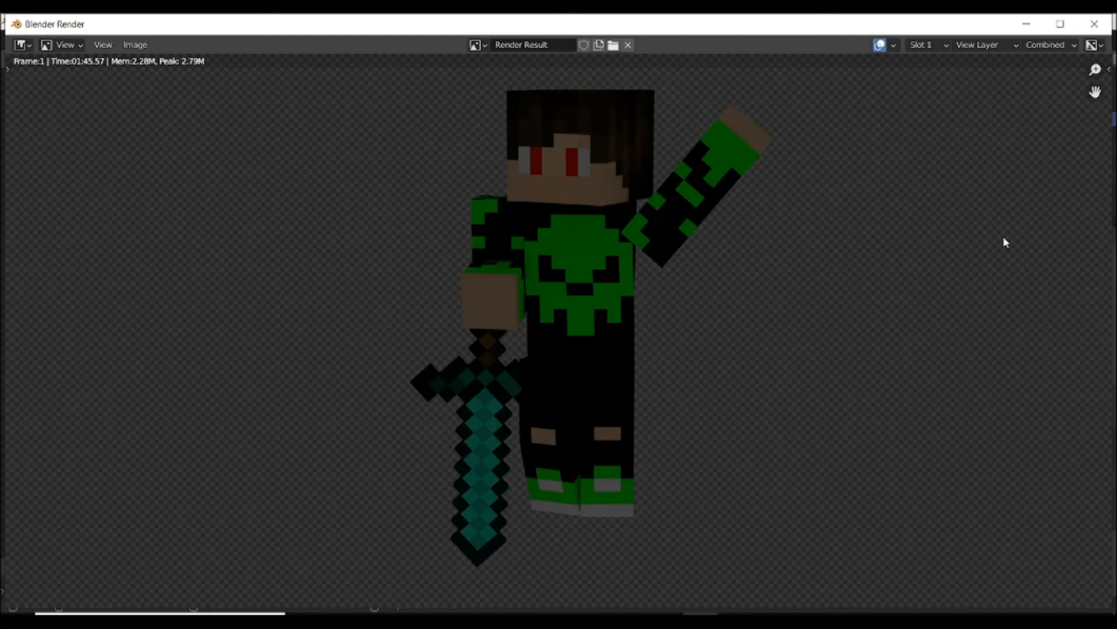
pyautogui.moveTo(447, 315)
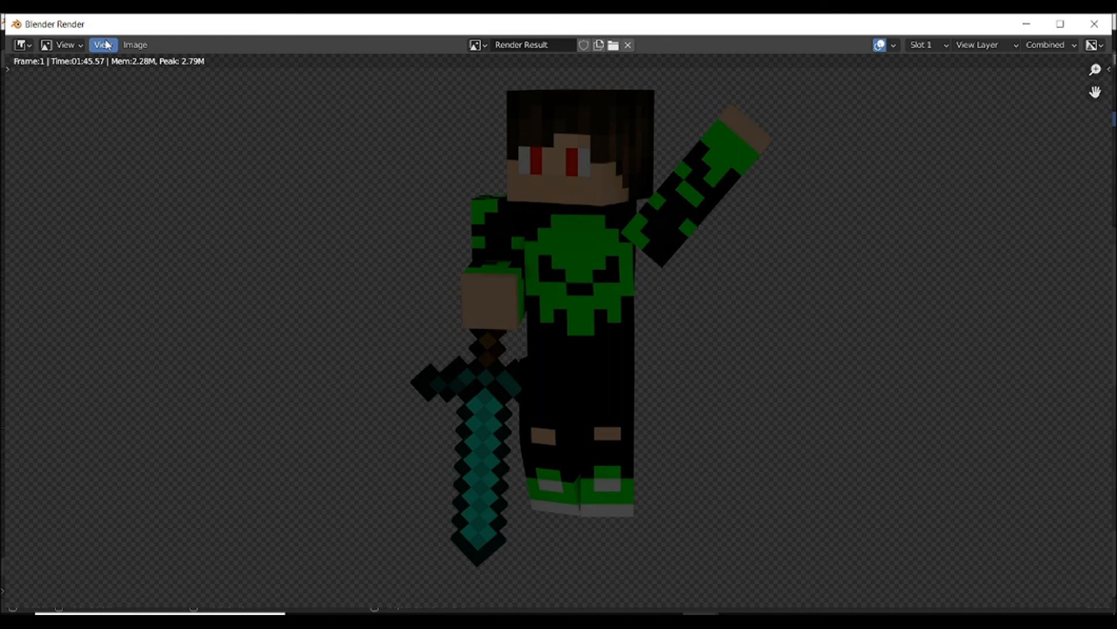
# Save the render to the Desktop as the RGBA PNG 'i am so op.png'
pyautogui.click(135, 44)
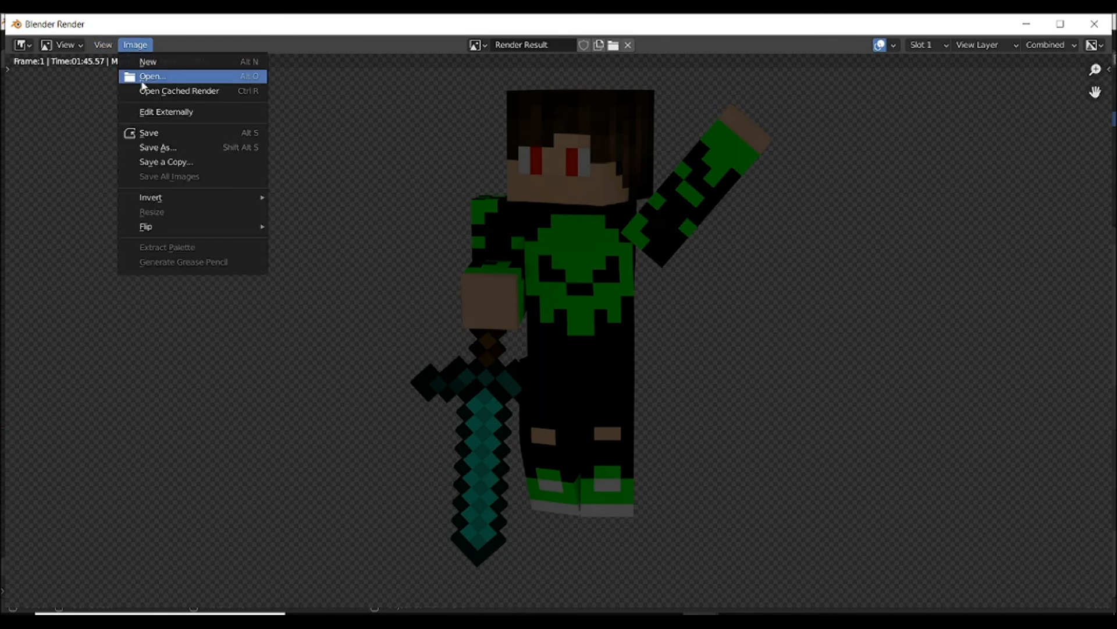
pyautogui.moveTo(205, 137)
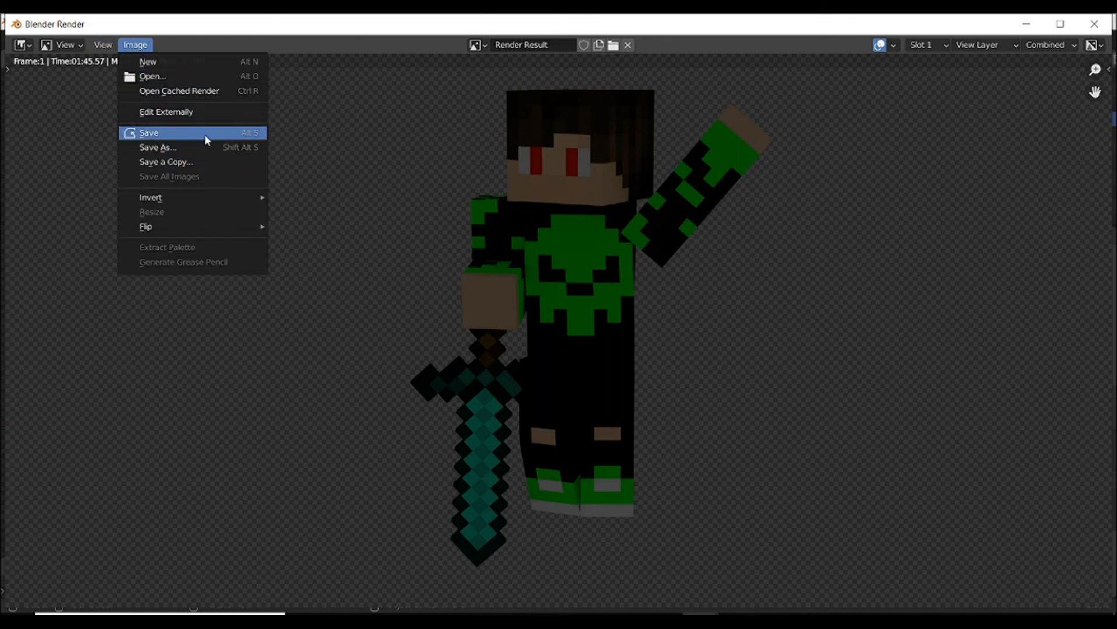
pyautogui.click(159, 147)
pyautogui.write('i am s')
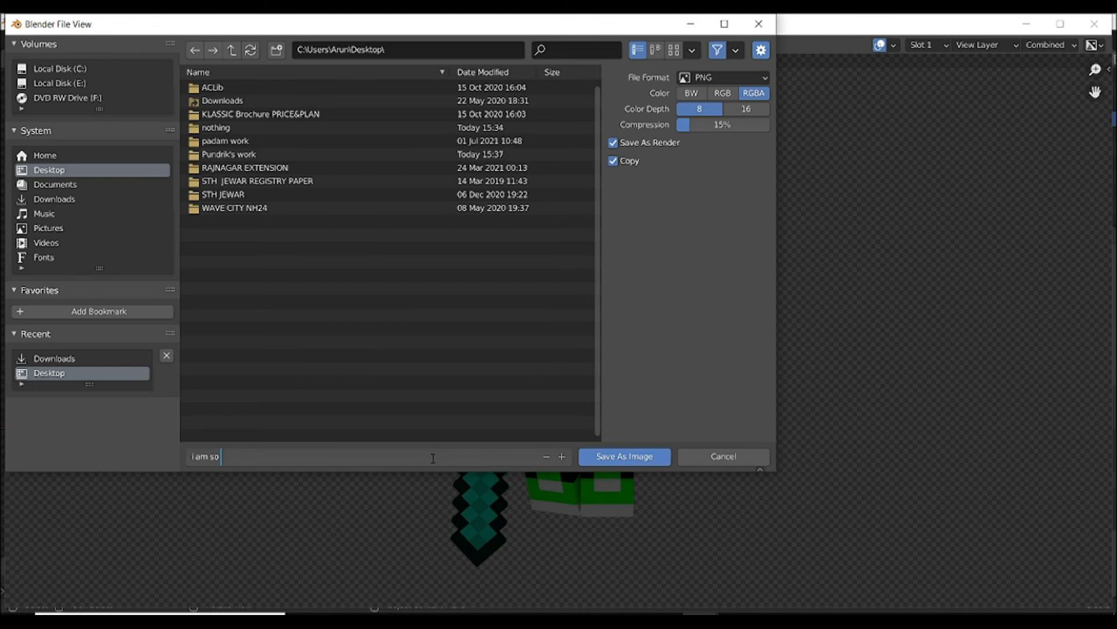
pyautogui.write('op.png')
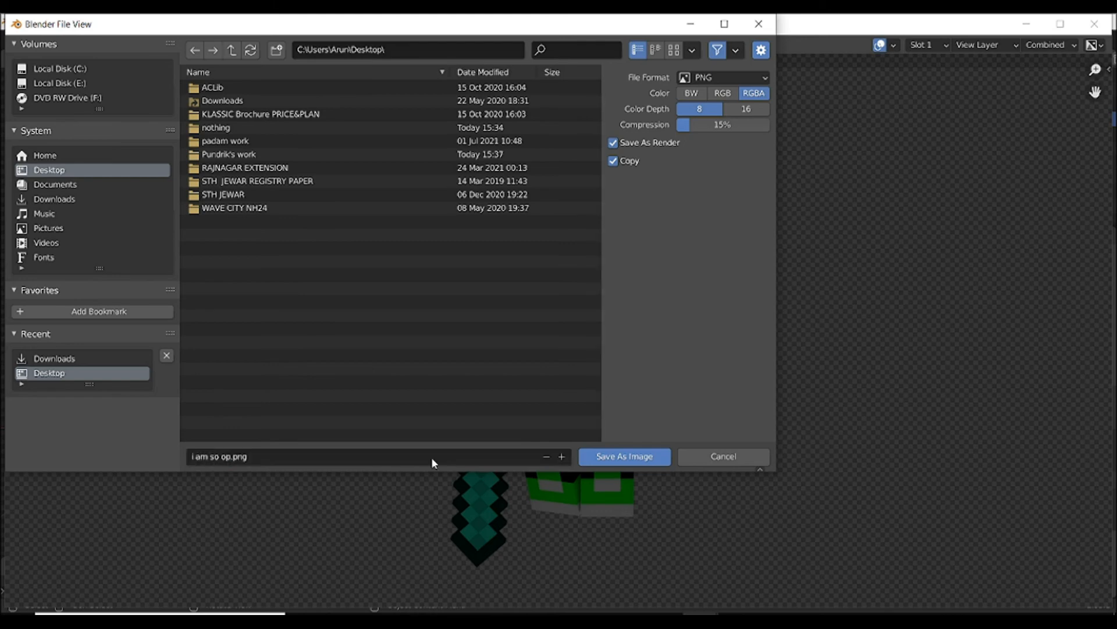
pyautogui.click(623, 457)
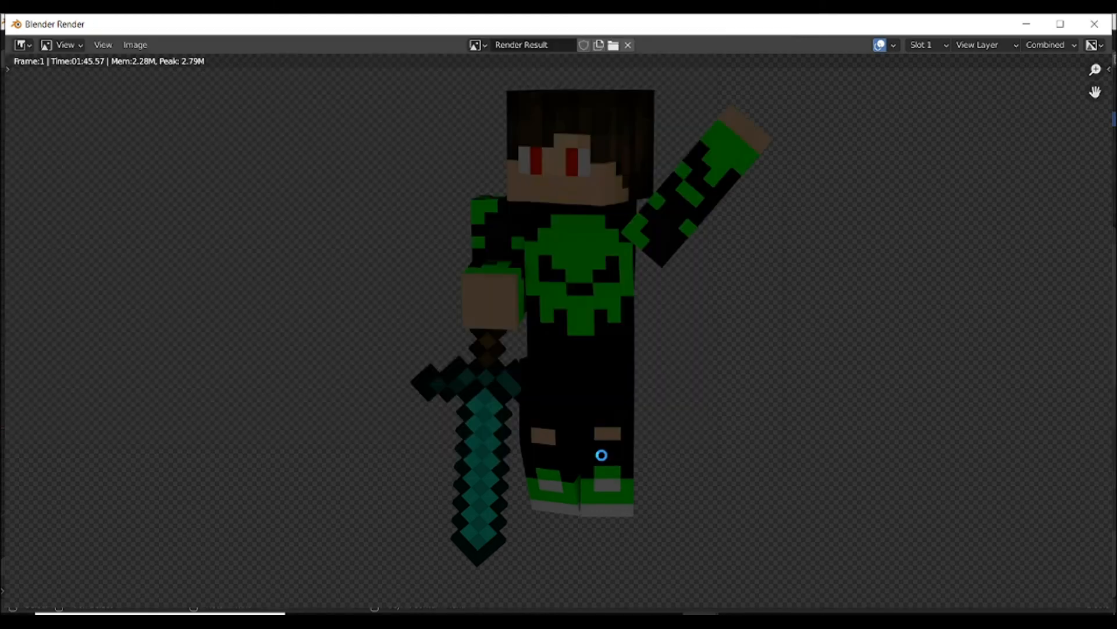
pyautogui.moveTo(813, 415)
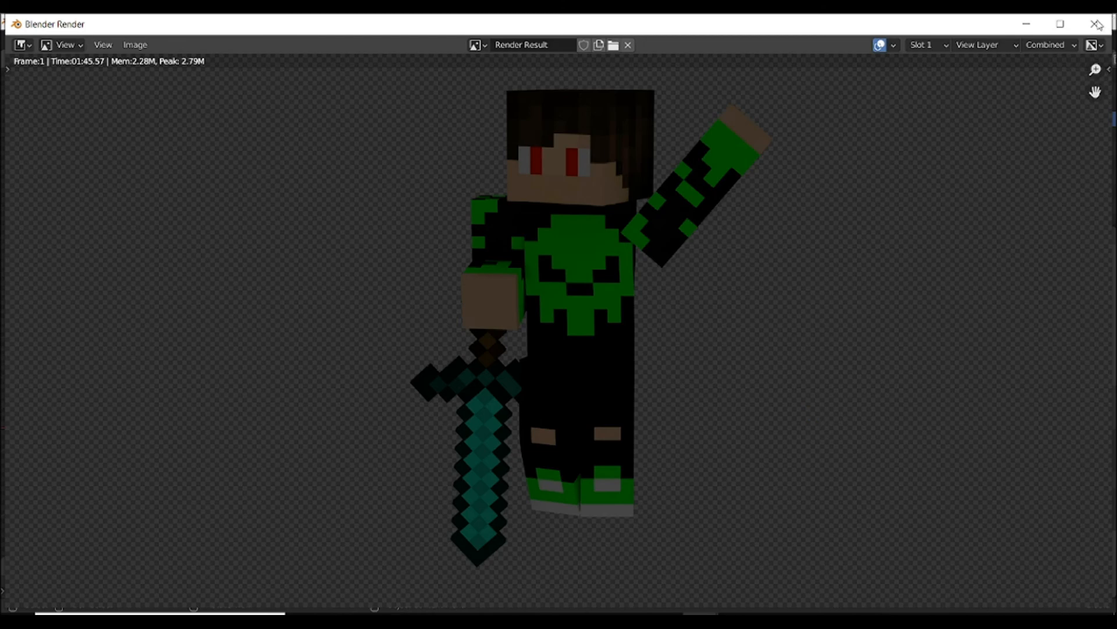
# Close the render window and quit Blender without saving the scene
pyautogui.click(1097, 23)
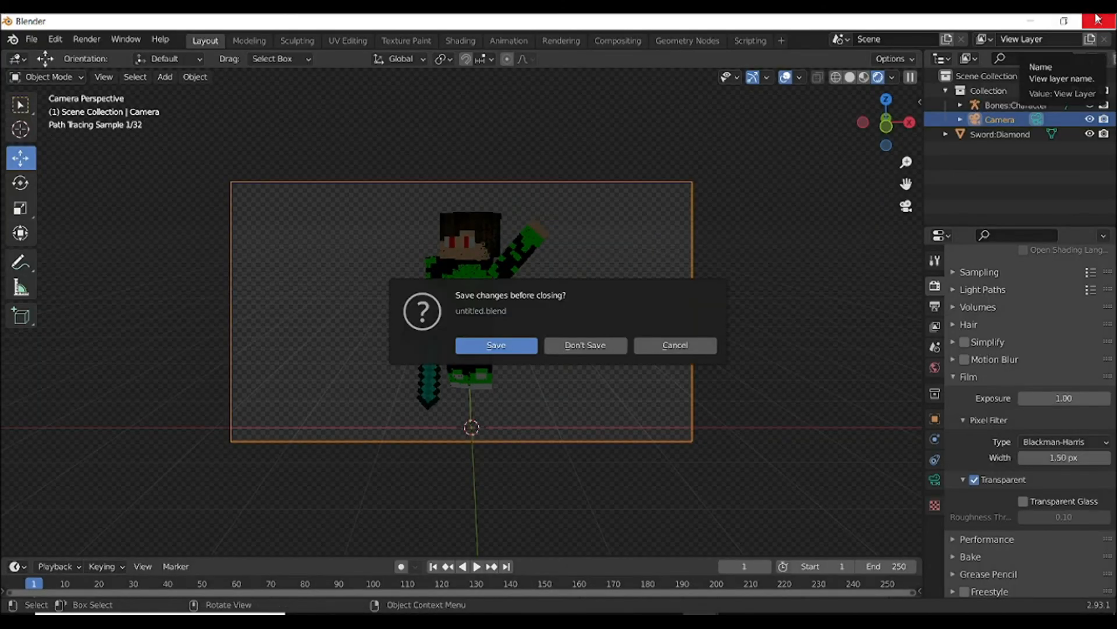
pyautogui.moveTo(470, 366)
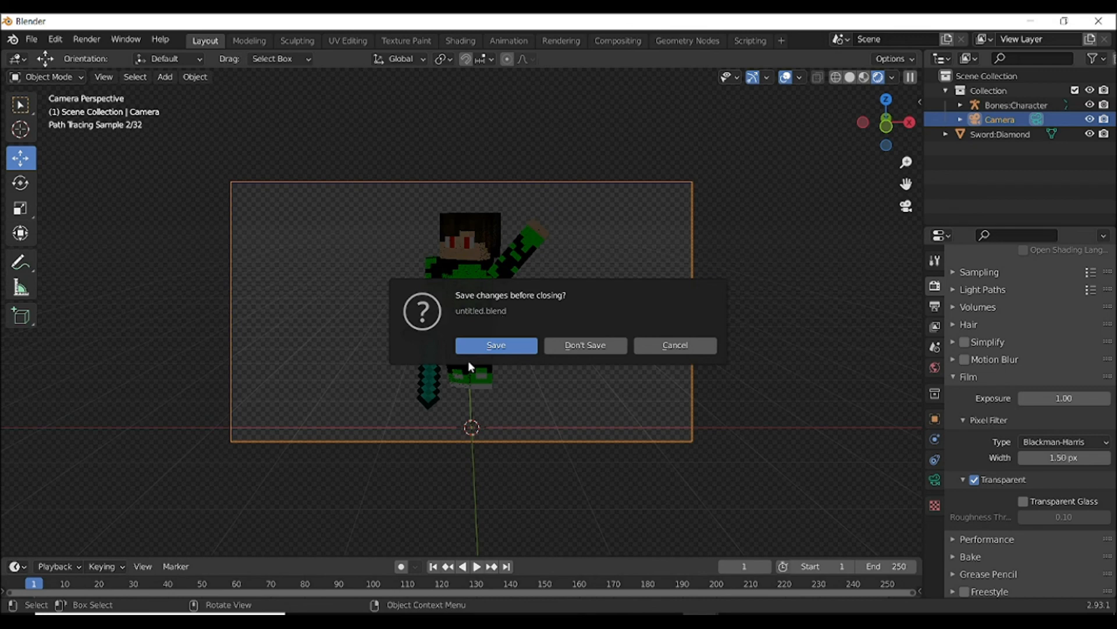
pyautogui.moveTo(615, 348)
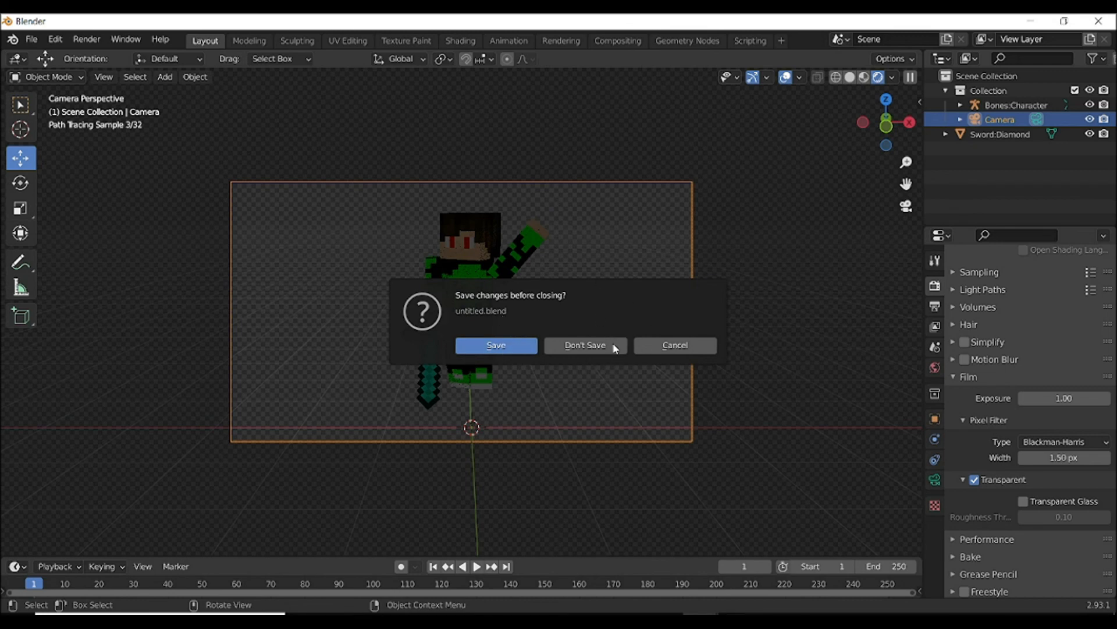
pyautogui.click(583, 345)
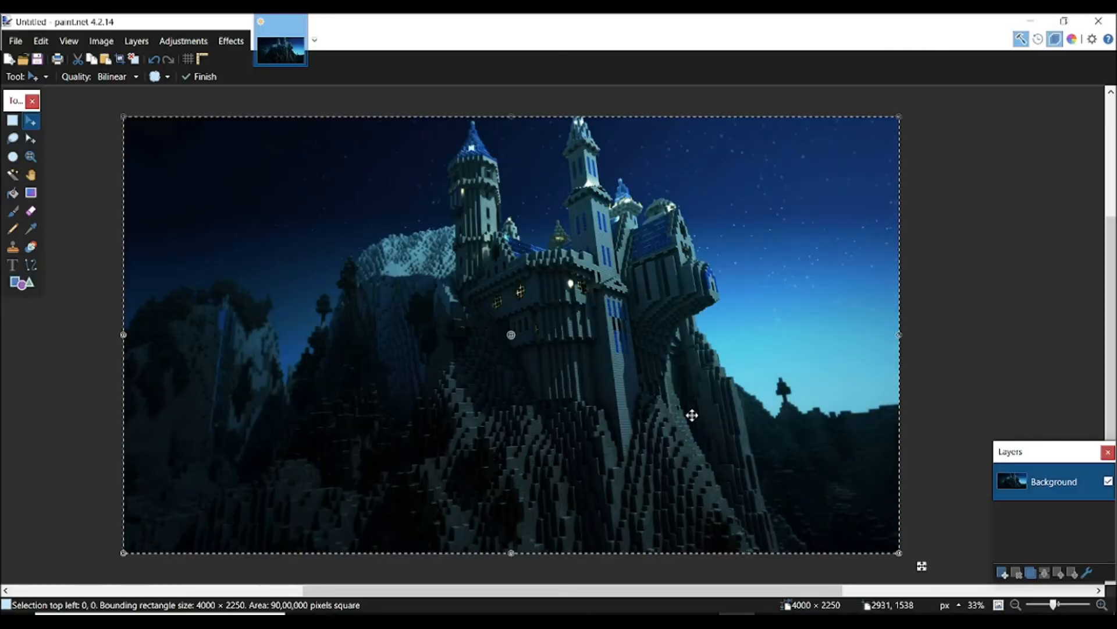
pyautogui.moveTo(520, 340)
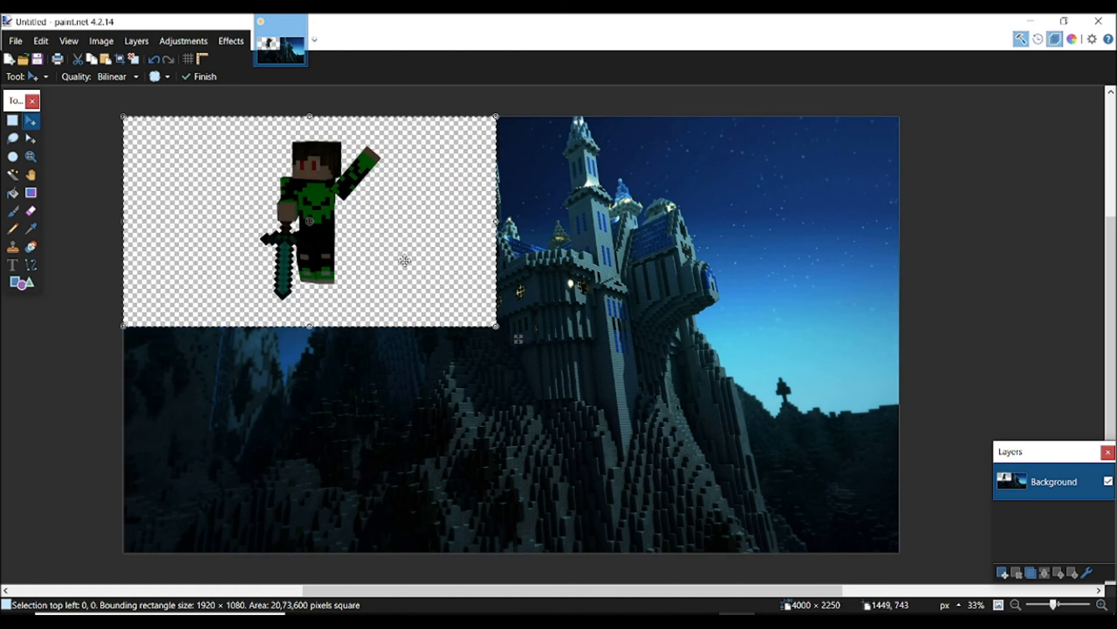
pyautogui.moveTo(834, 416)
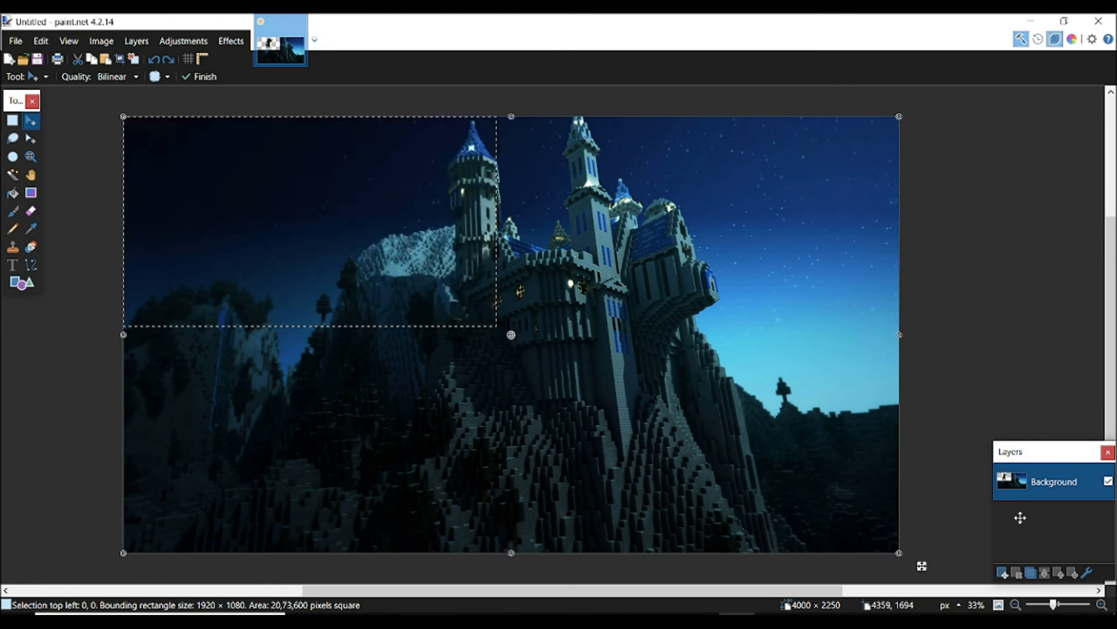
# Add Layer 2 above the castle Background and move/resize the pasted character render onto it
pyautogui.click(205, 77)
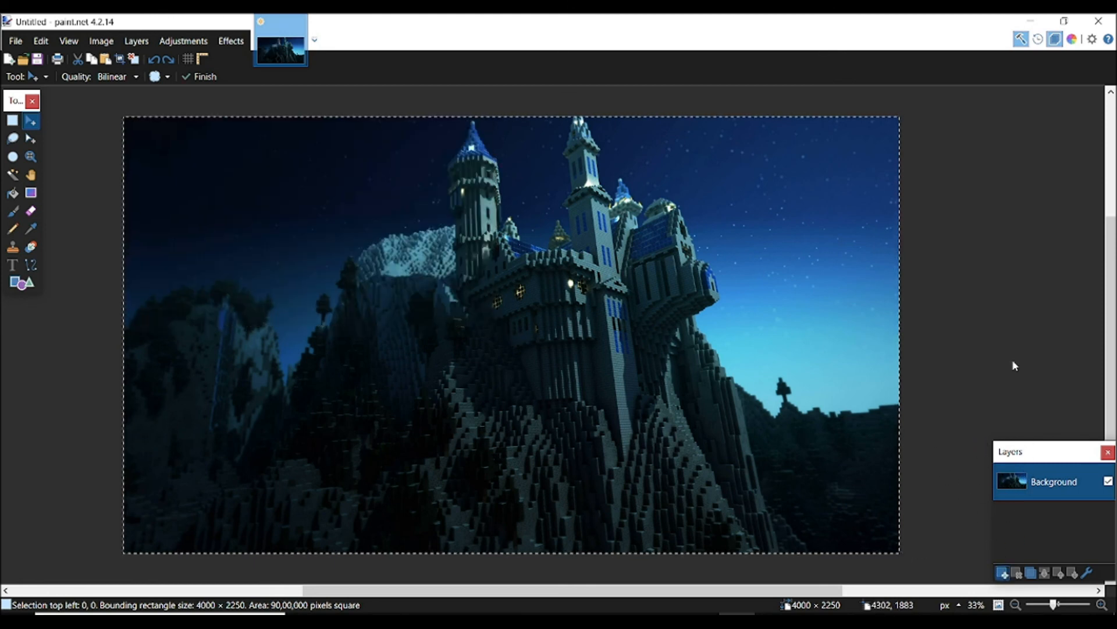
pyautogui.click(1003, 573)
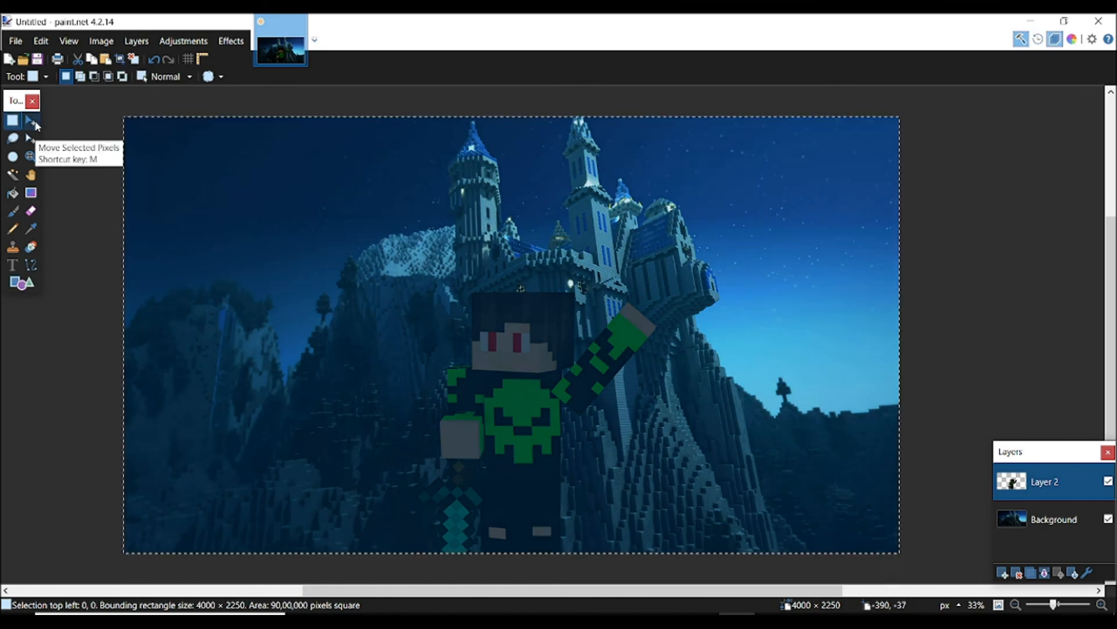
pyautogui.click(31, 139)
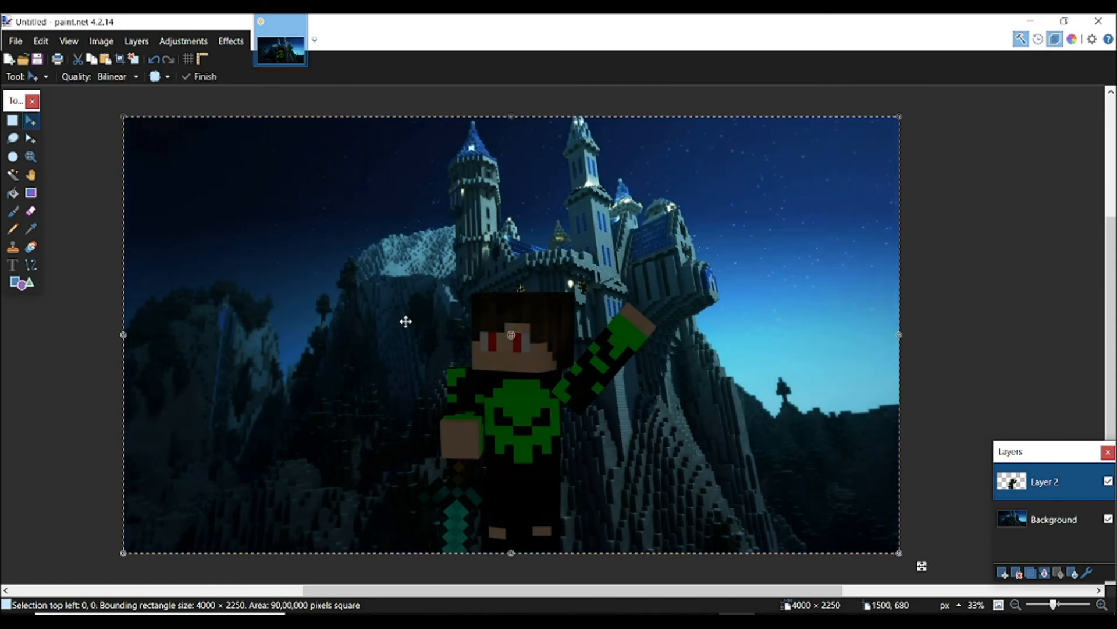
pyautogui.moveTo(492, 249)
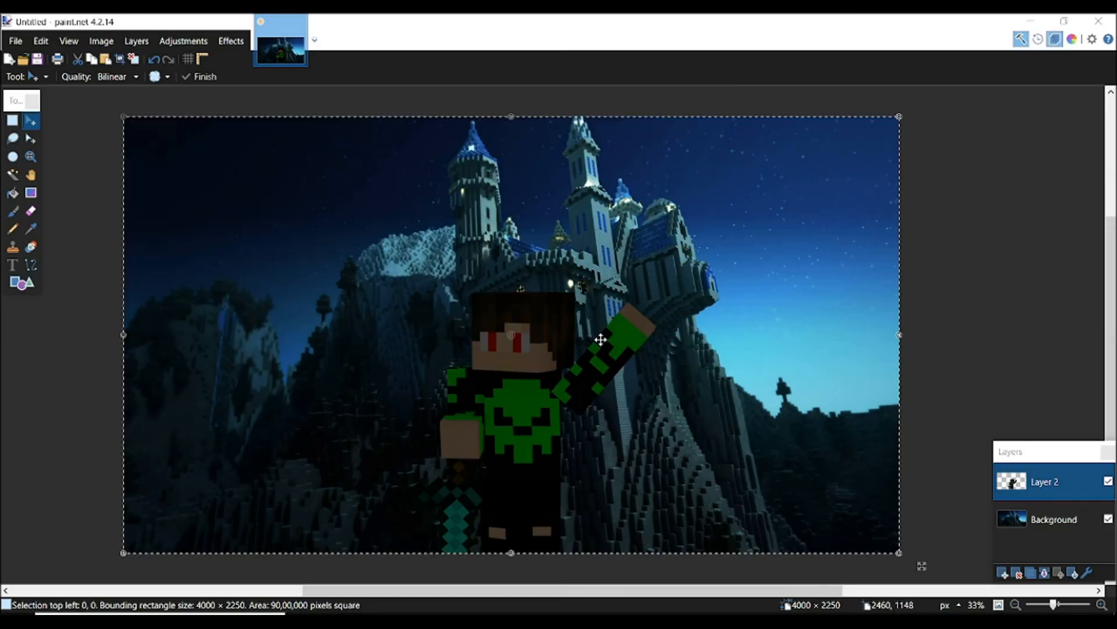
pyautogui.moveTo(920, 341)
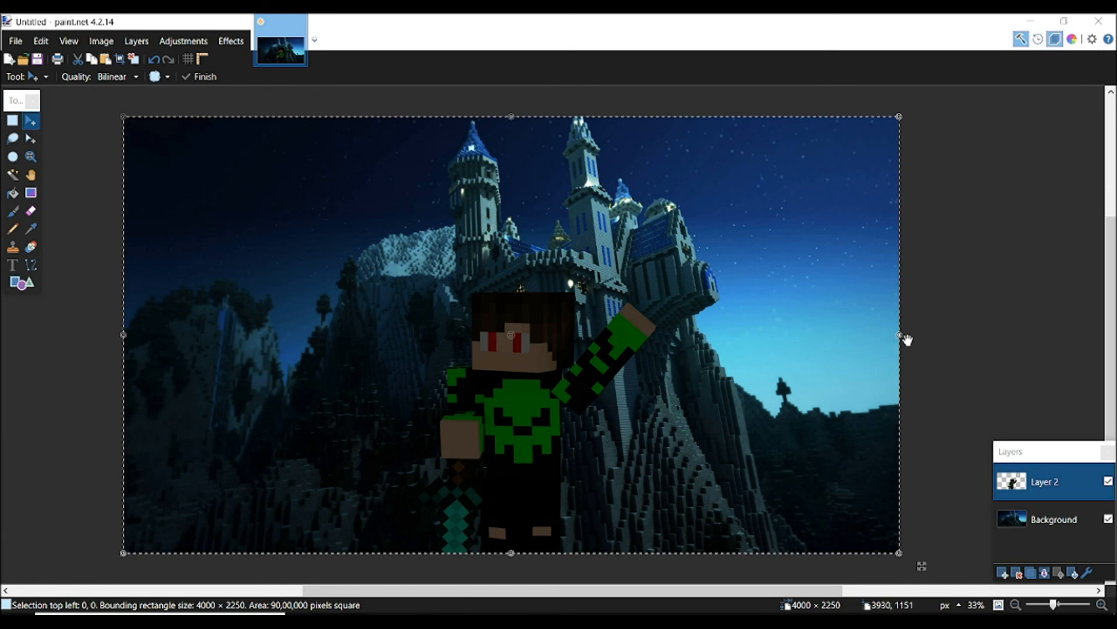
pyautogui.moveTo(840, 348)
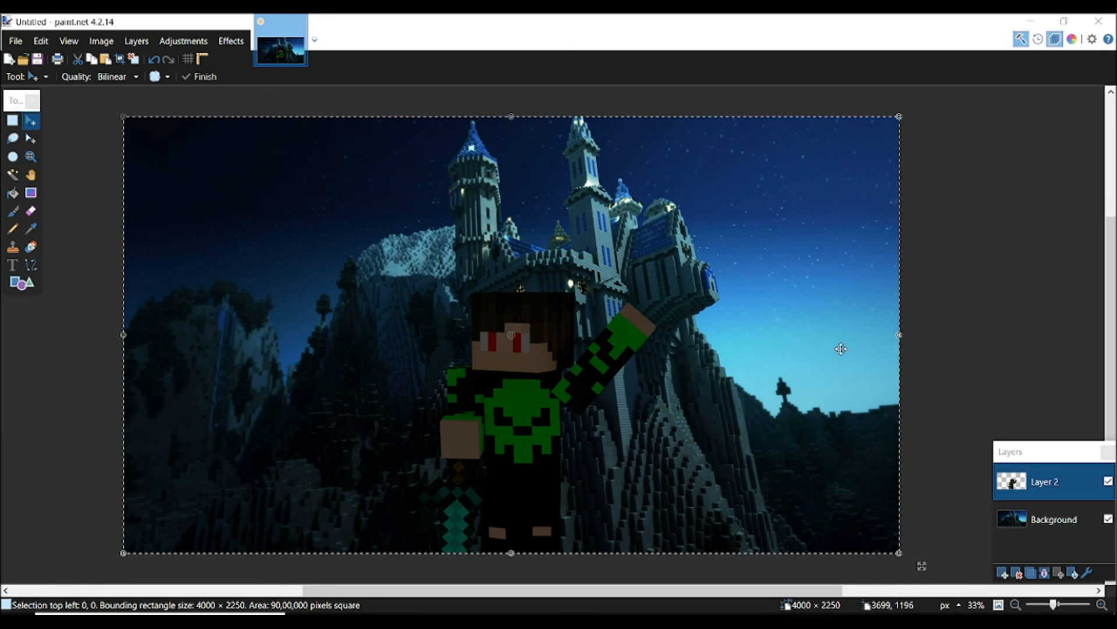